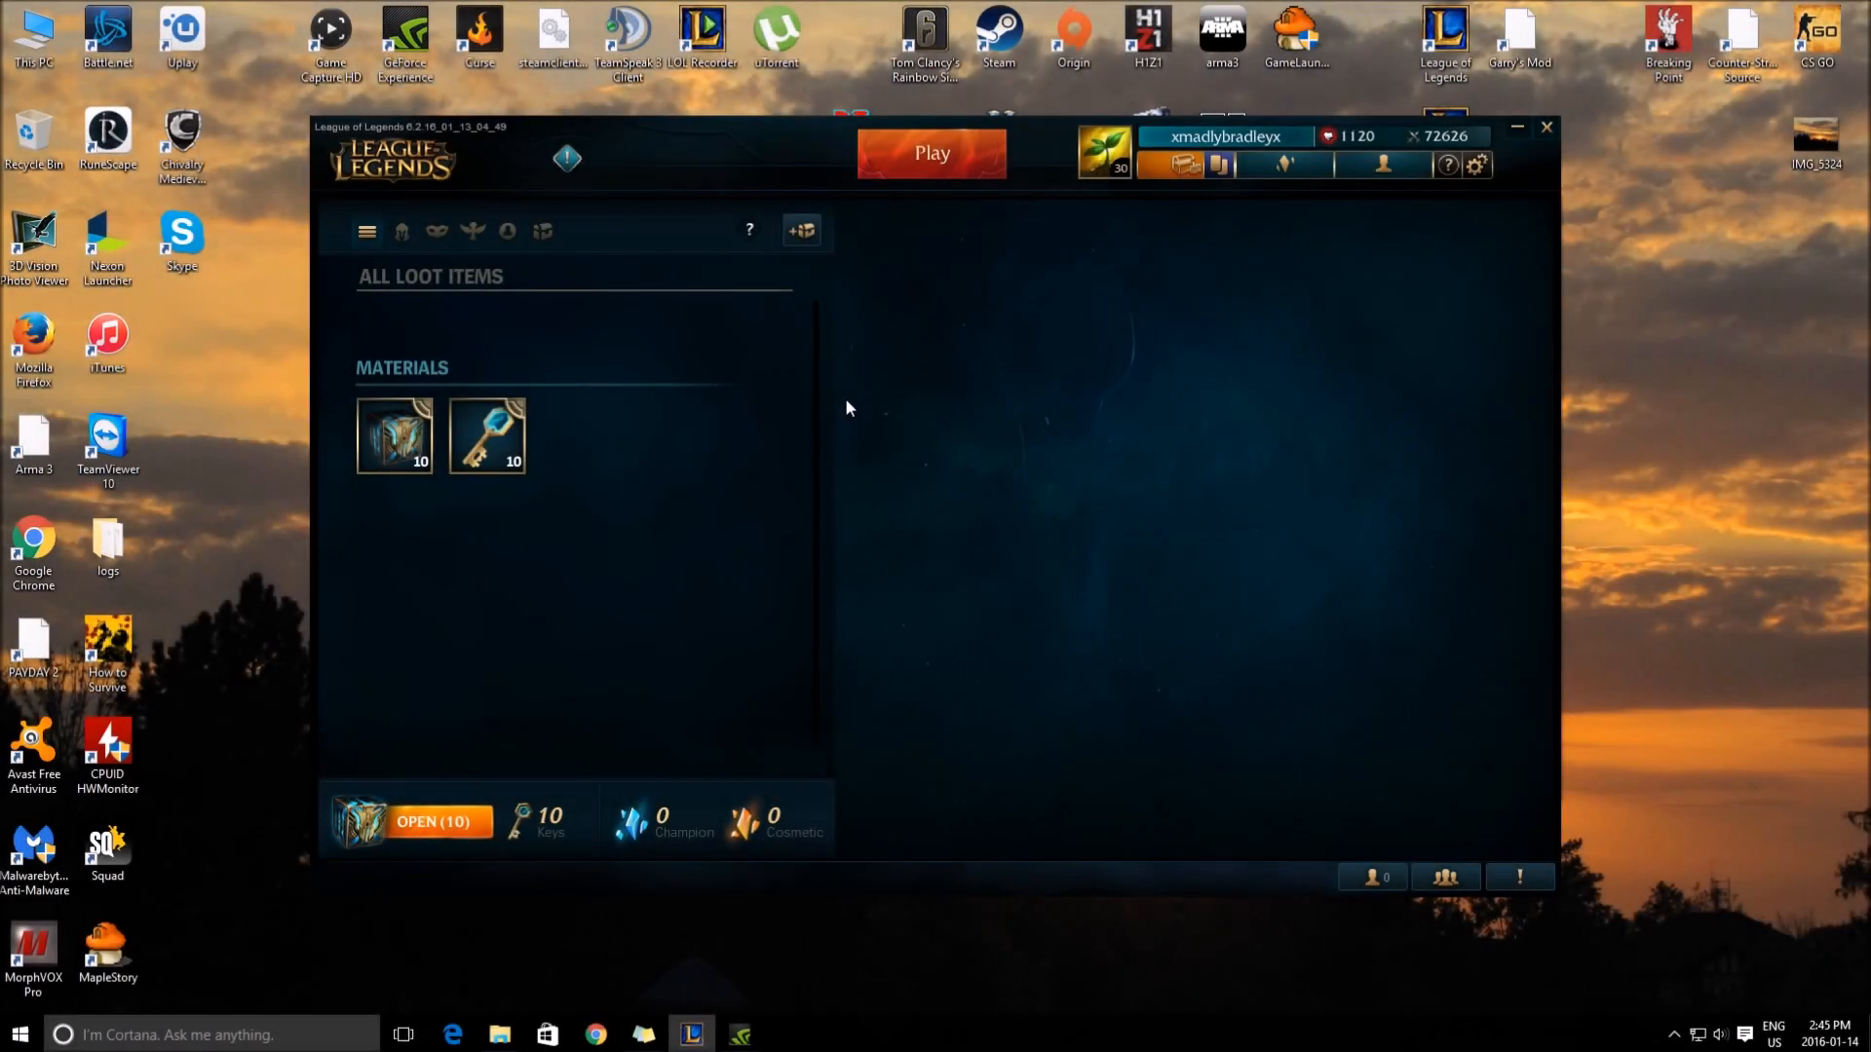
mouse_move(753, 437)
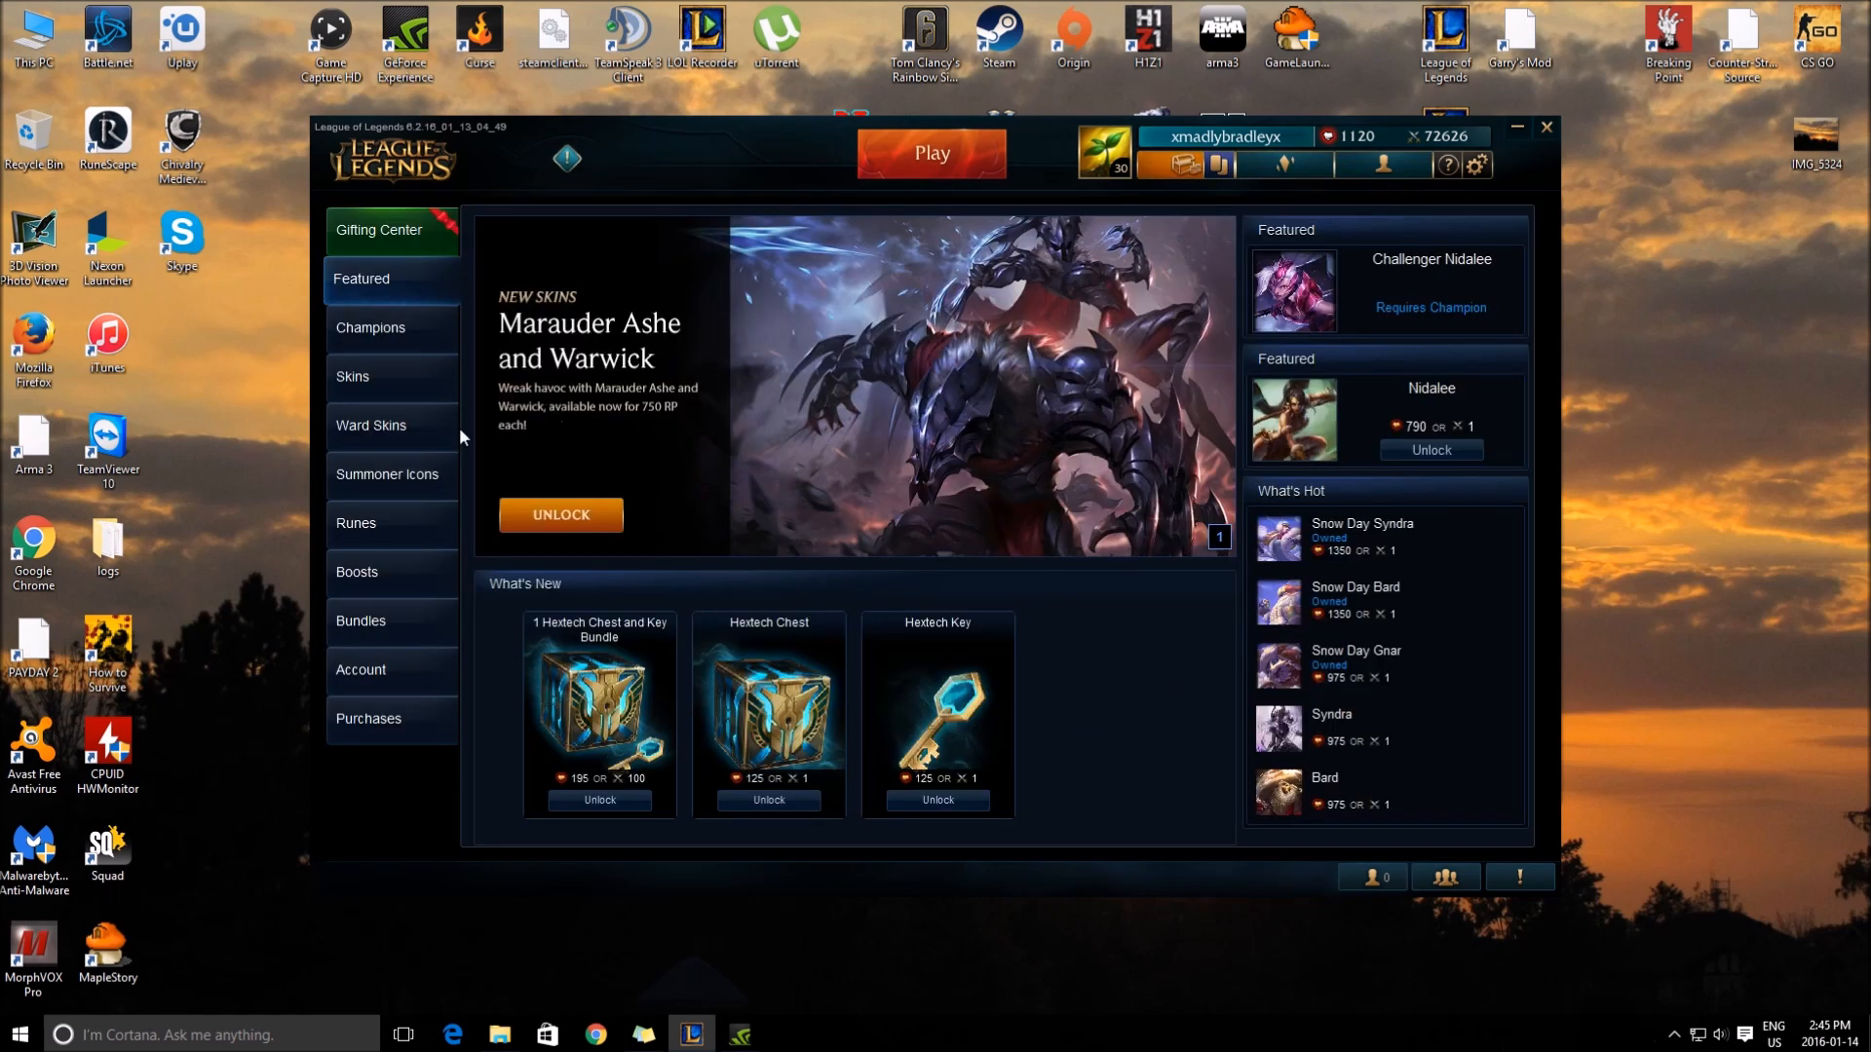
mouse_move(416, 324)
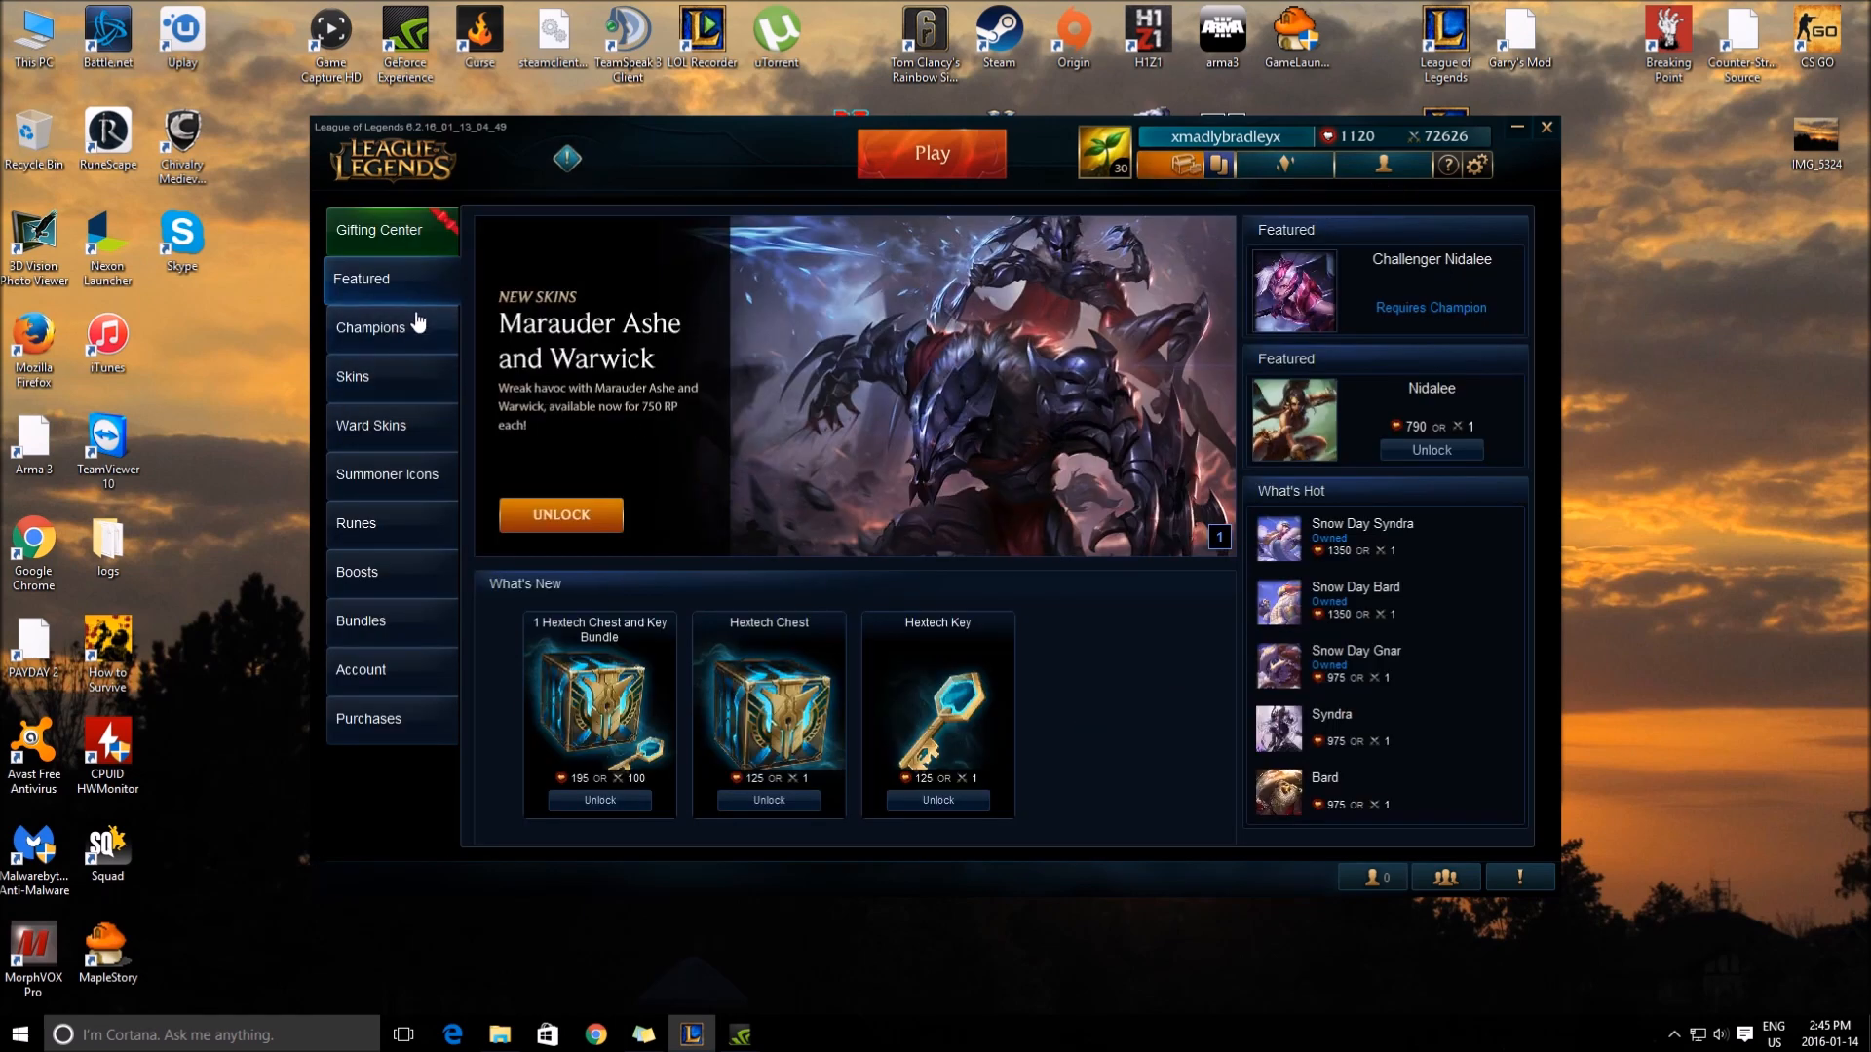
Step: Browse the store's champion listings and featured page
left_click(371, 327)
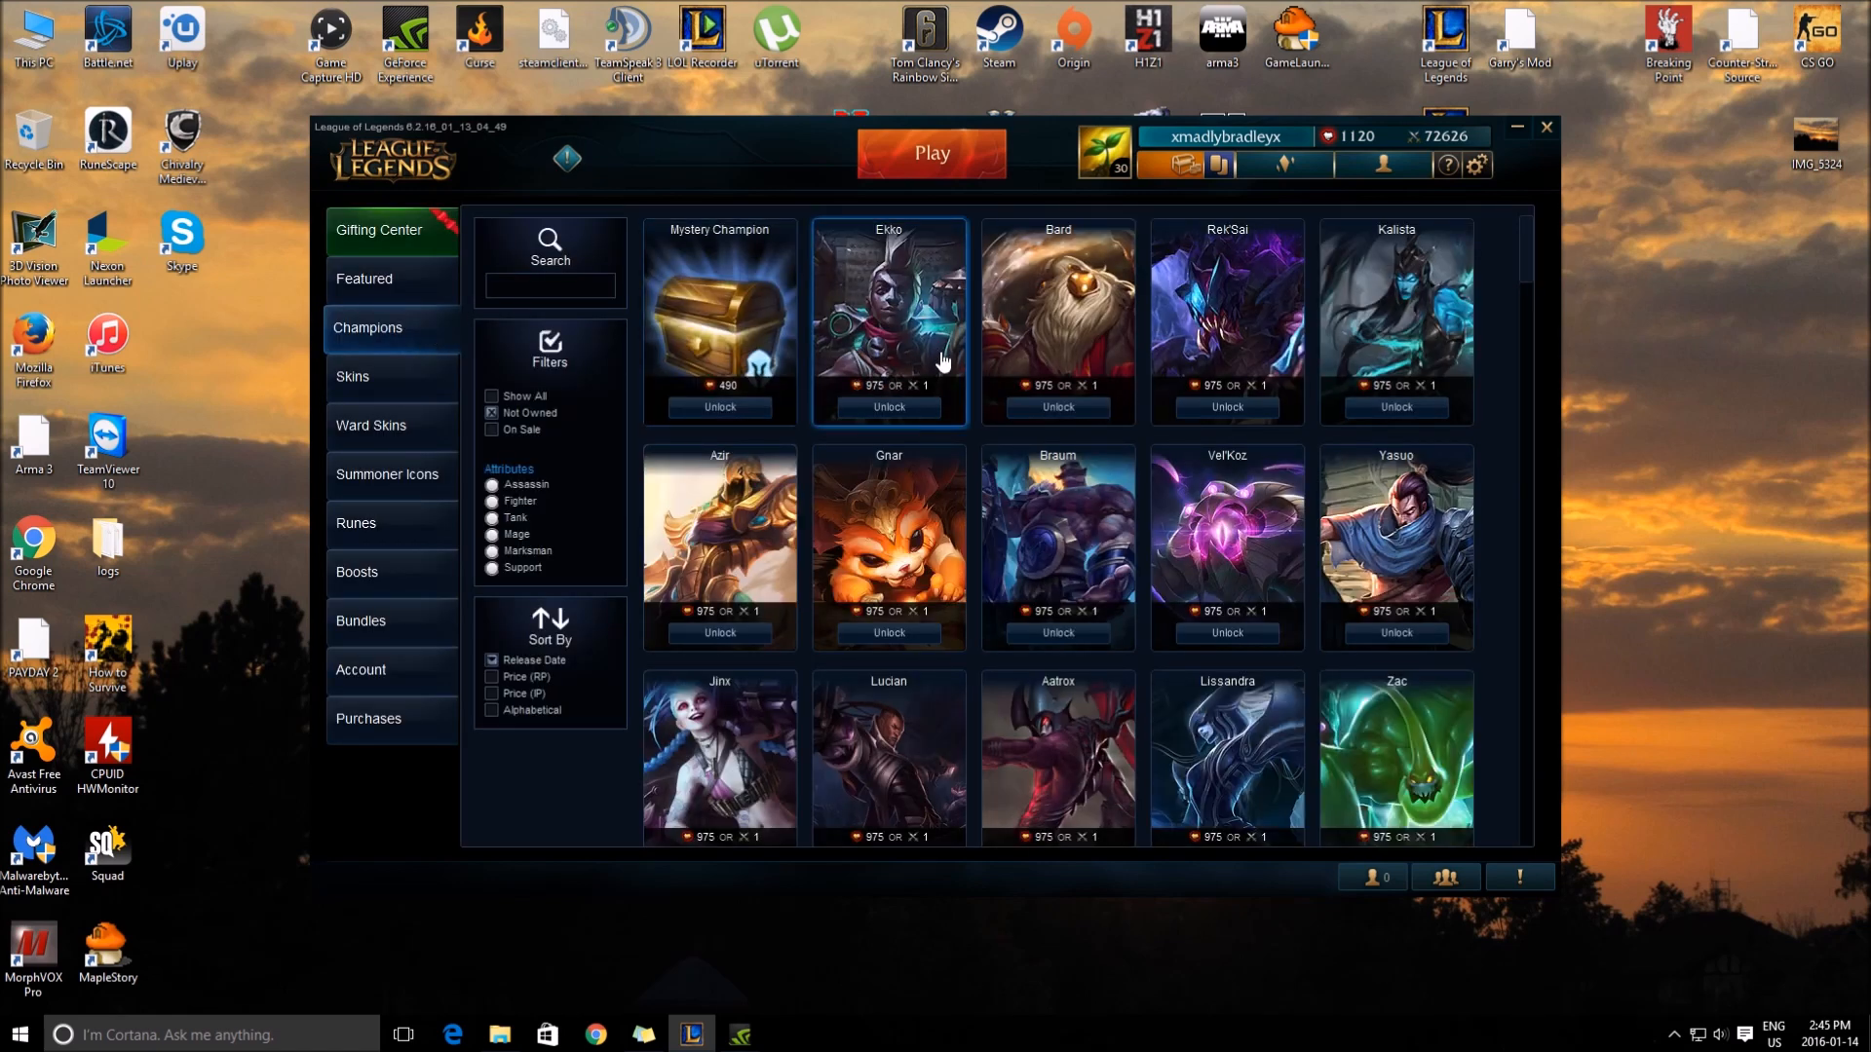
mouse_move(416, 286)
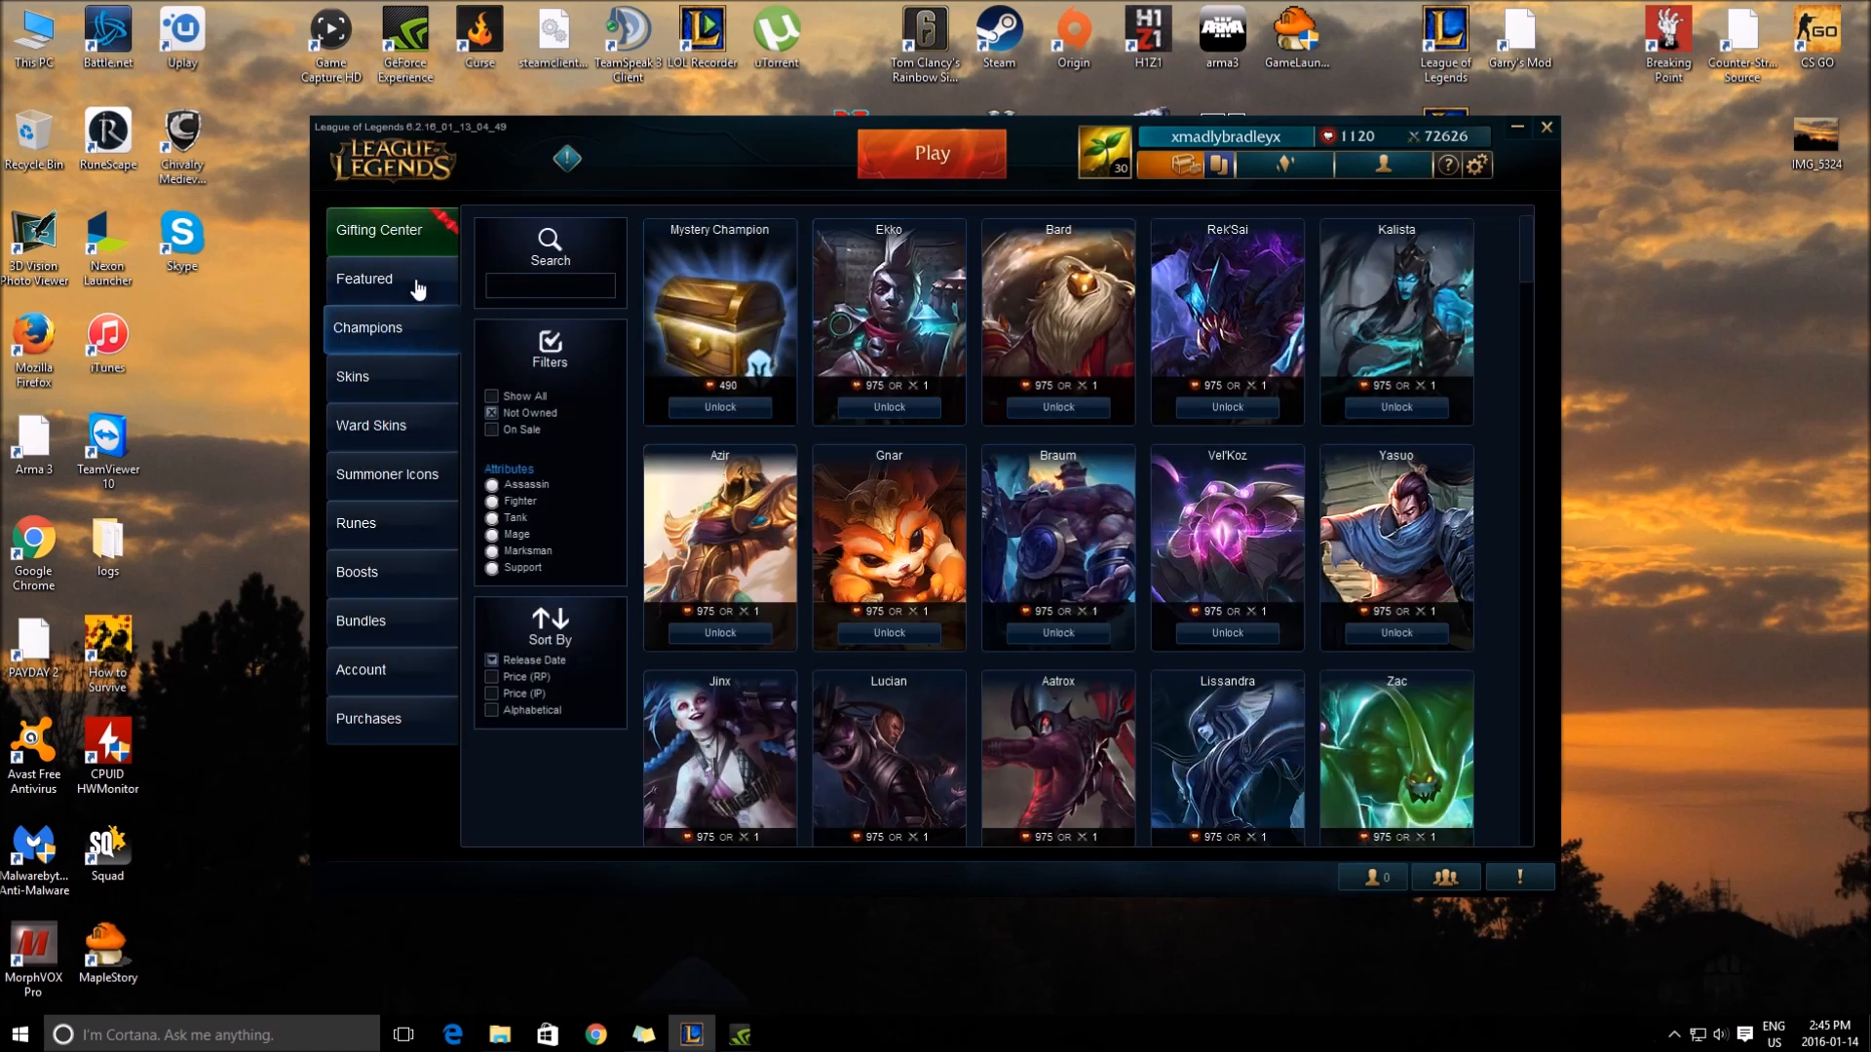
left_click(363, 278)
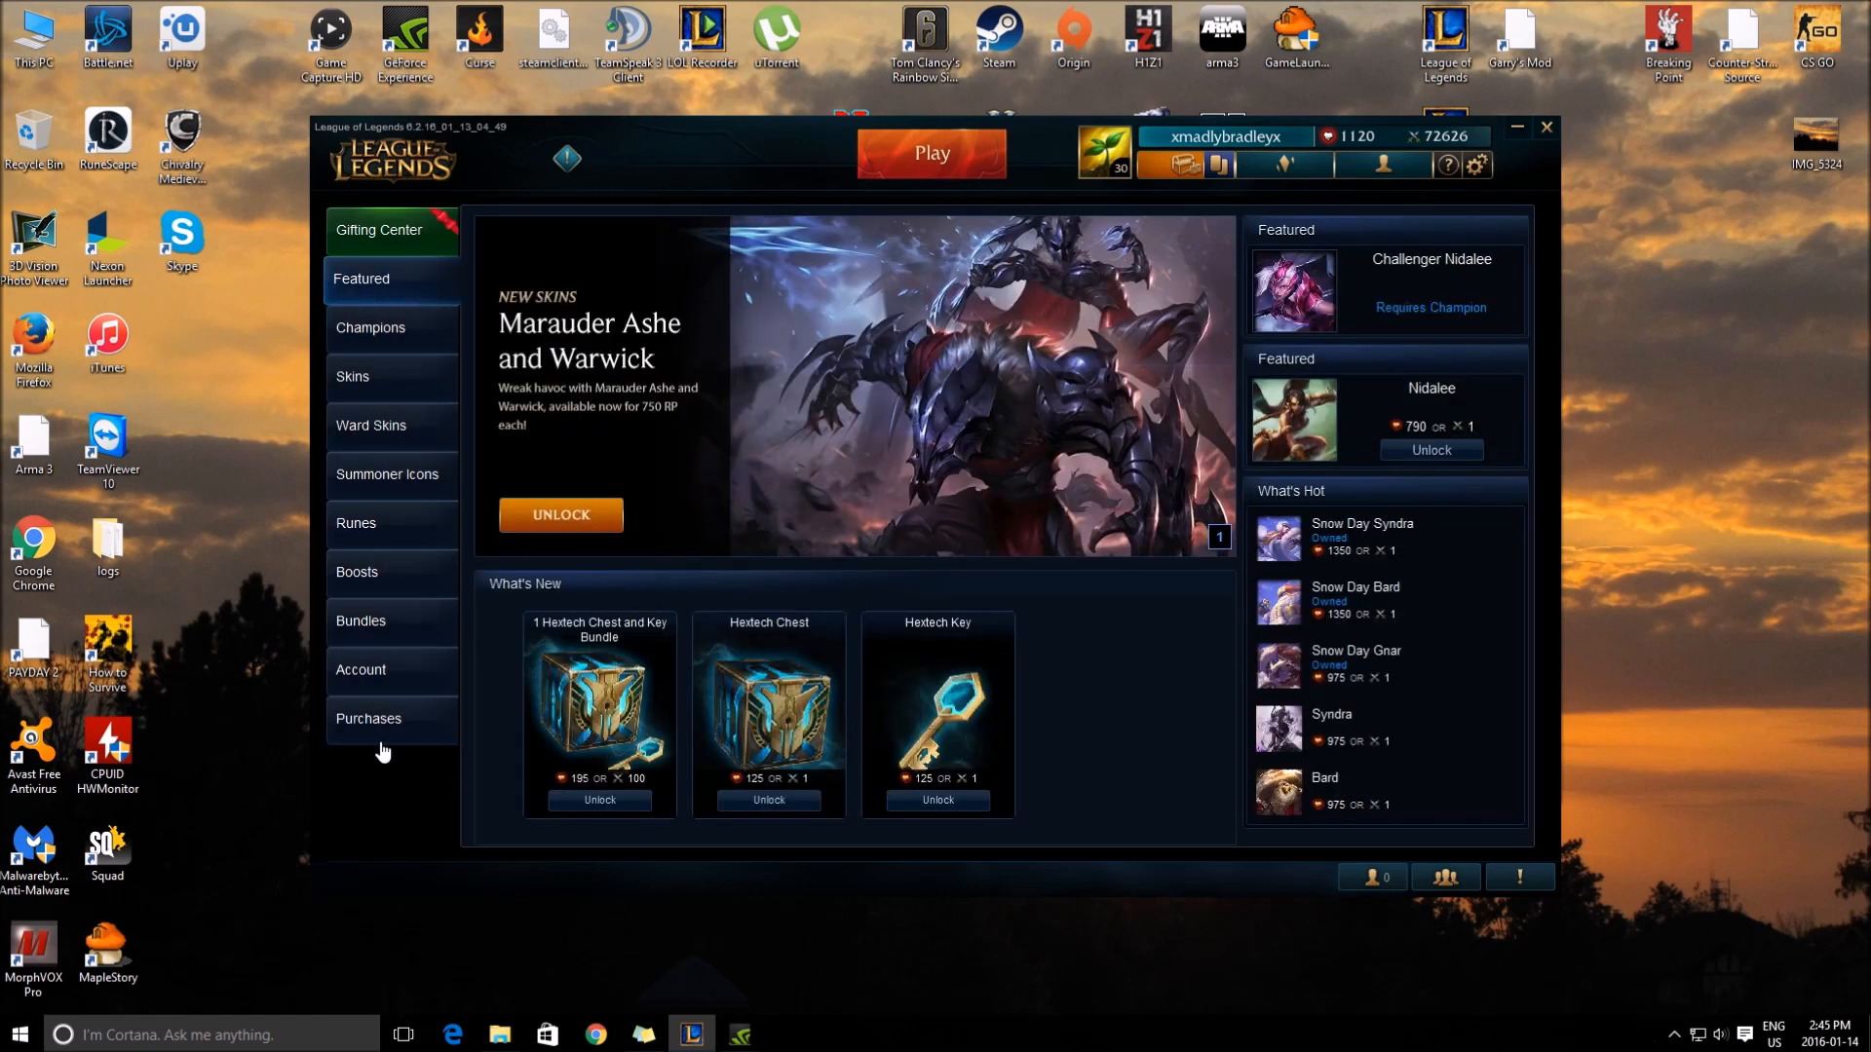
mouse_move(562, 645)
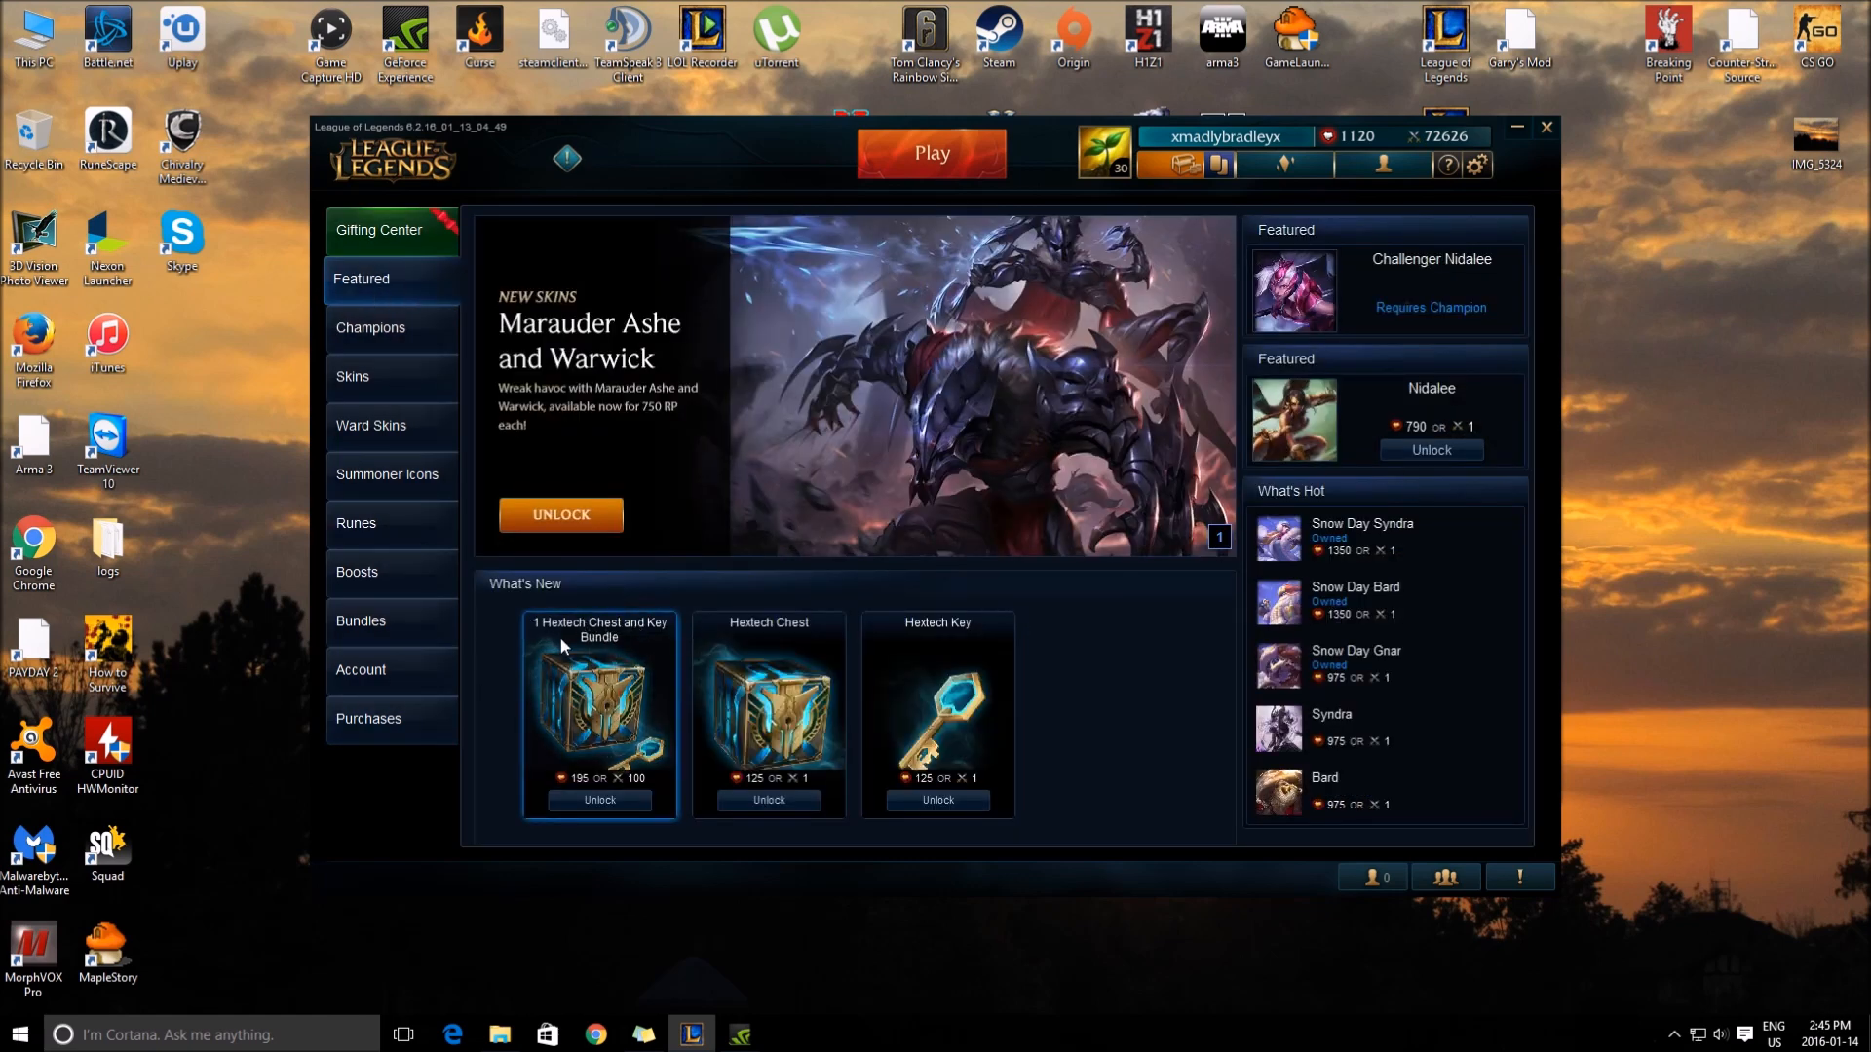
mouse_move(1277, 165)
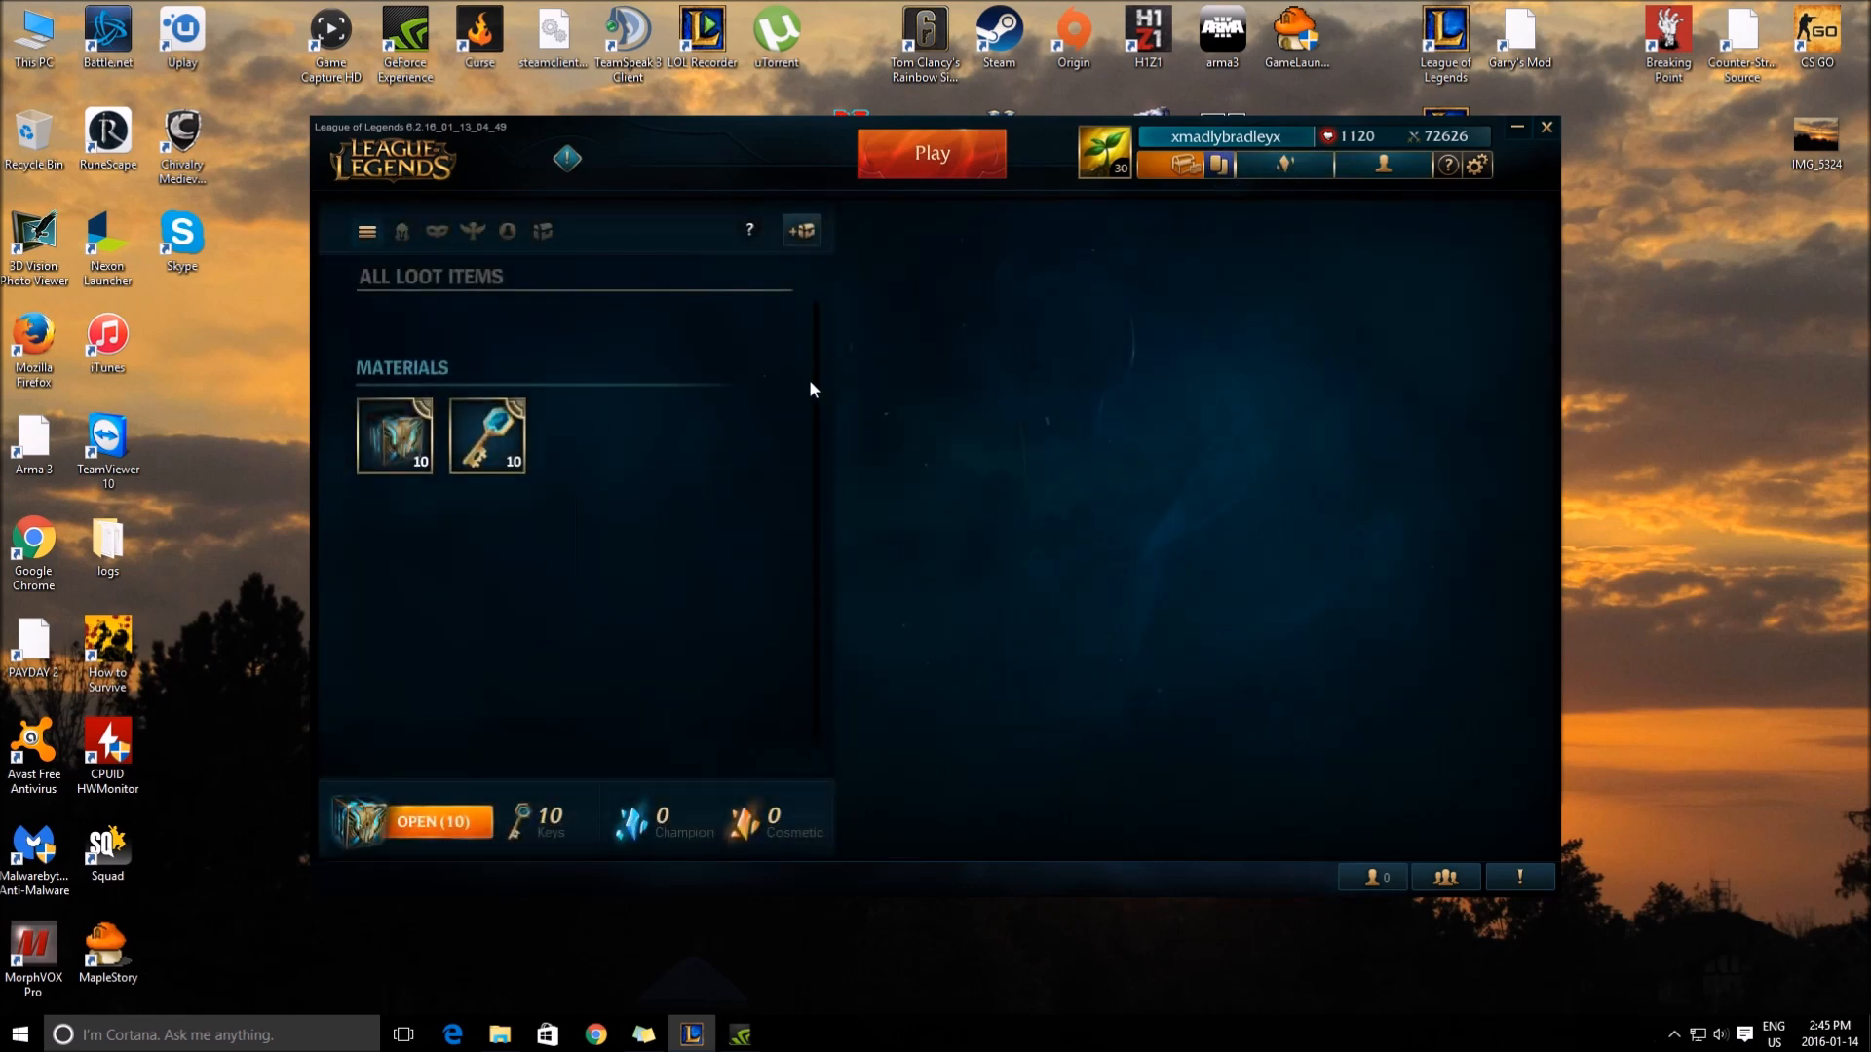
mouse_move(1217, 338)
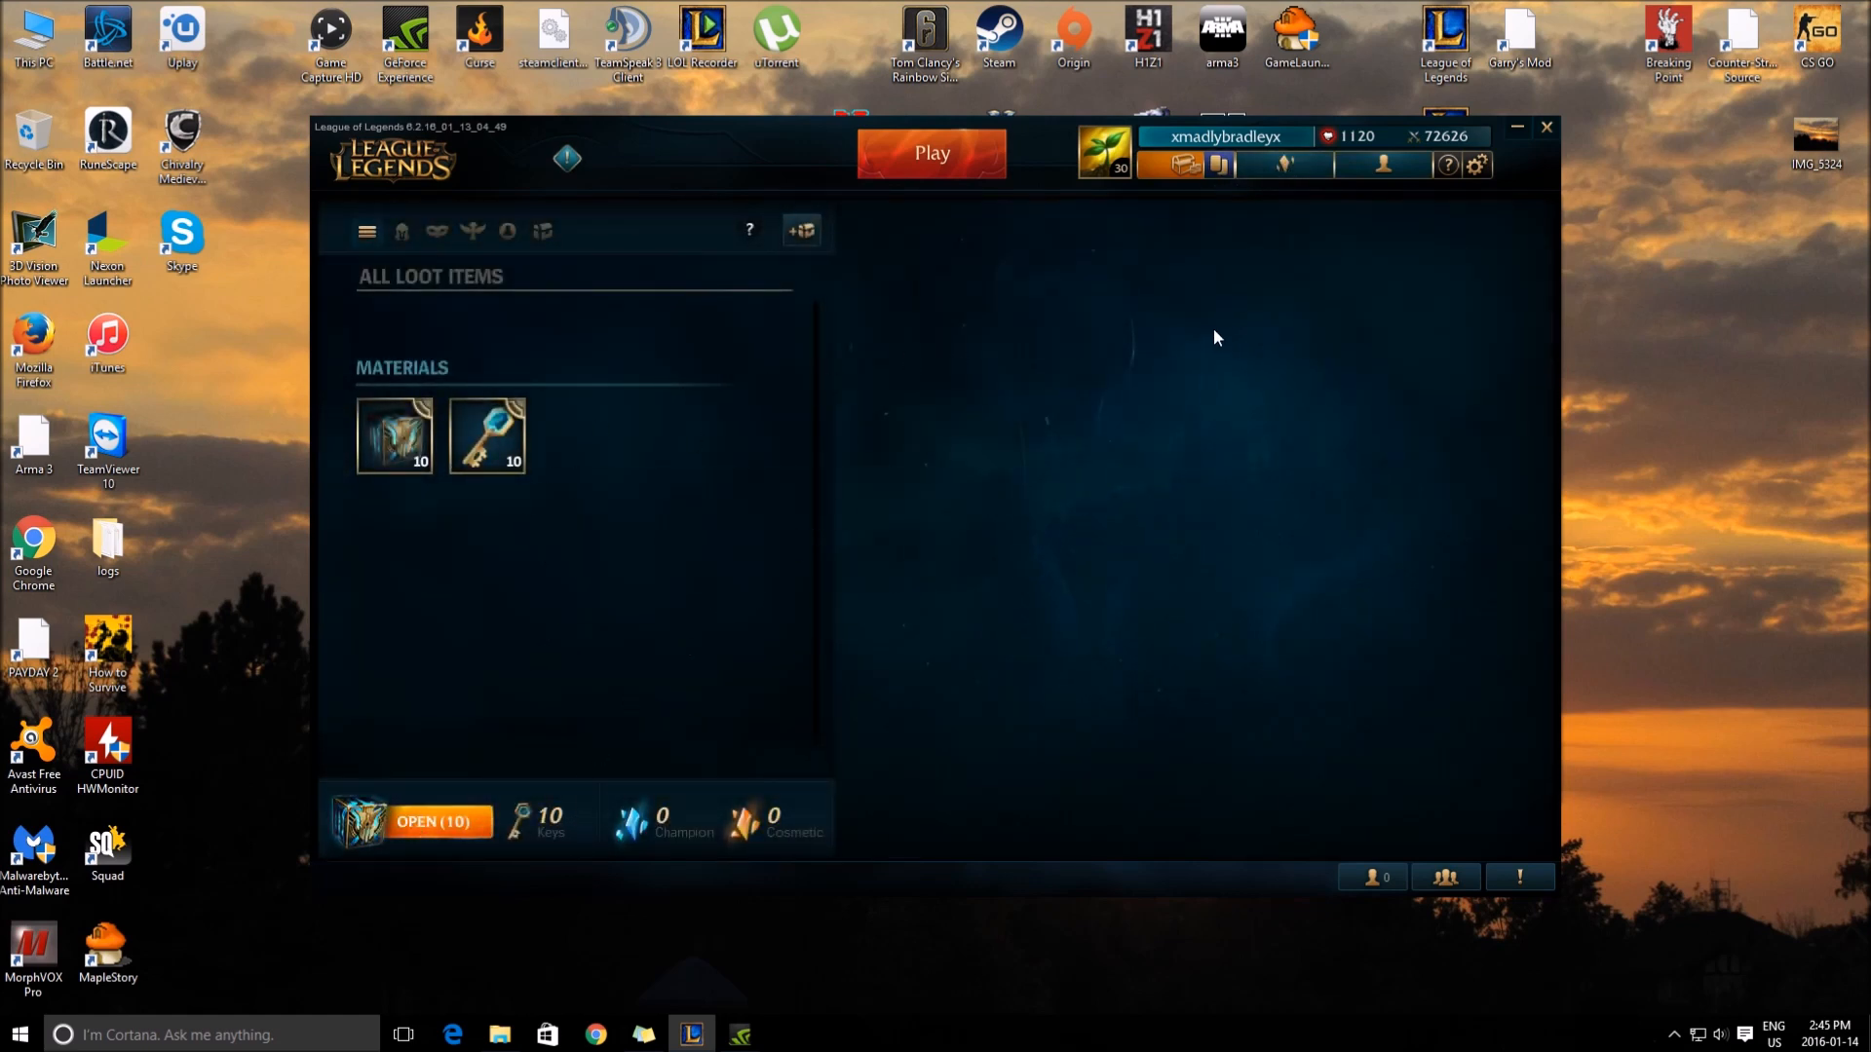
mouse_move(1199, 164)
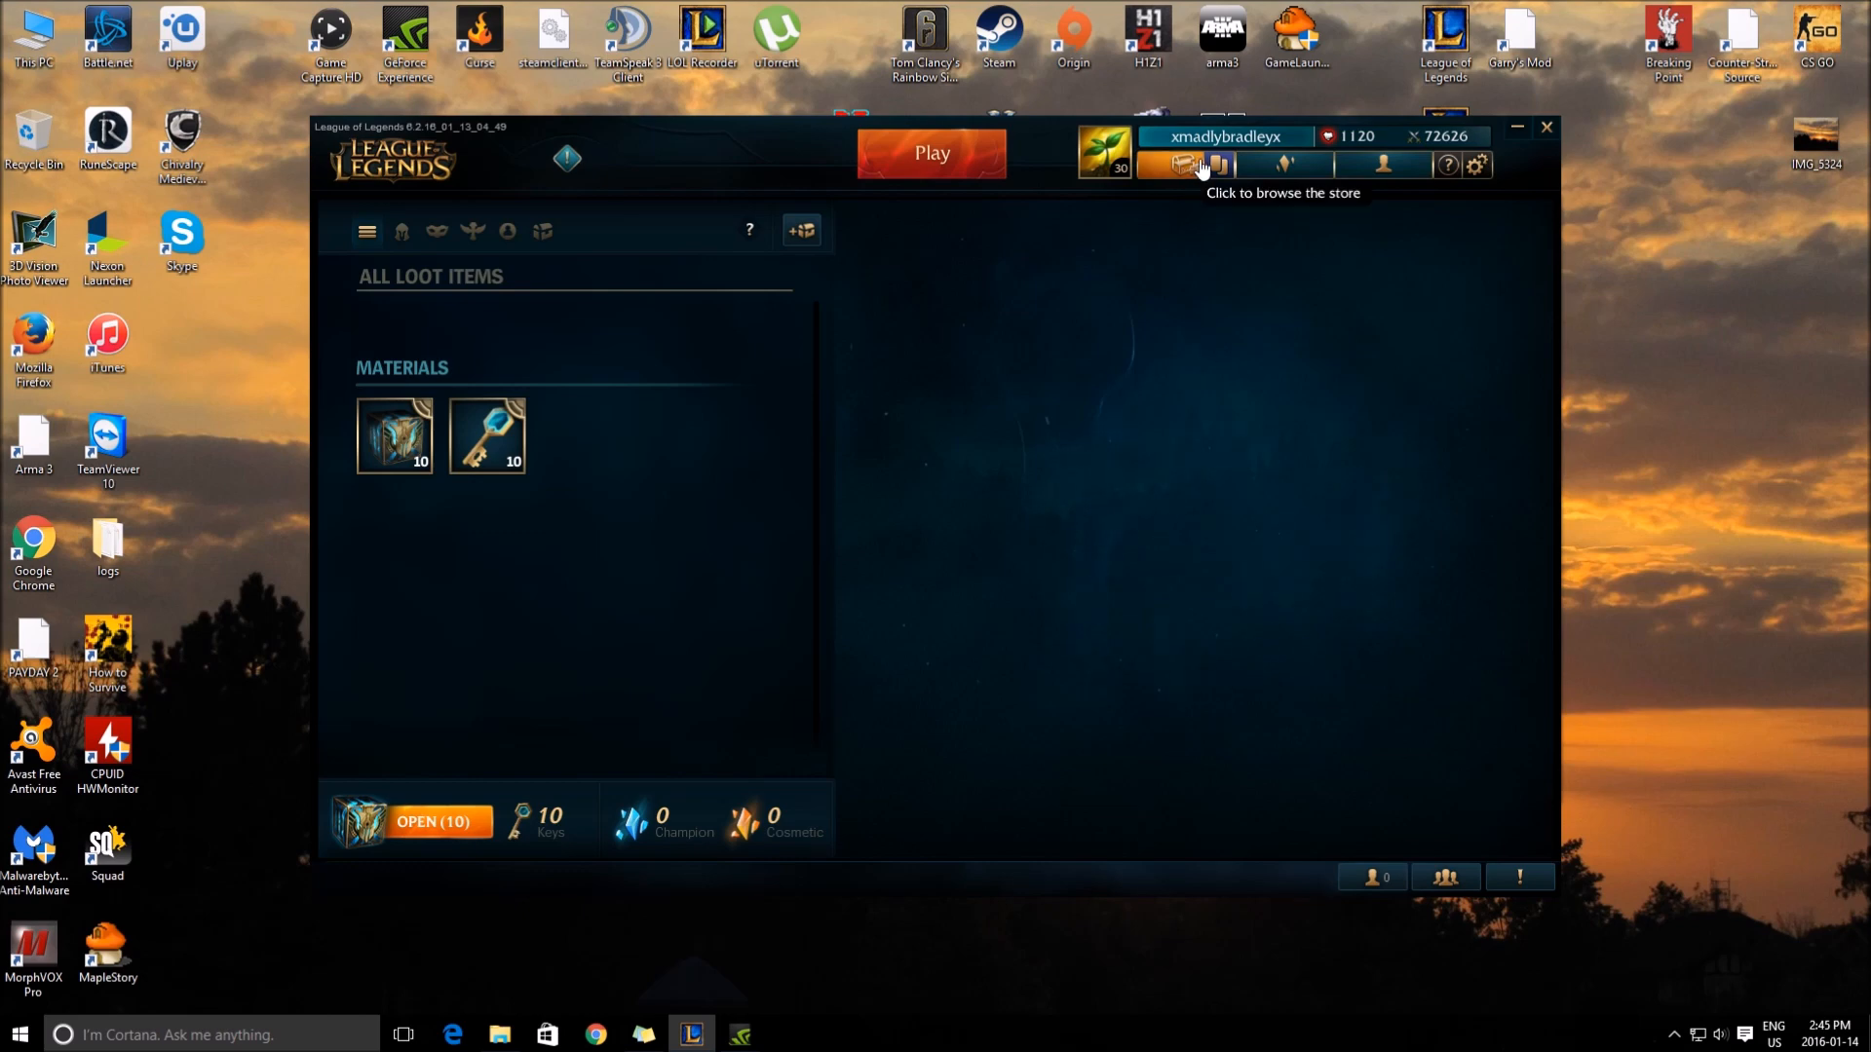
left_click(1217, 164)
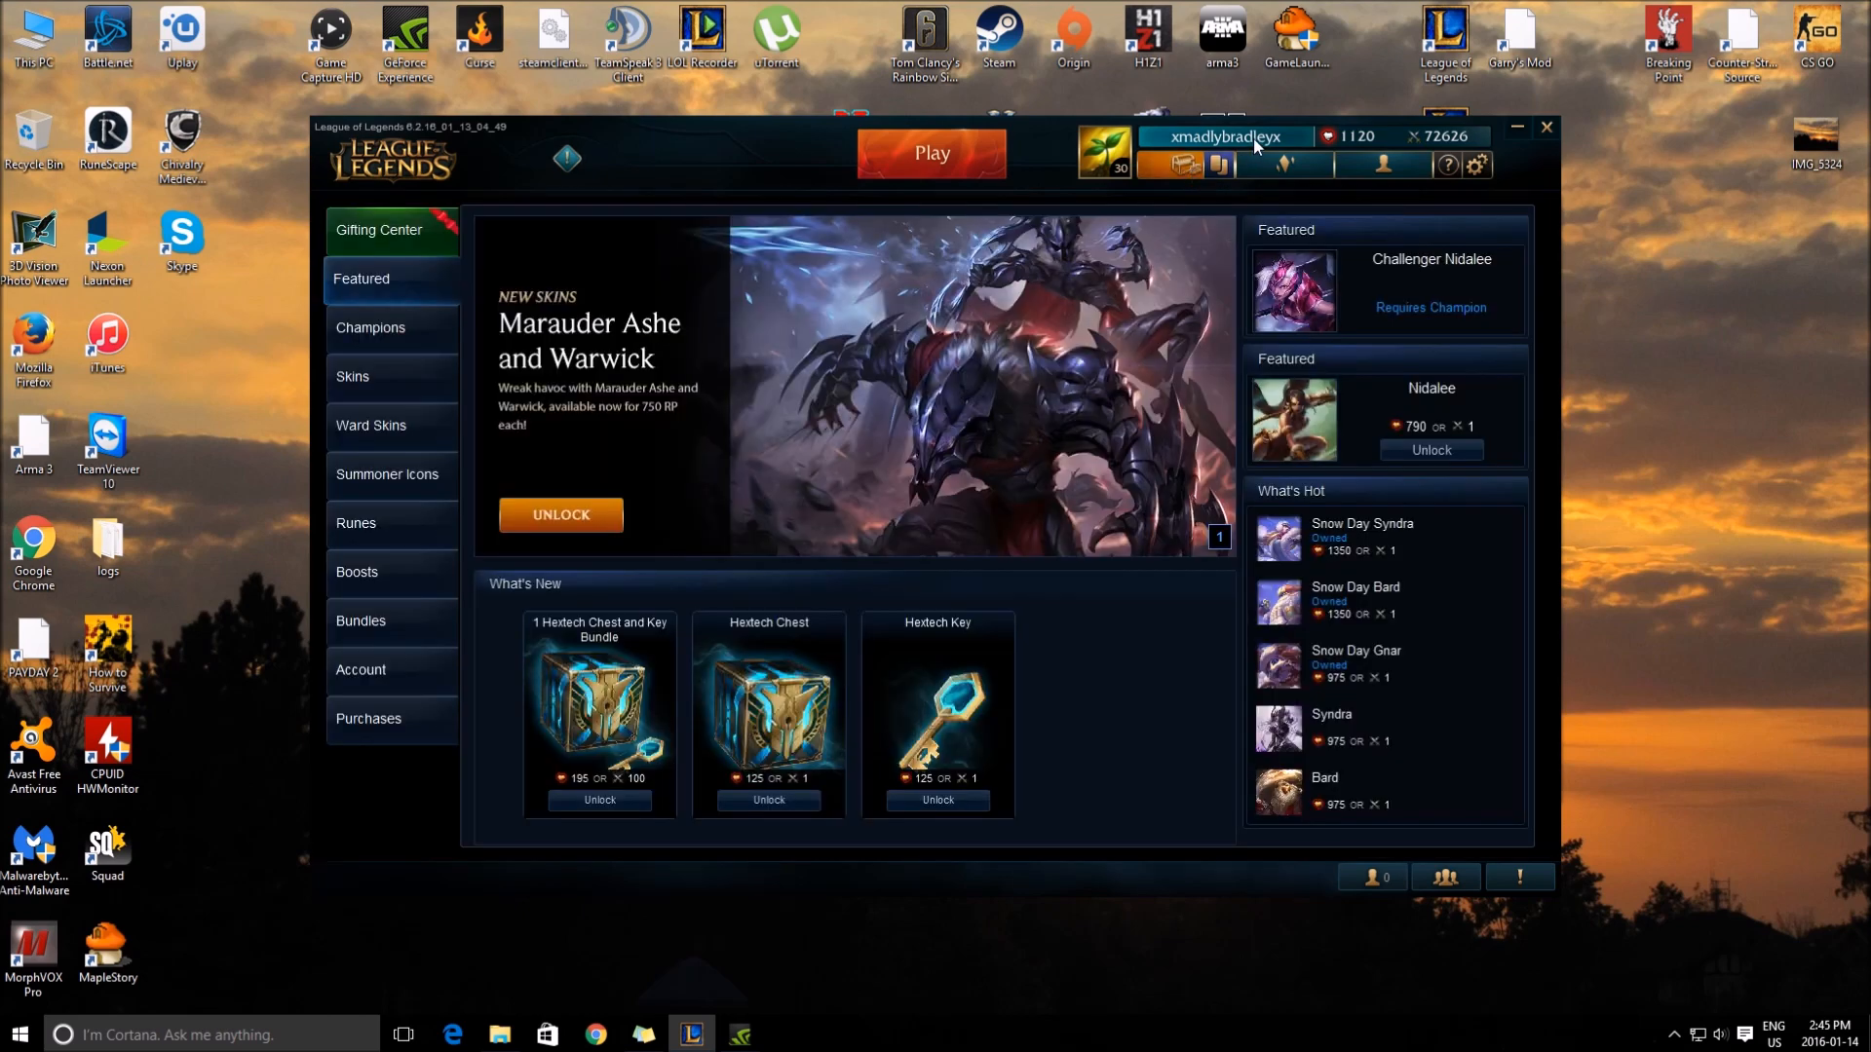
mouse_move(1270, 199)
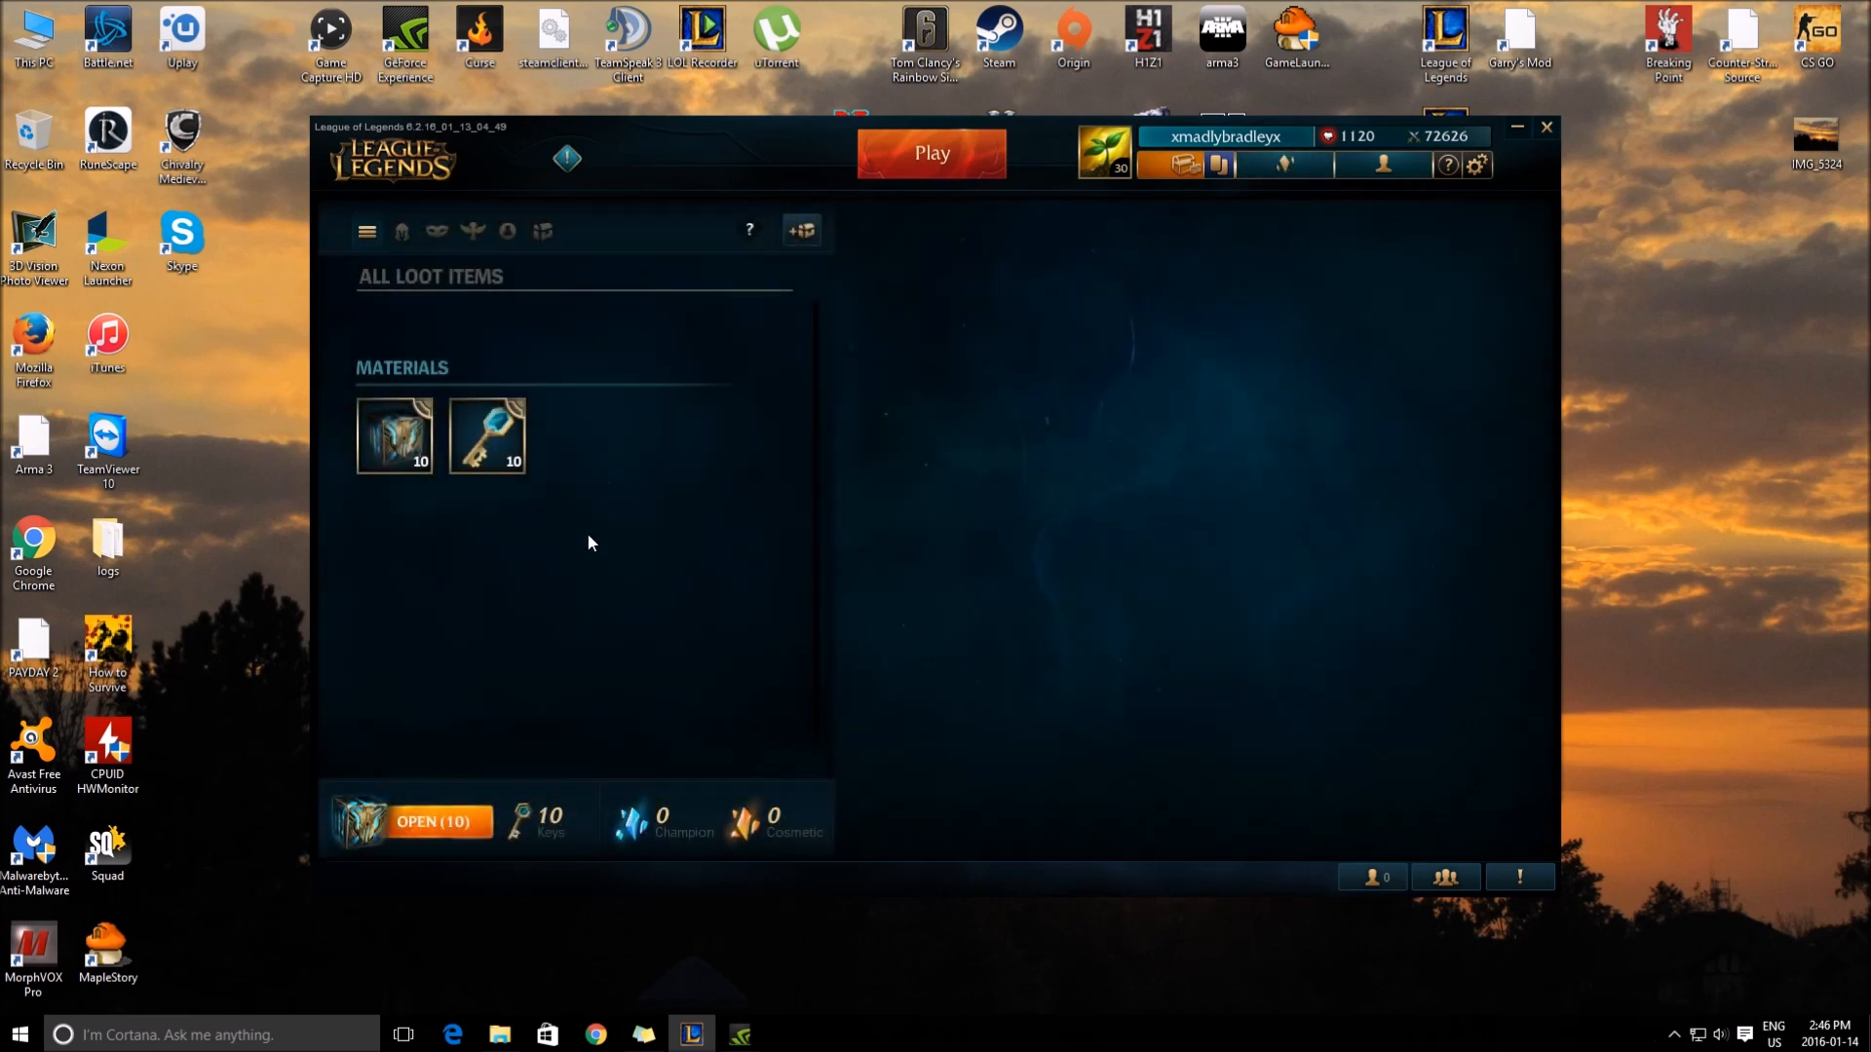
mouse_move(429, 841)
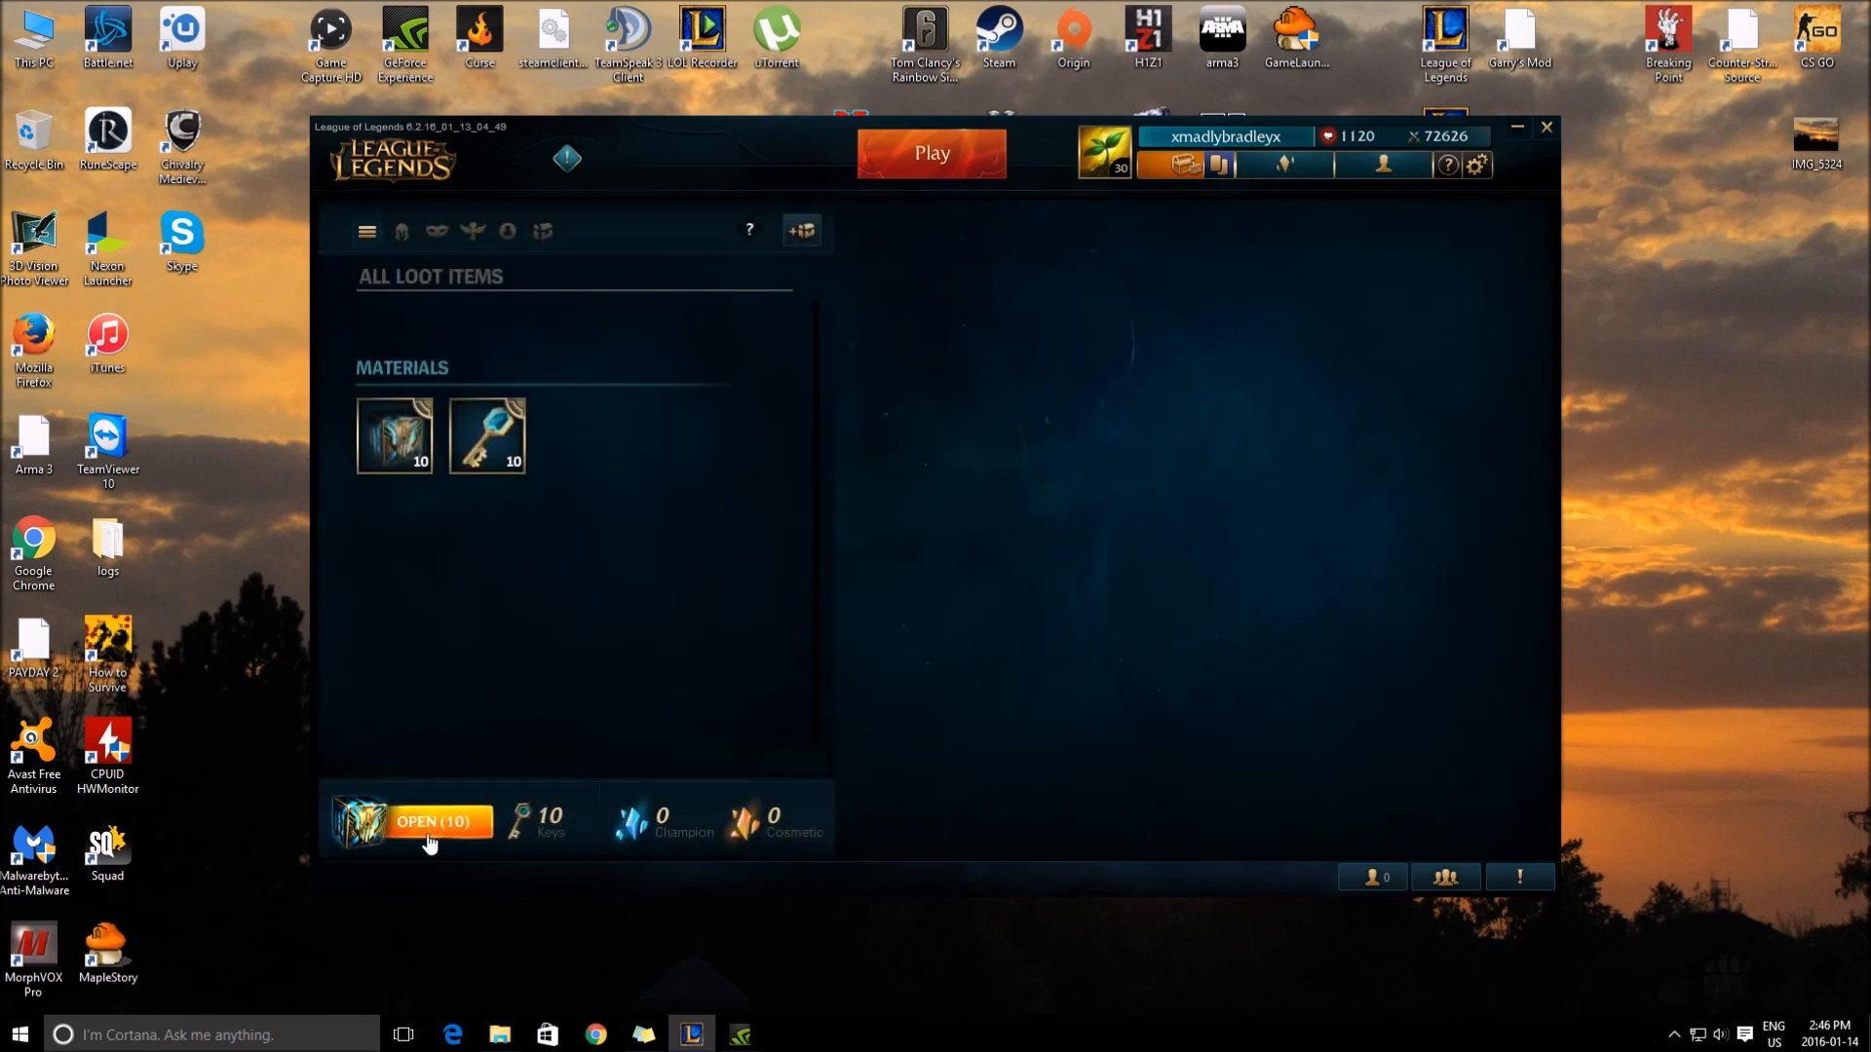
Step: Unlock a Hextech chest with a key and add the Barbarian Sion skin shard to loot
left_click(429, 821)
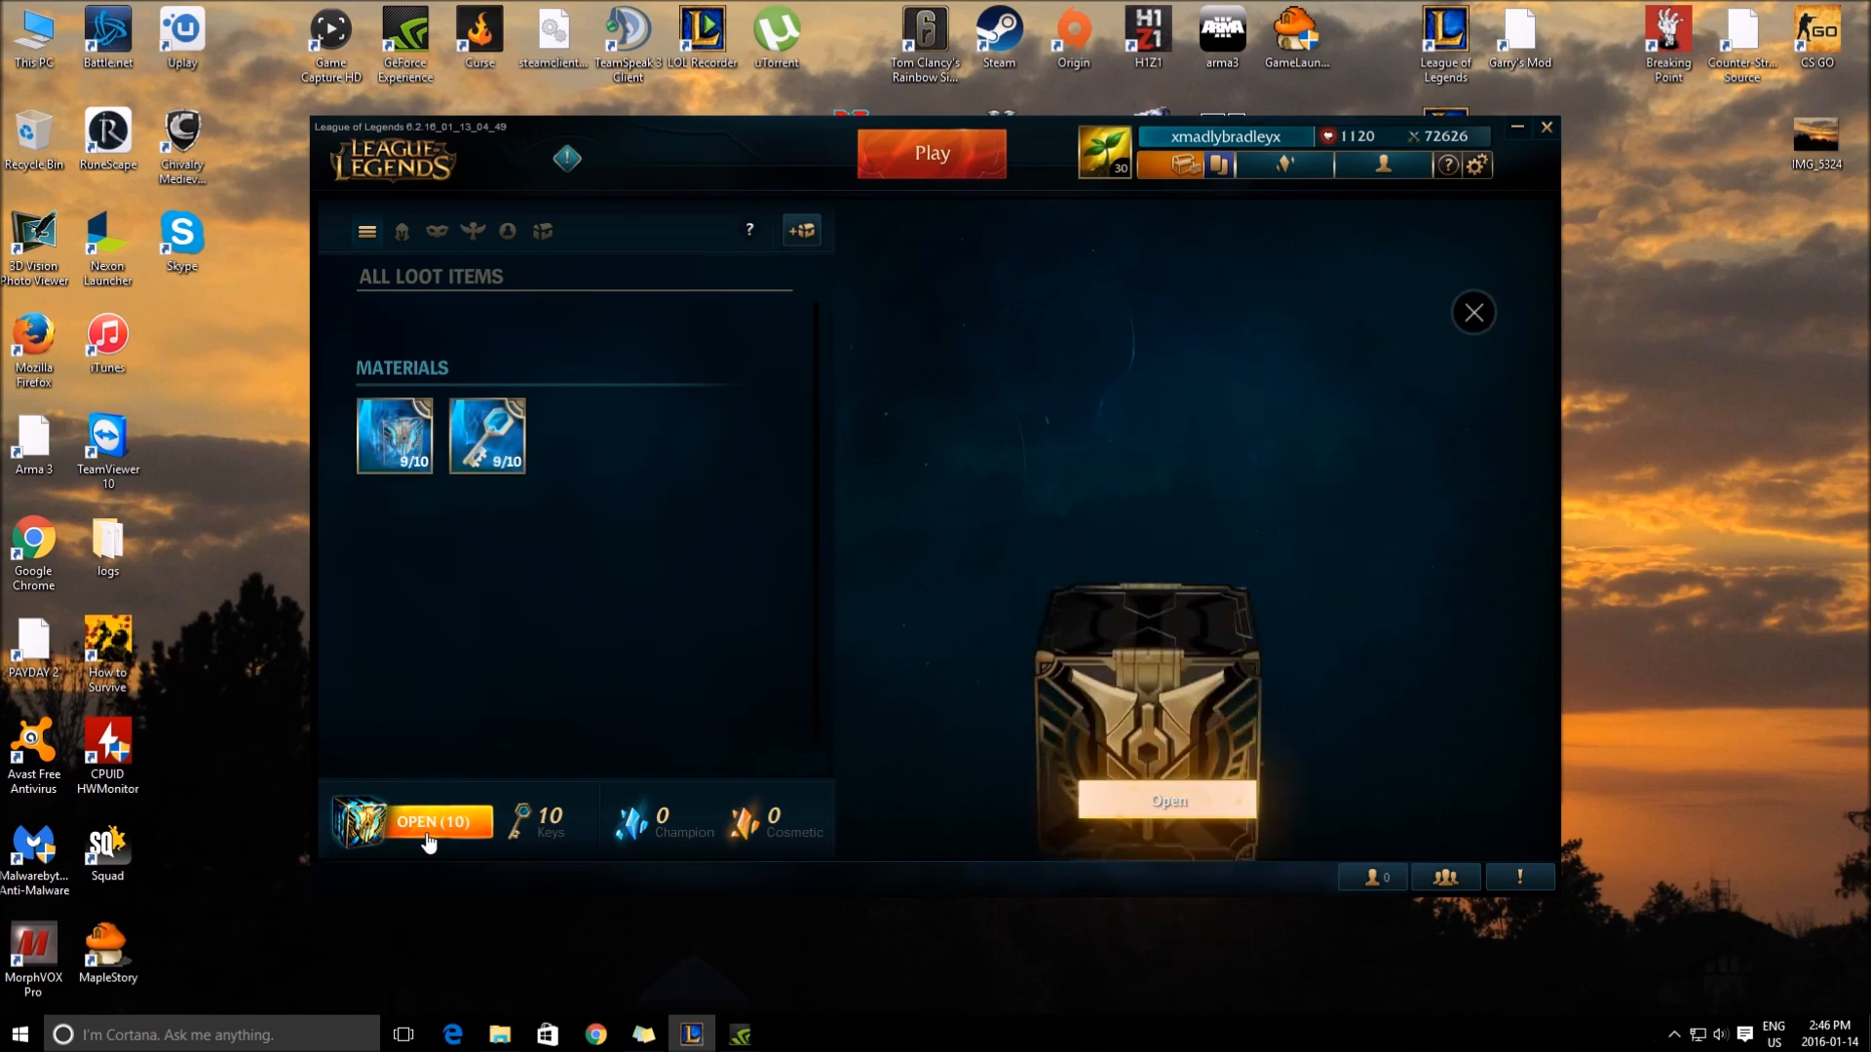
left_click(1165, 801)
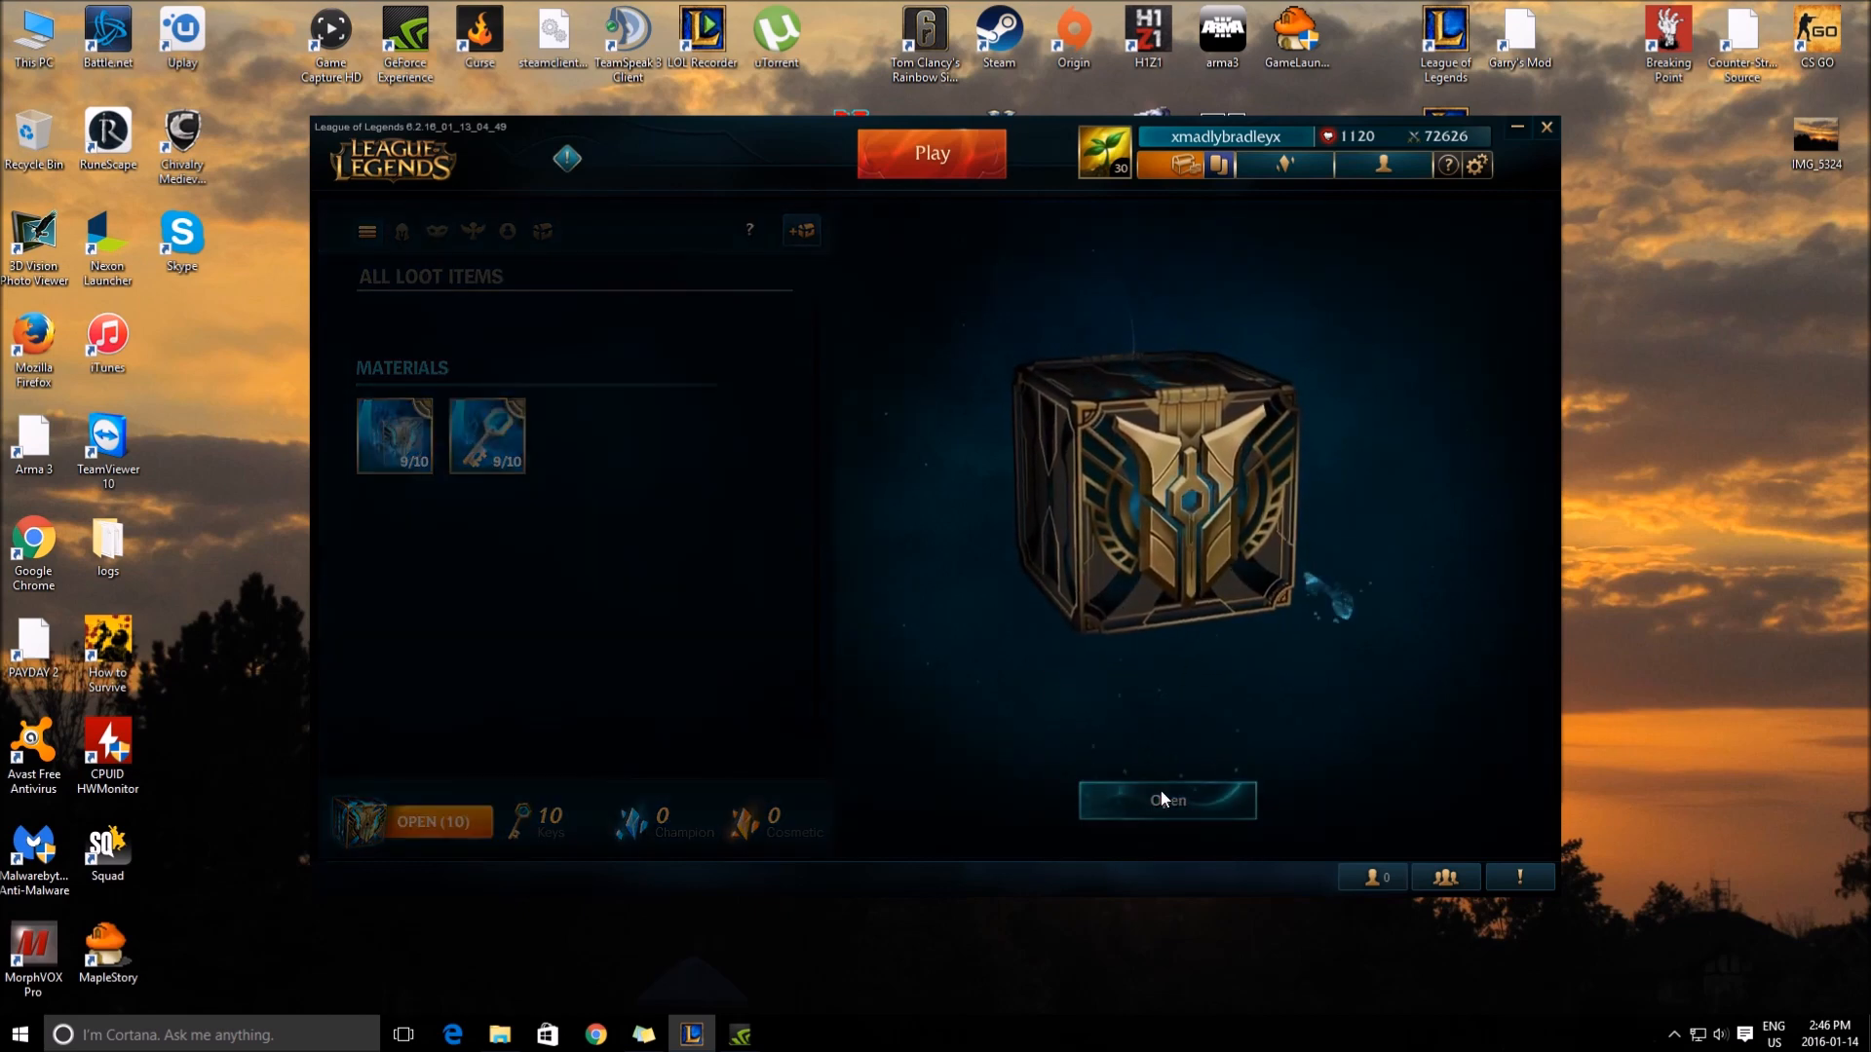
left_click(1166, 799)
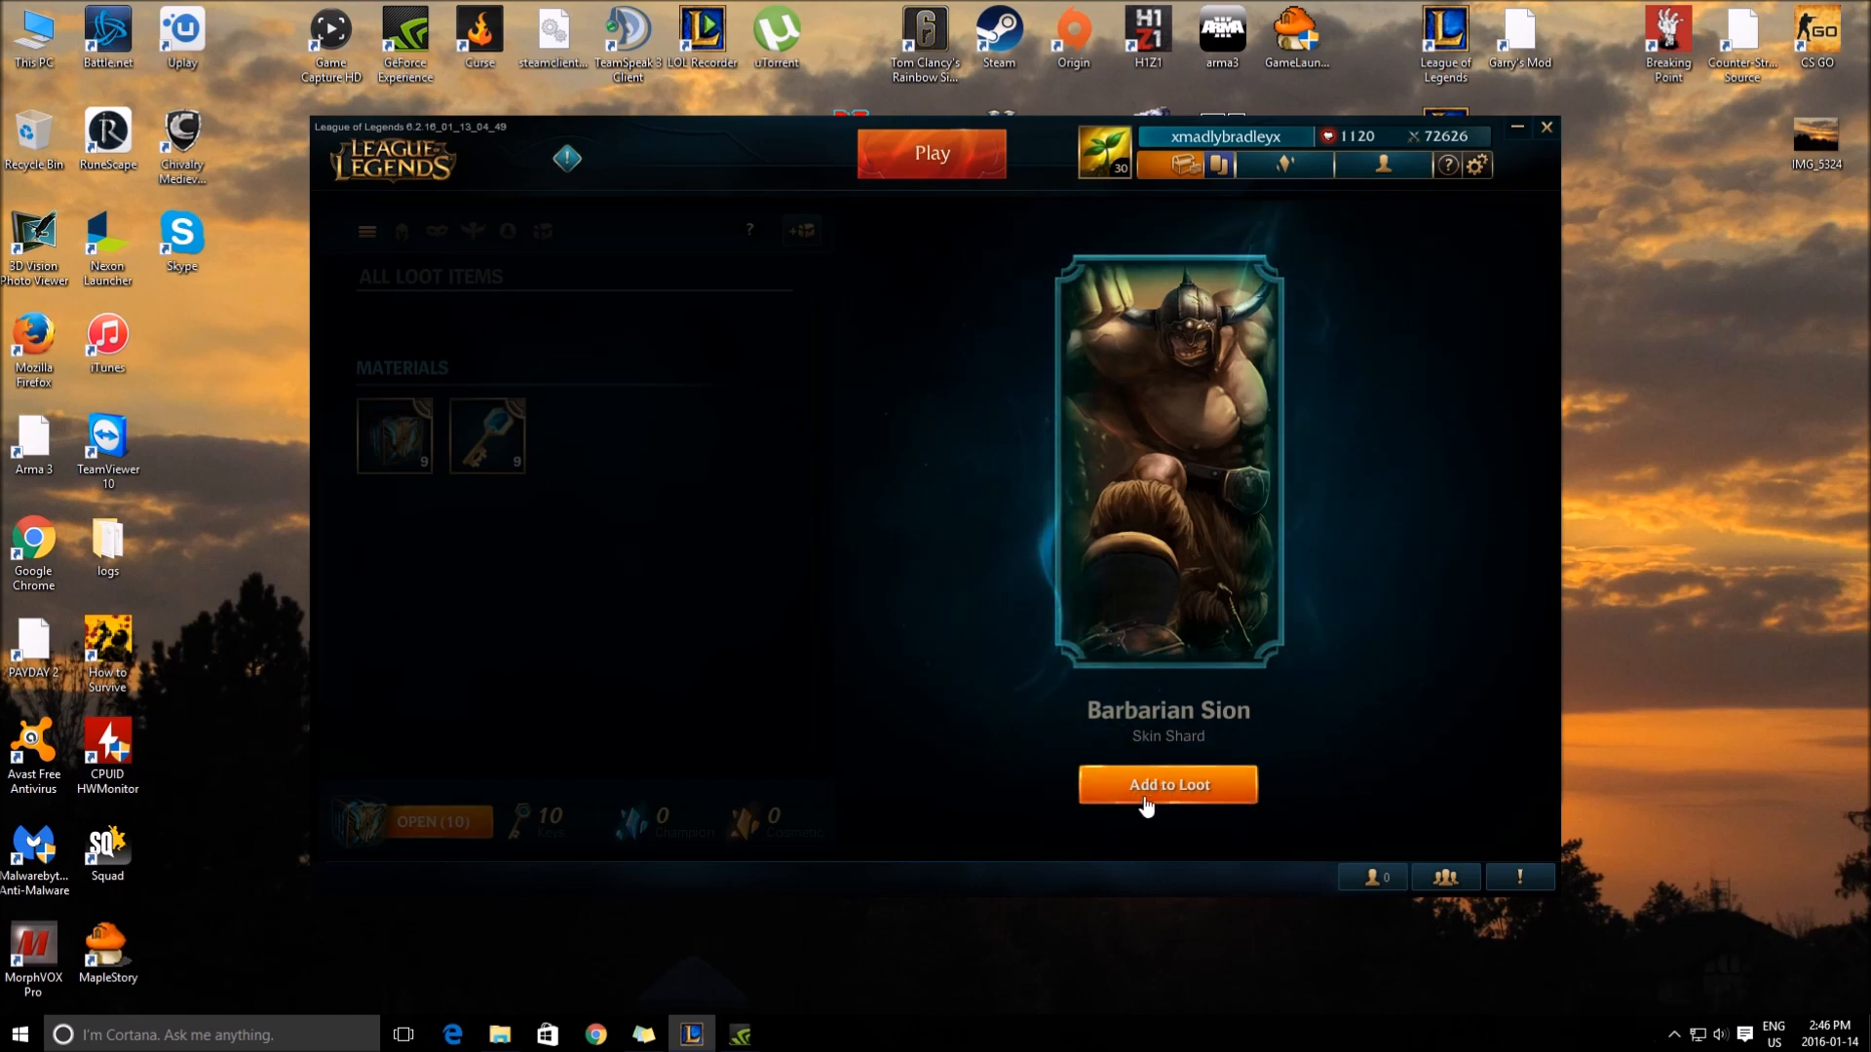
left_click(1167, 785)
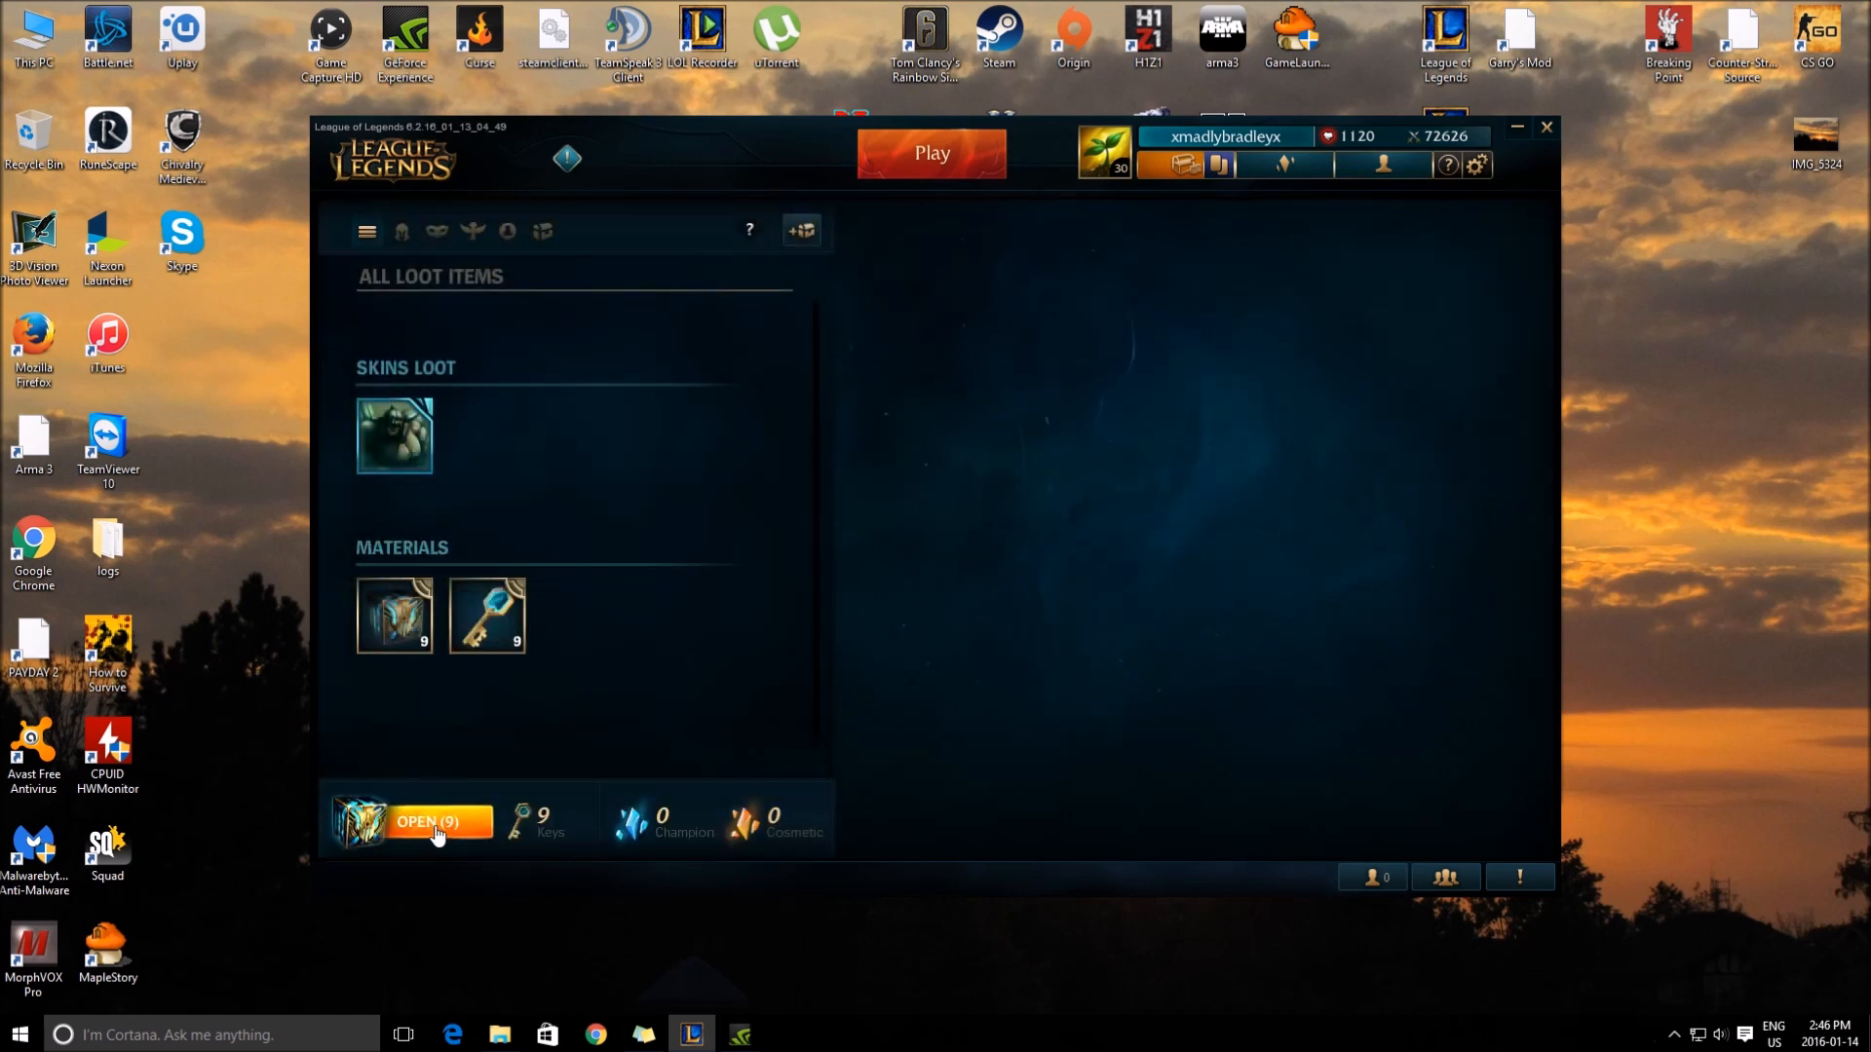
Step: Open the next chest (OPEN 9) and add the Heartseeker Ashe skin shard to loot
left_click(436, 820)
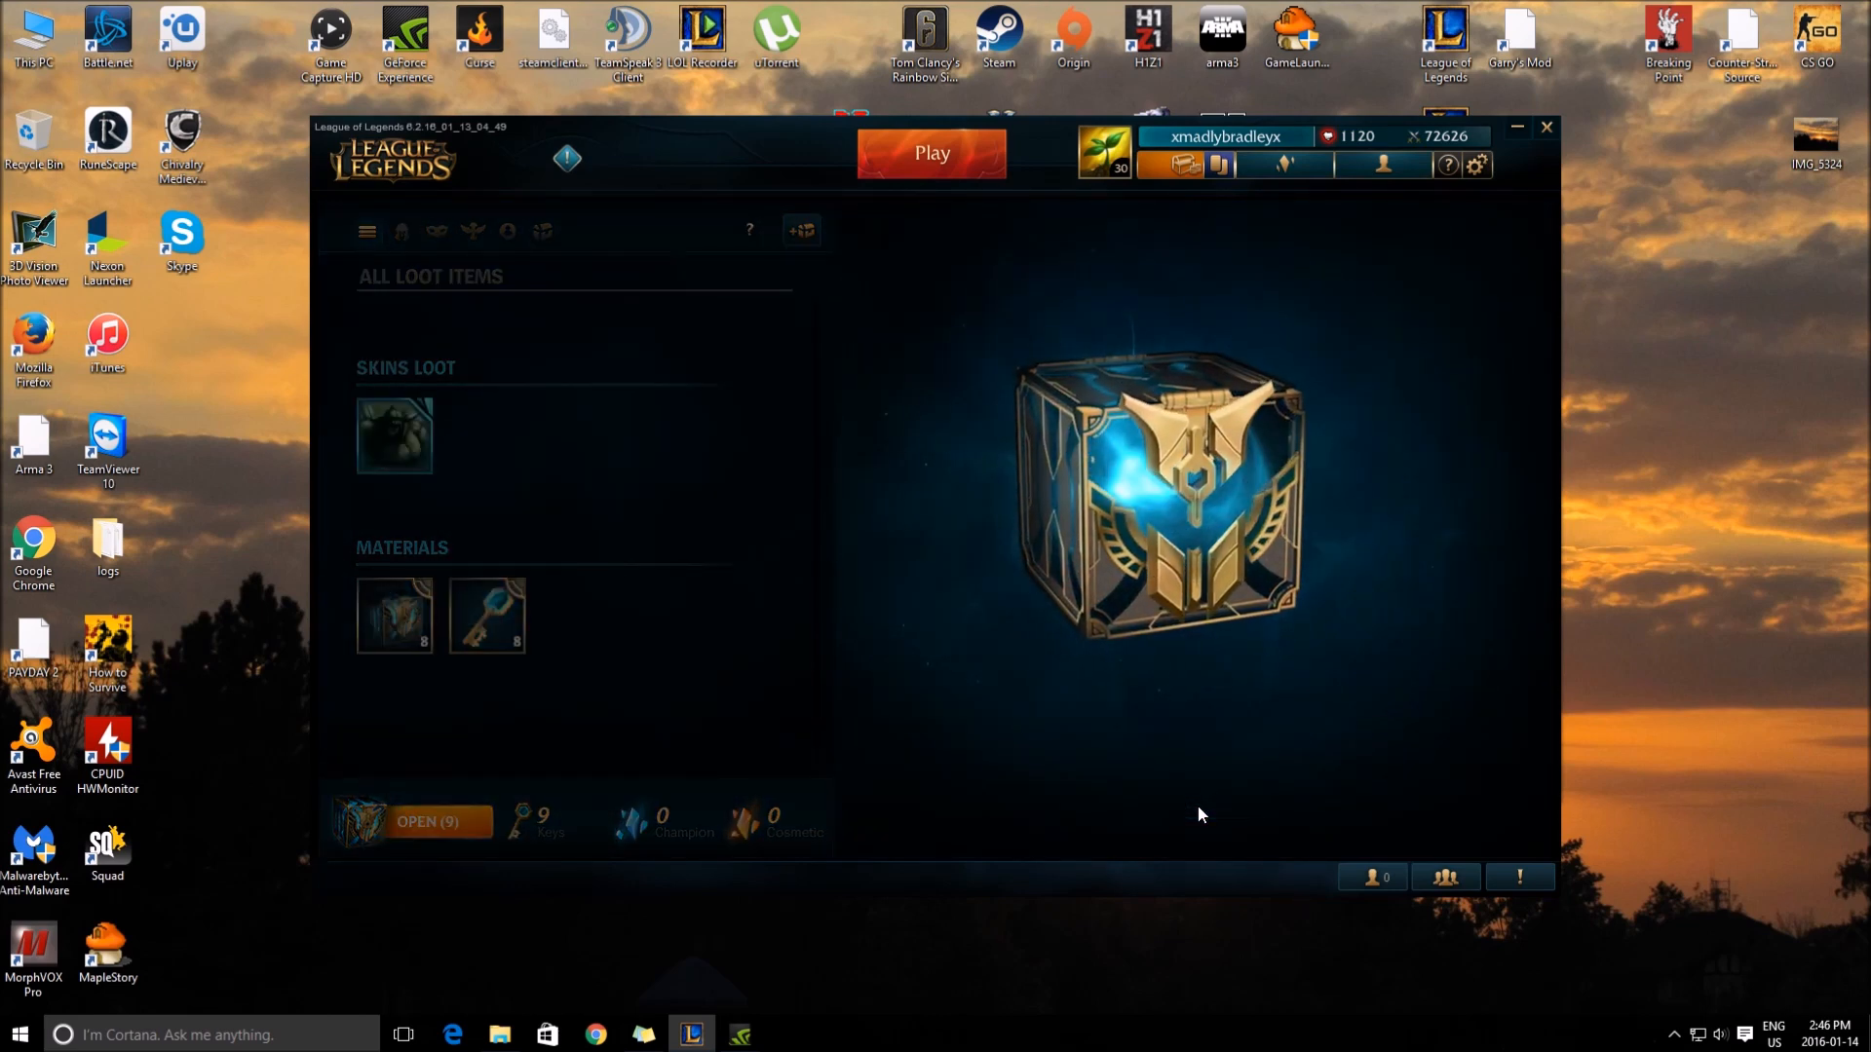
left_click(427, 821)
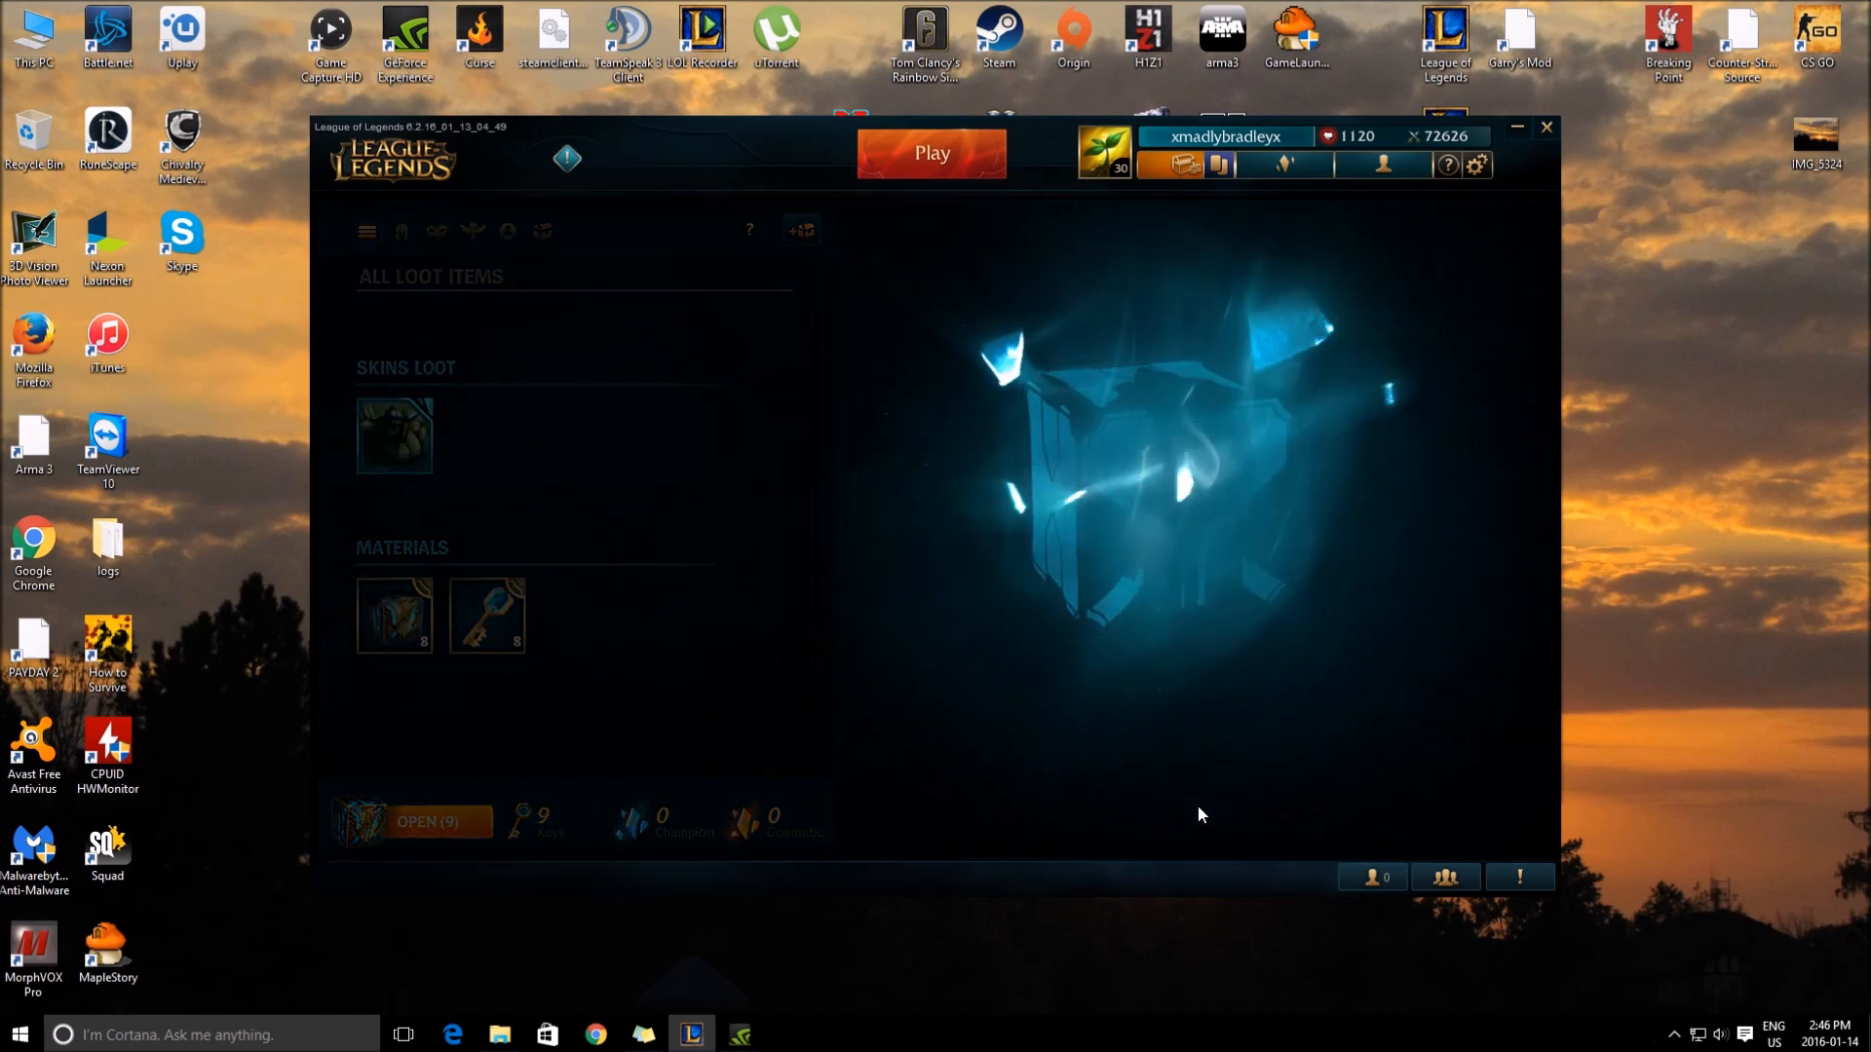
left_click(394, 436)
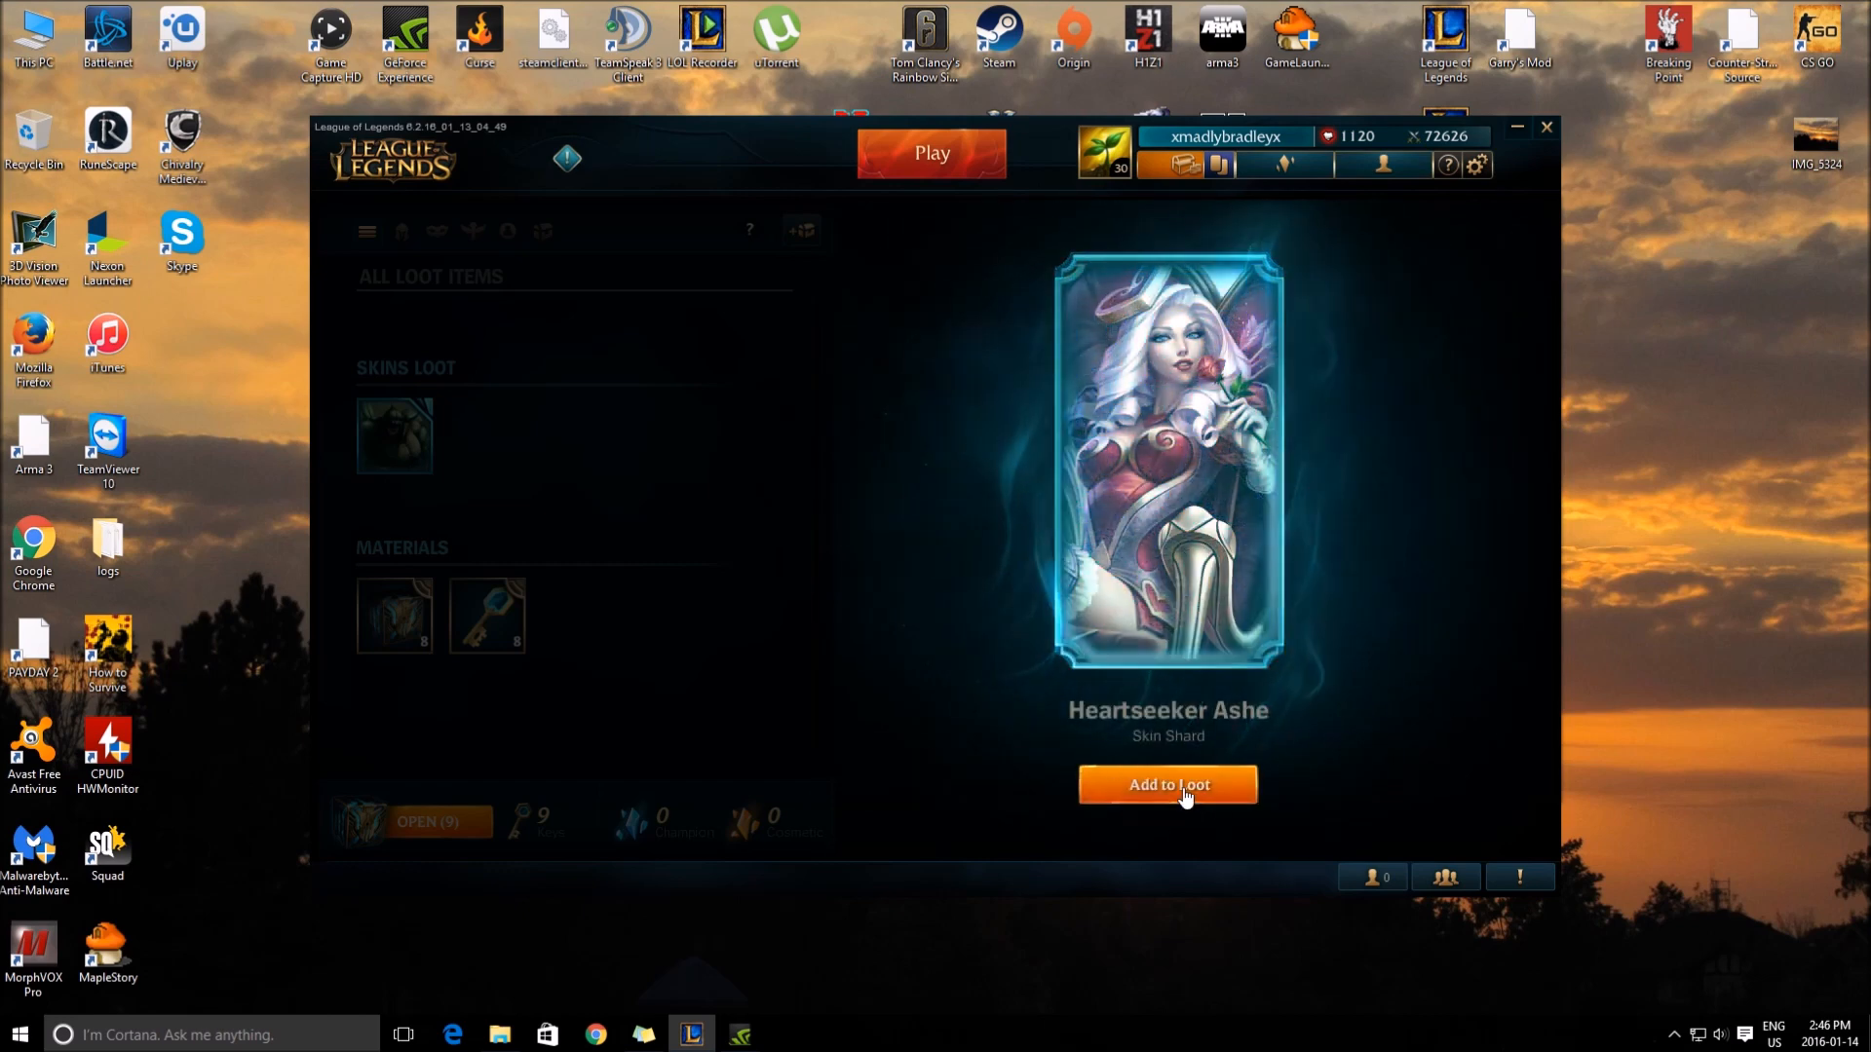
left_click(1165, 786)
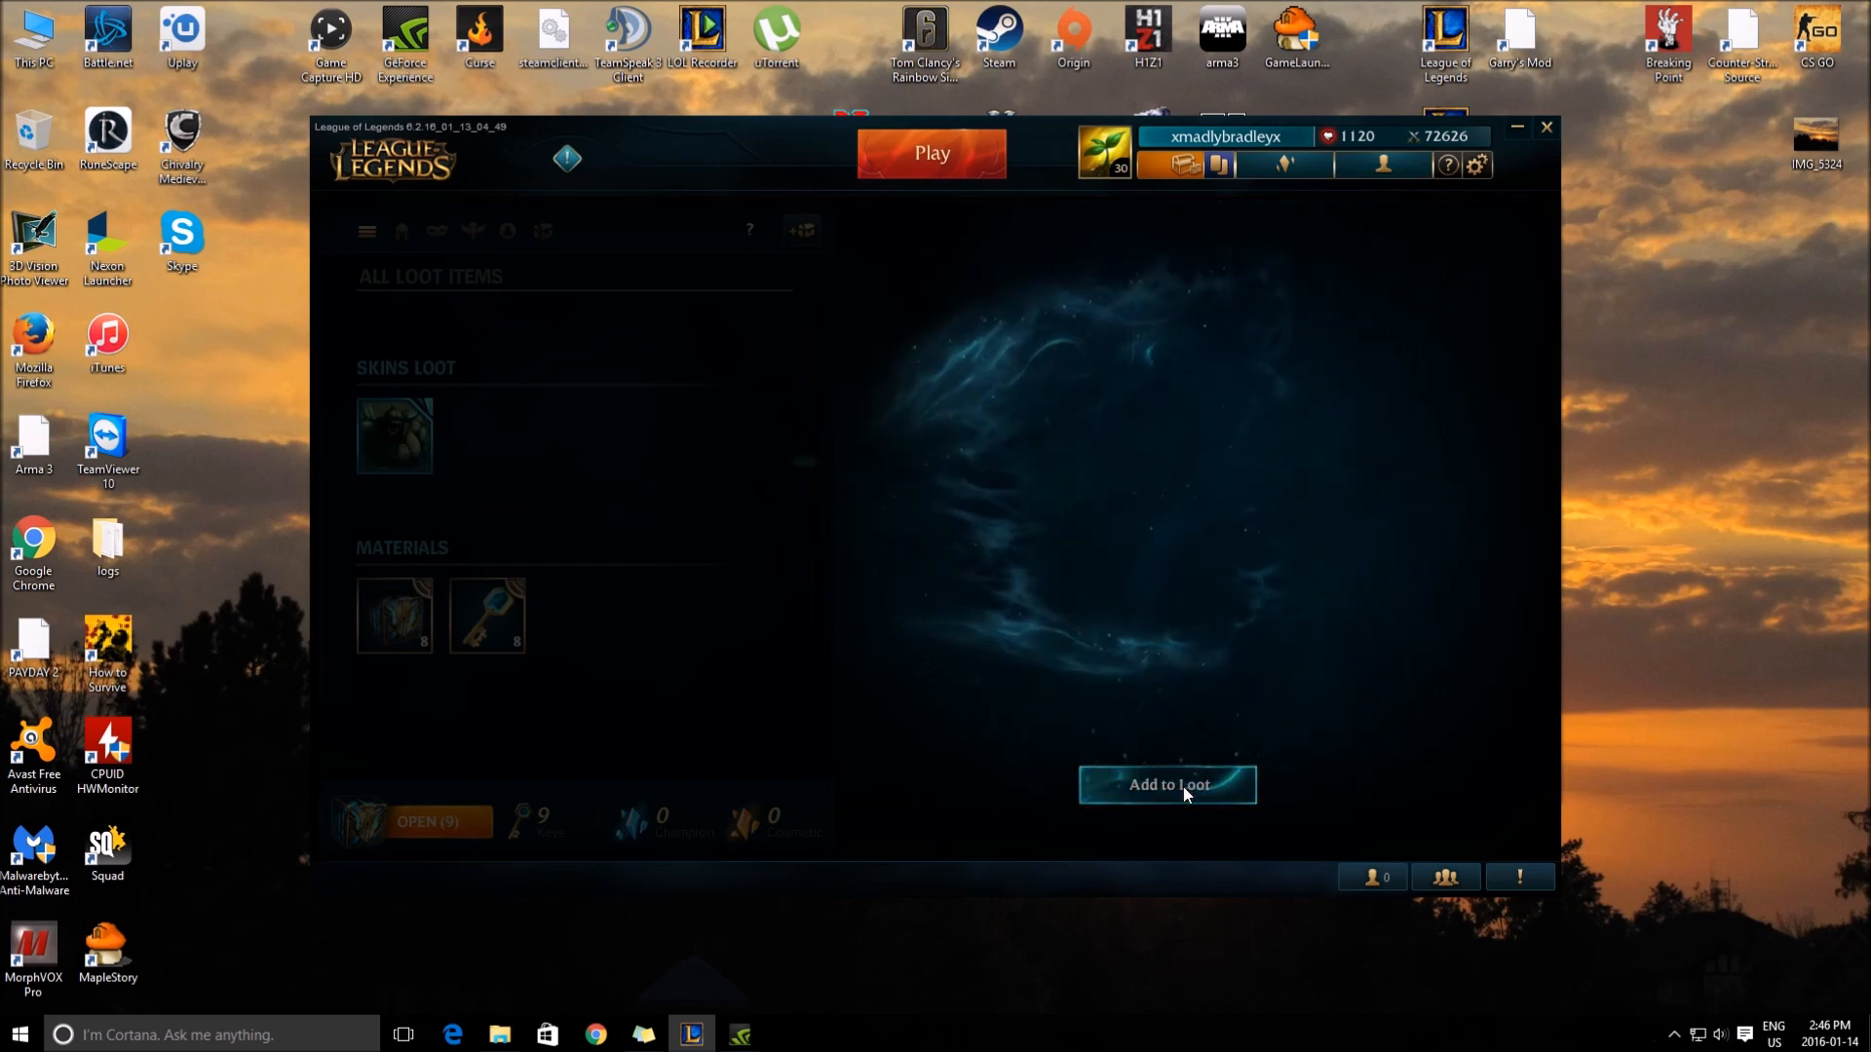
left_click(1165, 785)
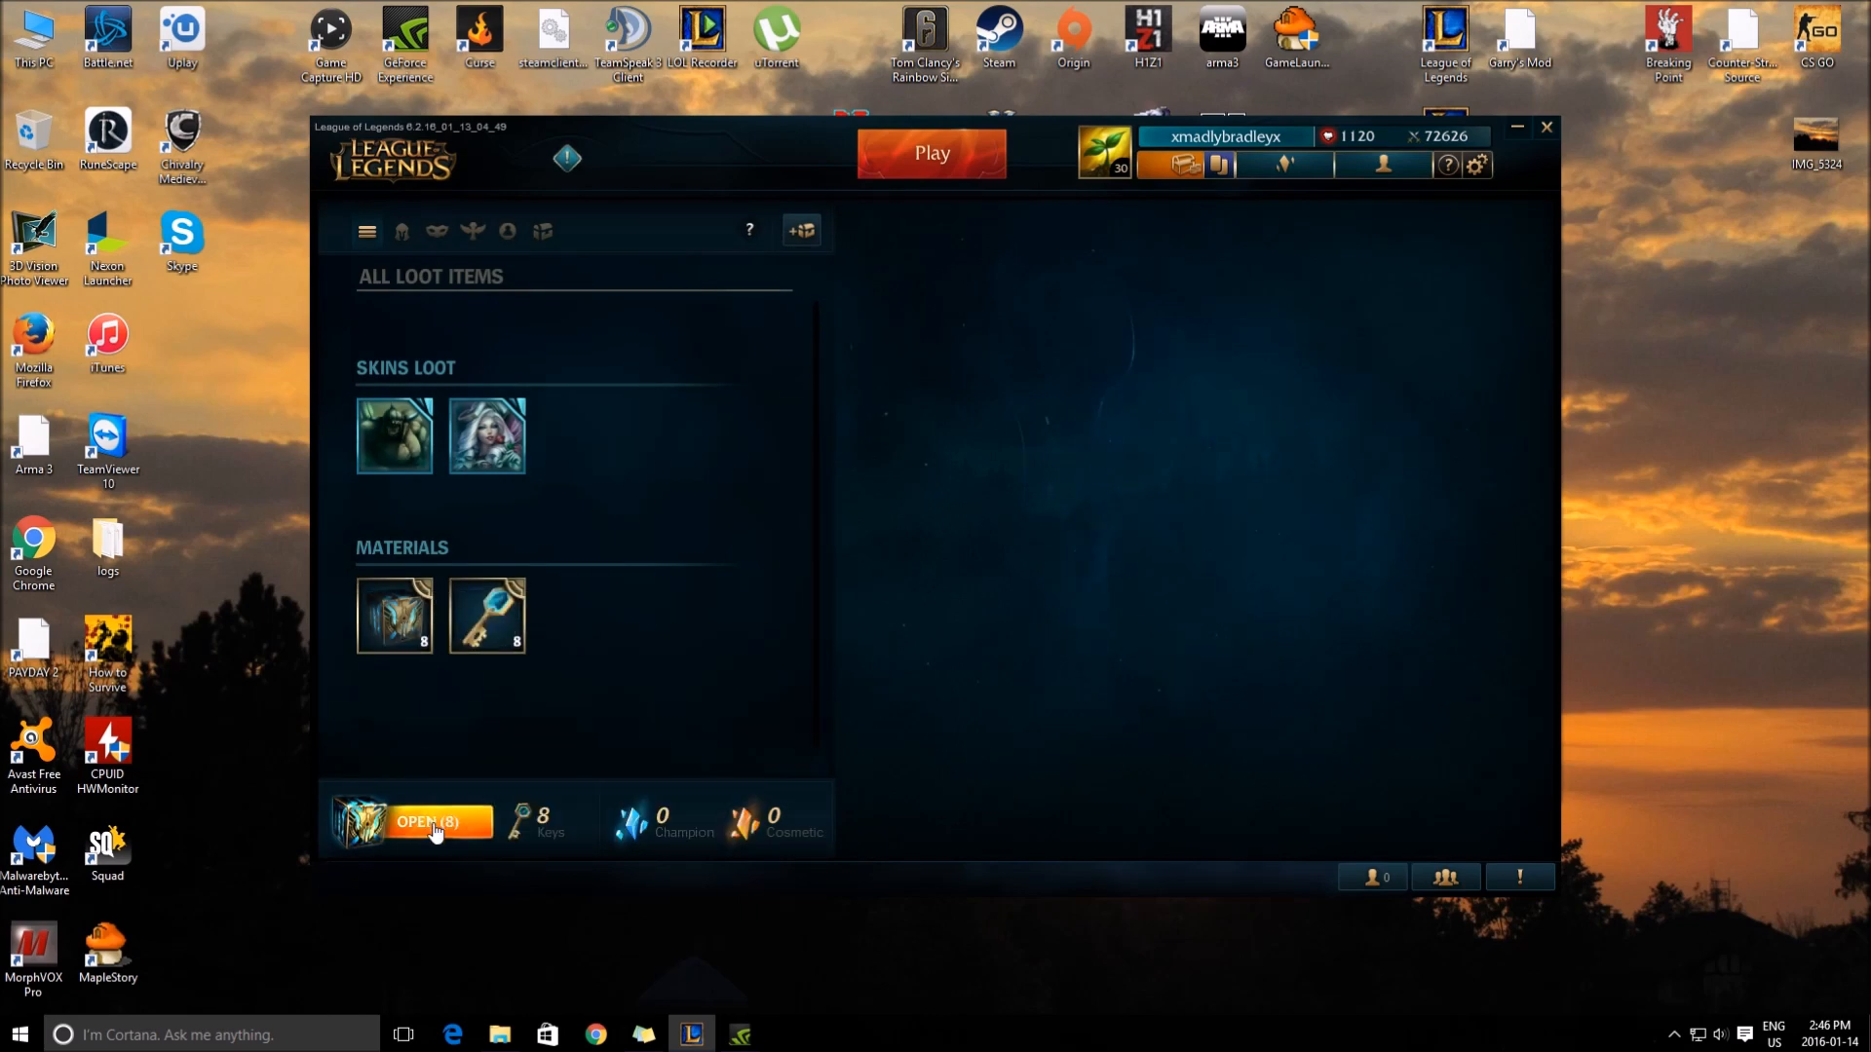
Step: Unlock the third chest with a key and add the Tristana champion shard to loot
left_click(433, 823)
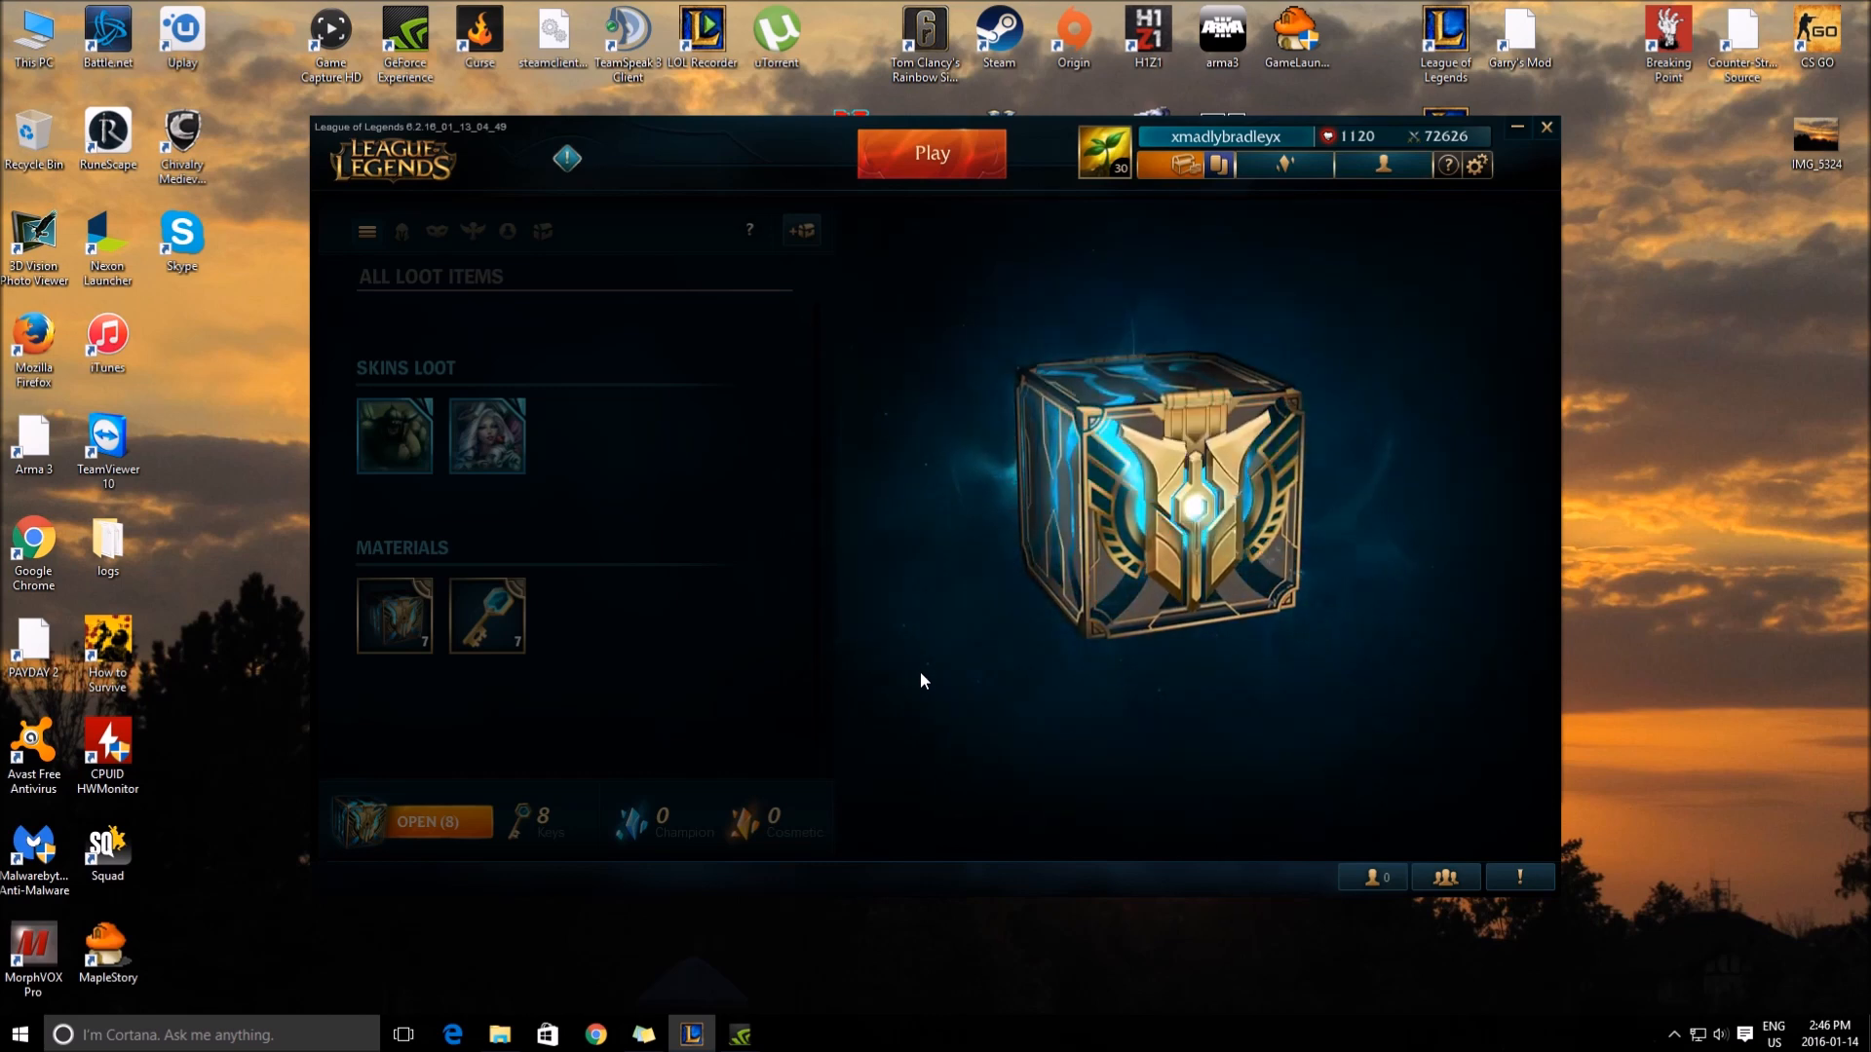
left_click(426, 820)
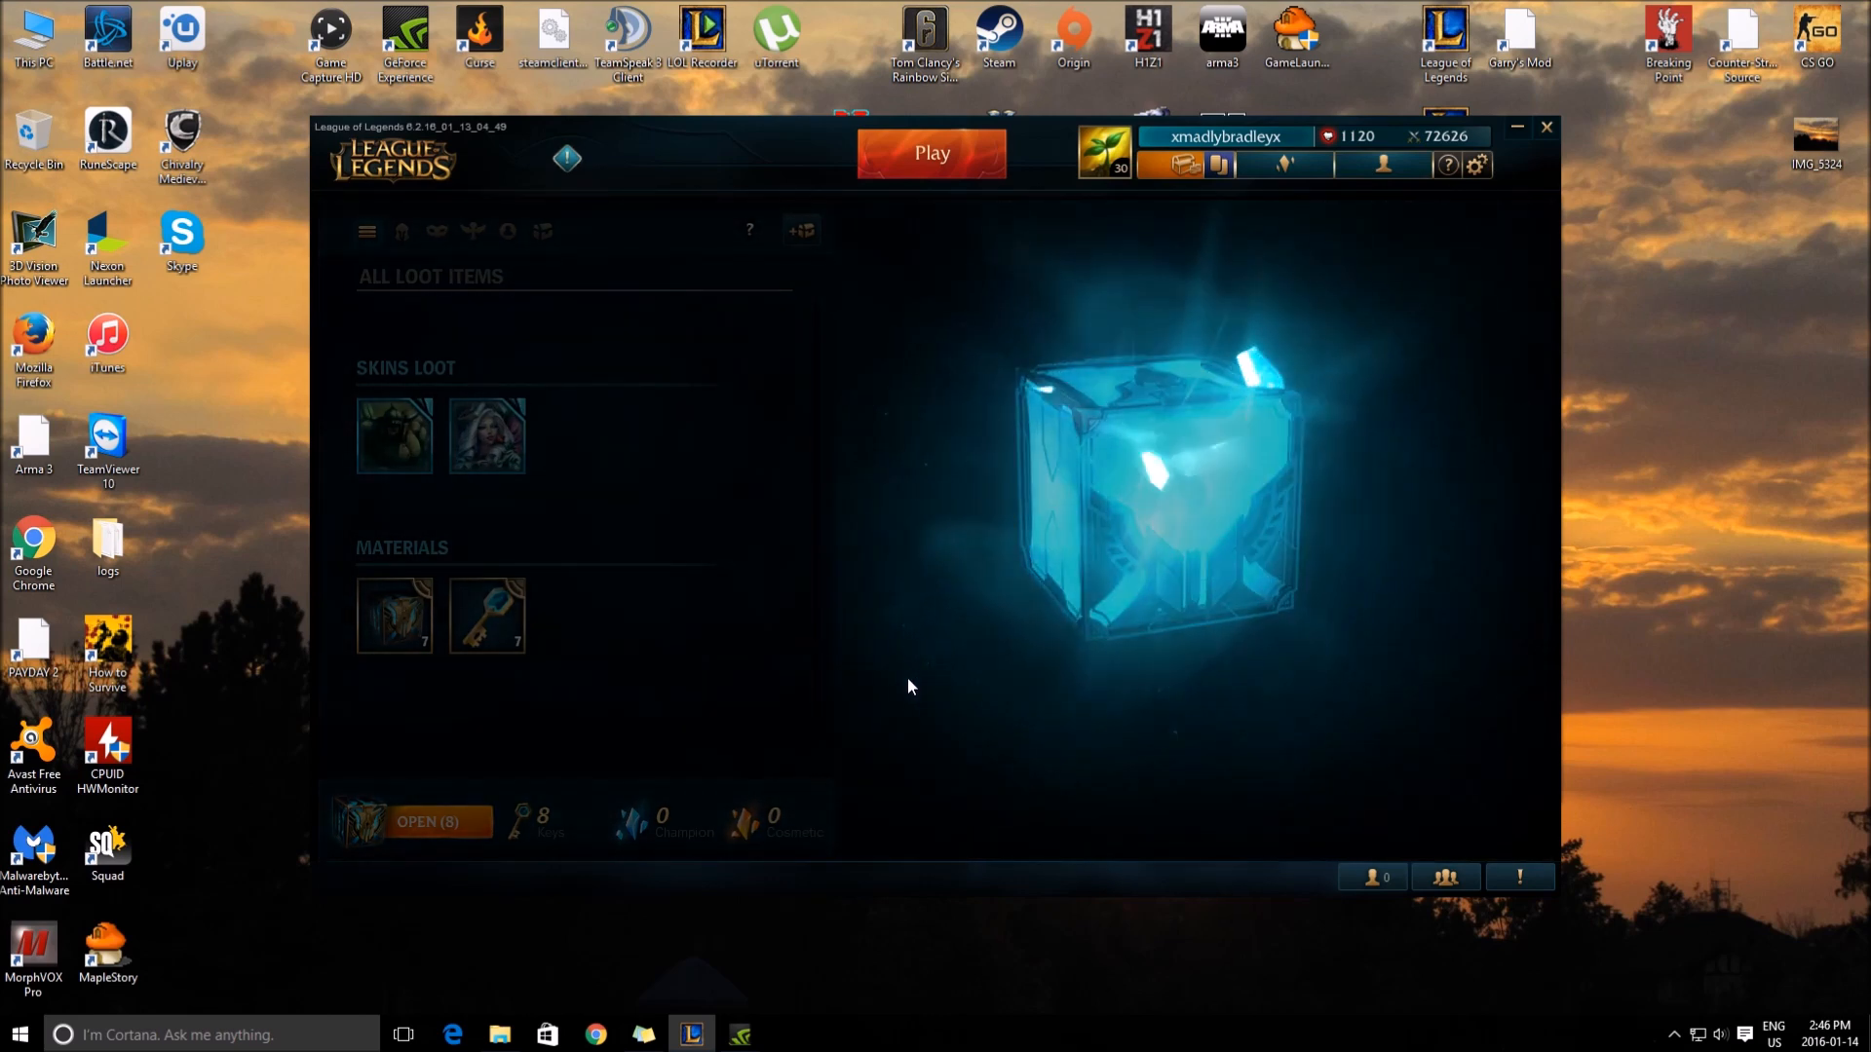
left_click(1165, 466)
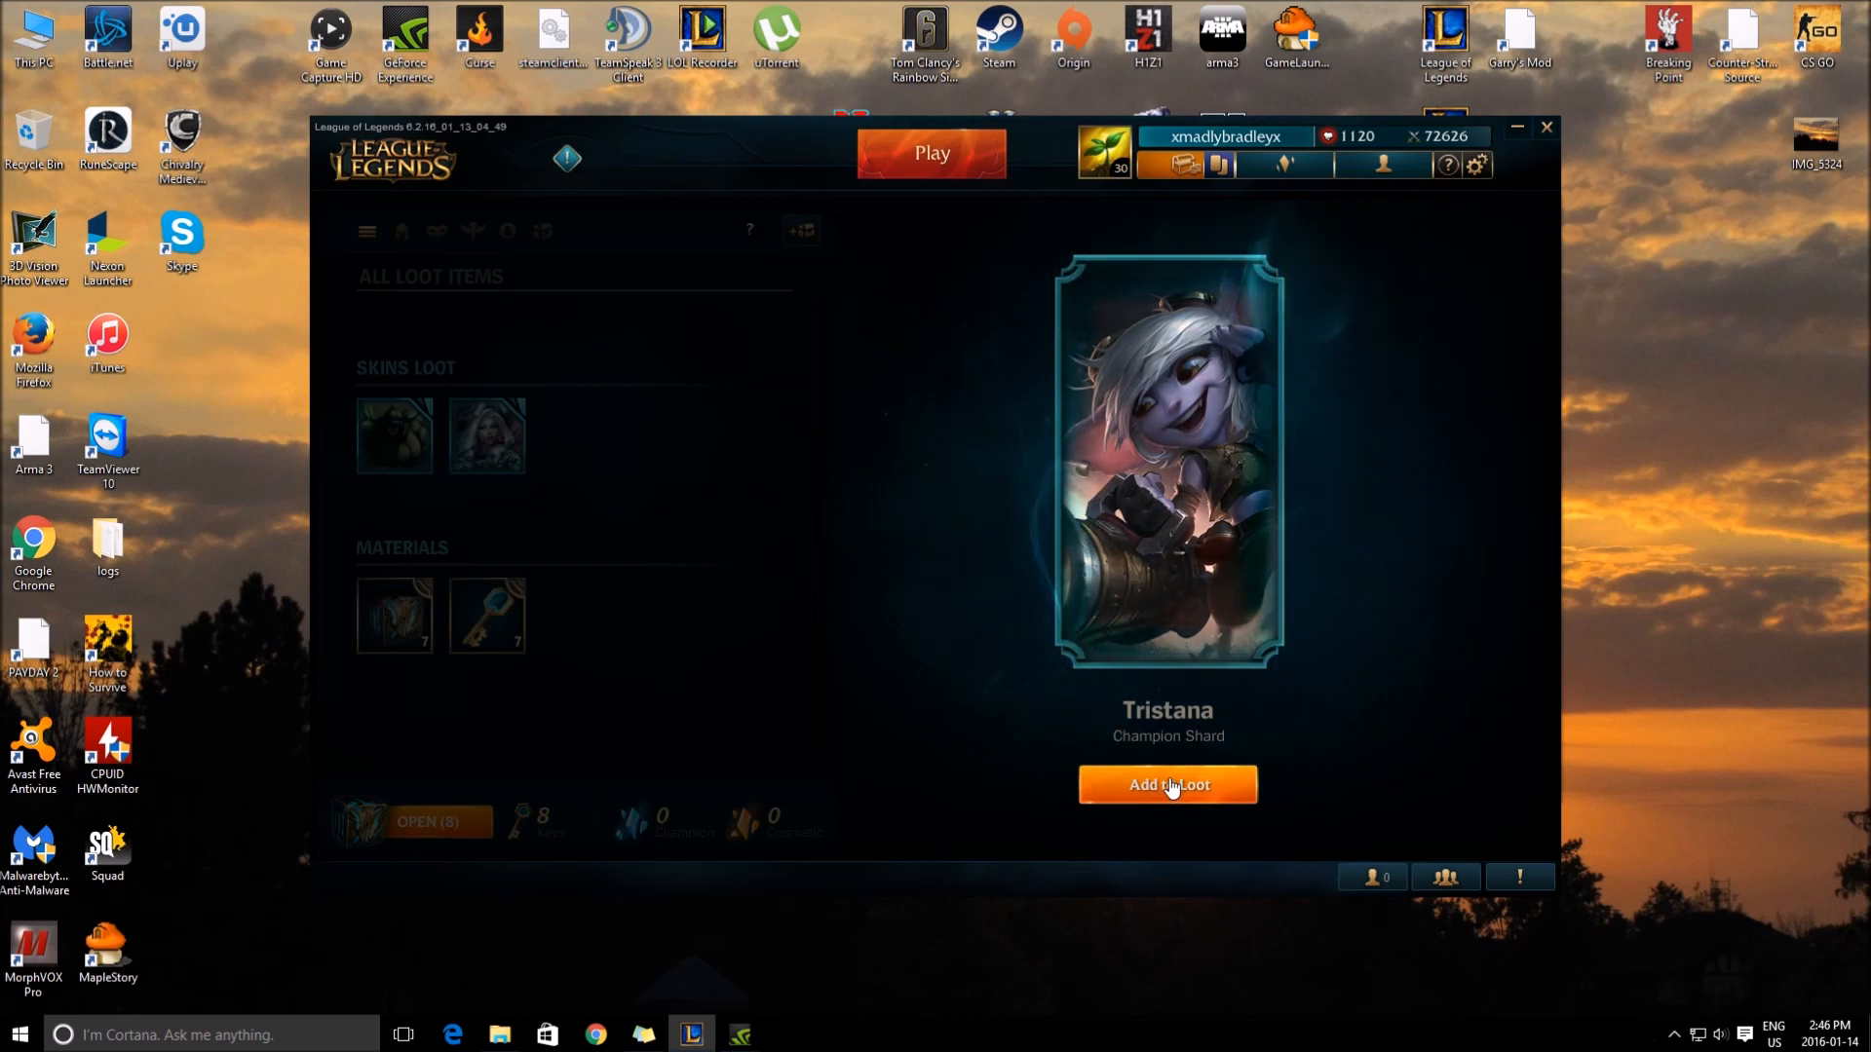
left_click(1165, 785)
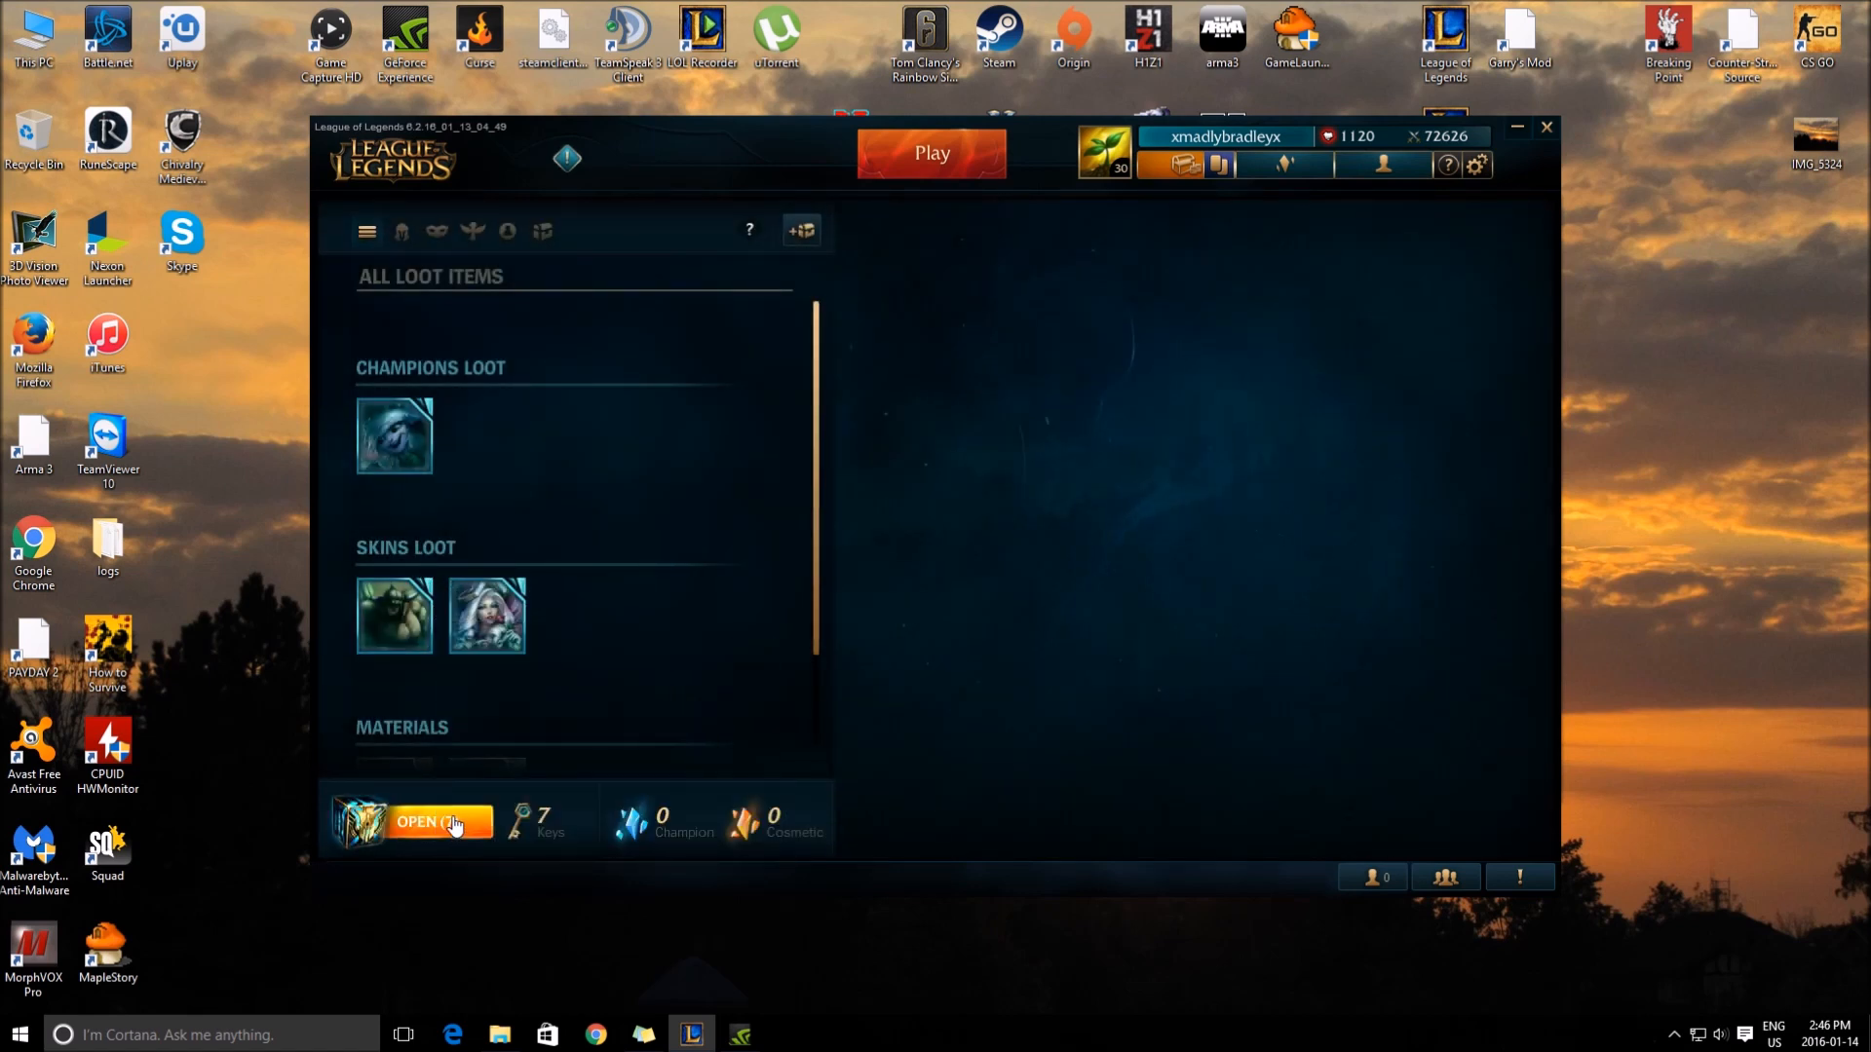
Step: Open a chest from OPEN (7) and add the Safecracker Evelynn skin shard to loot
left_click(425, 820)
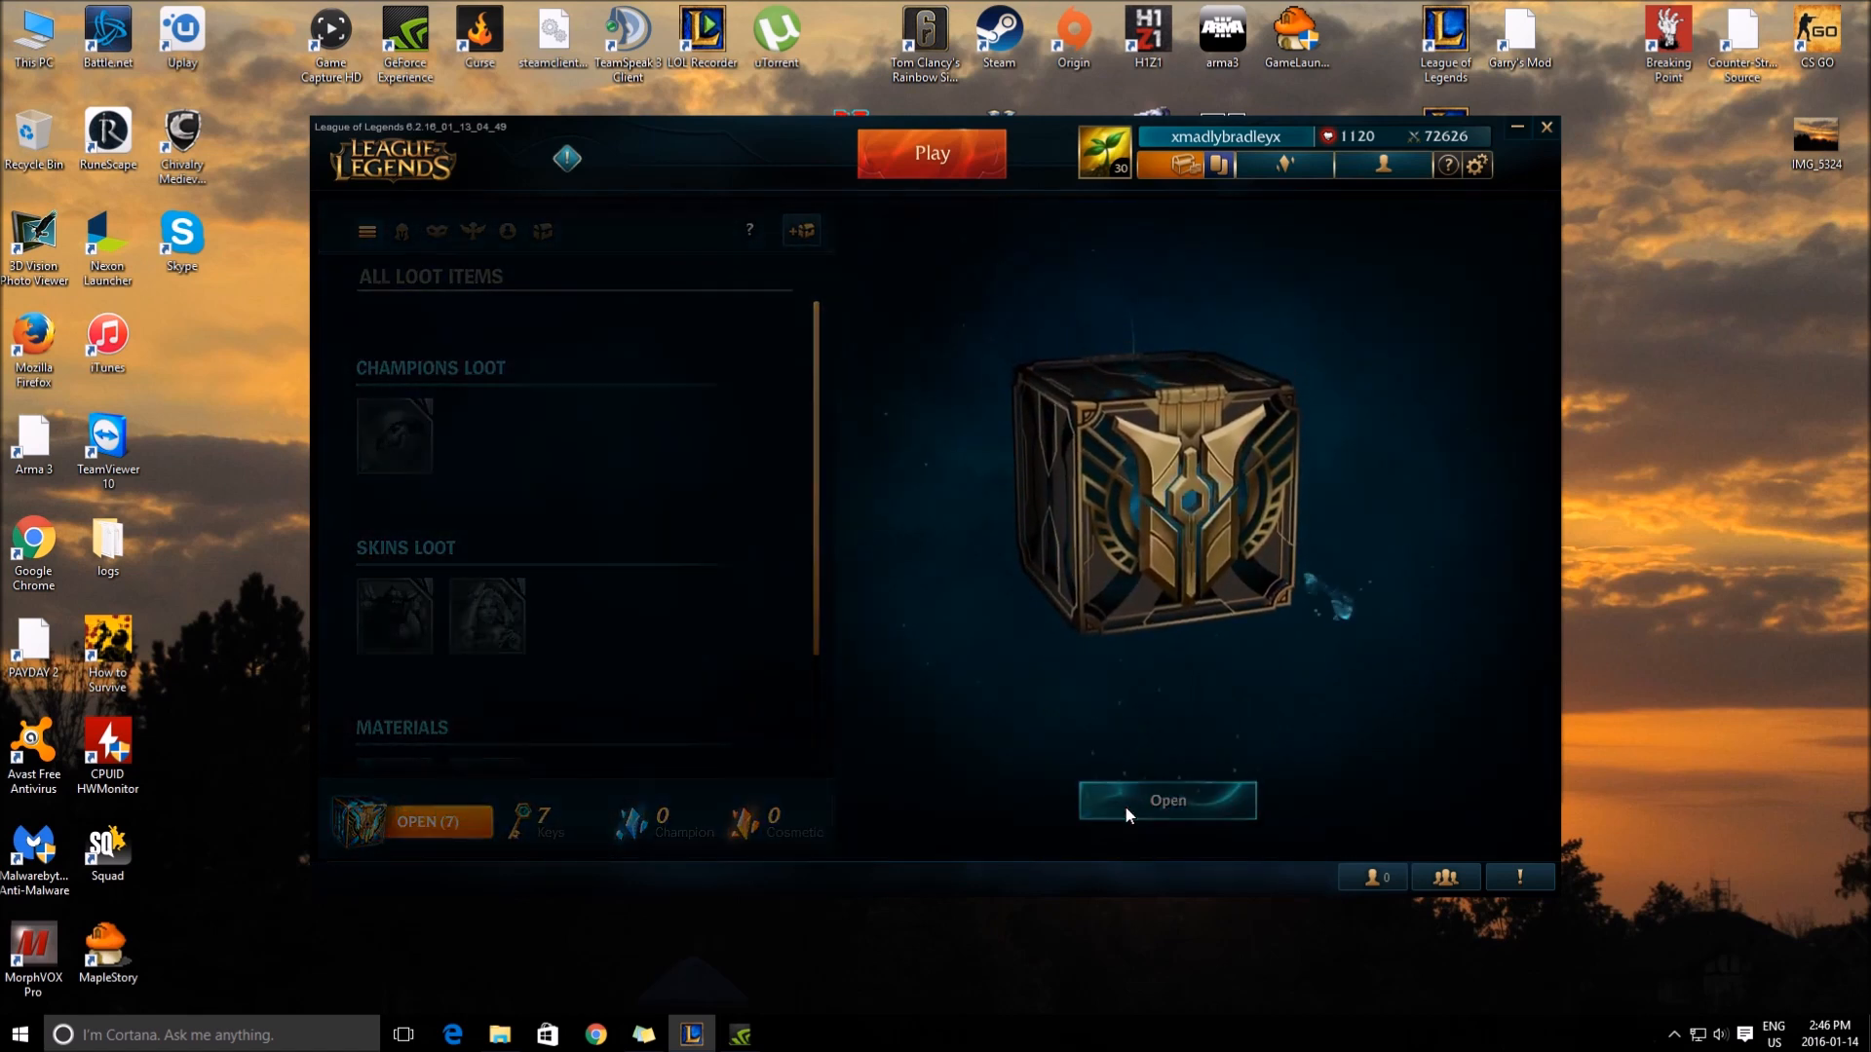
left_click(1165, 799)
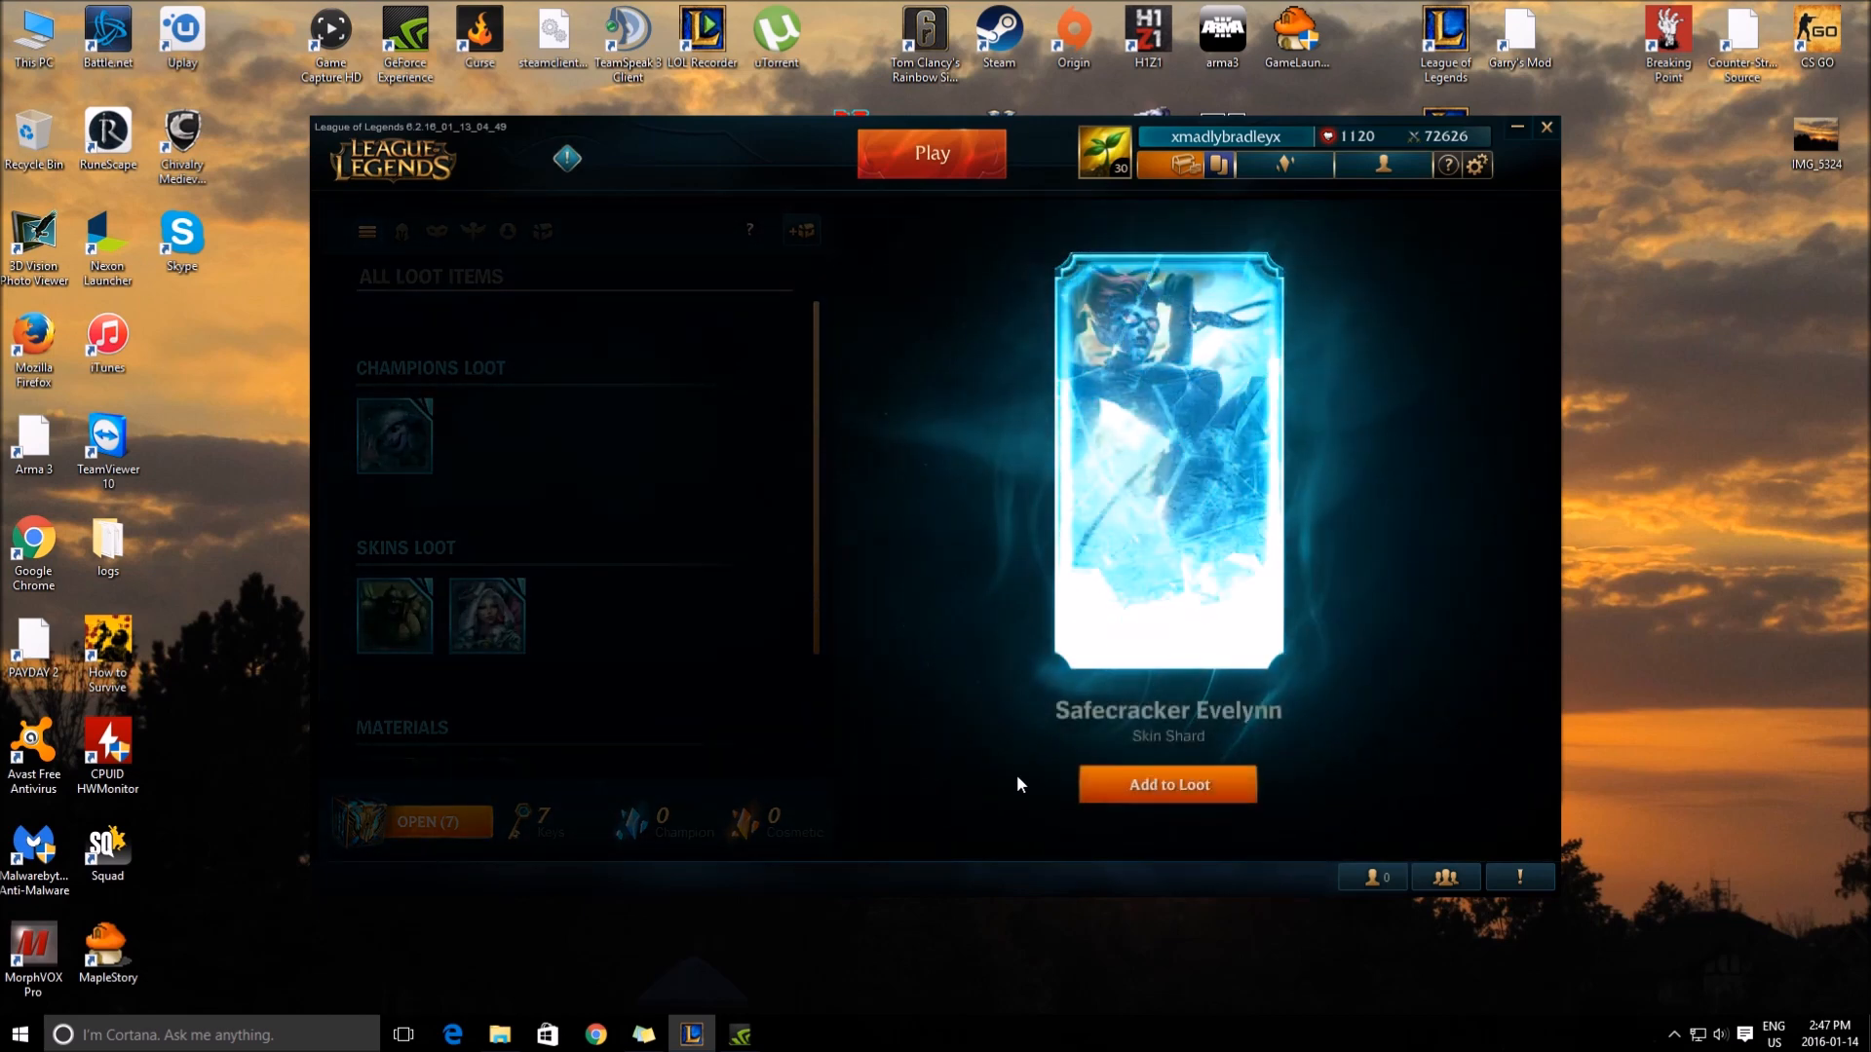
left_click(1168, 784)
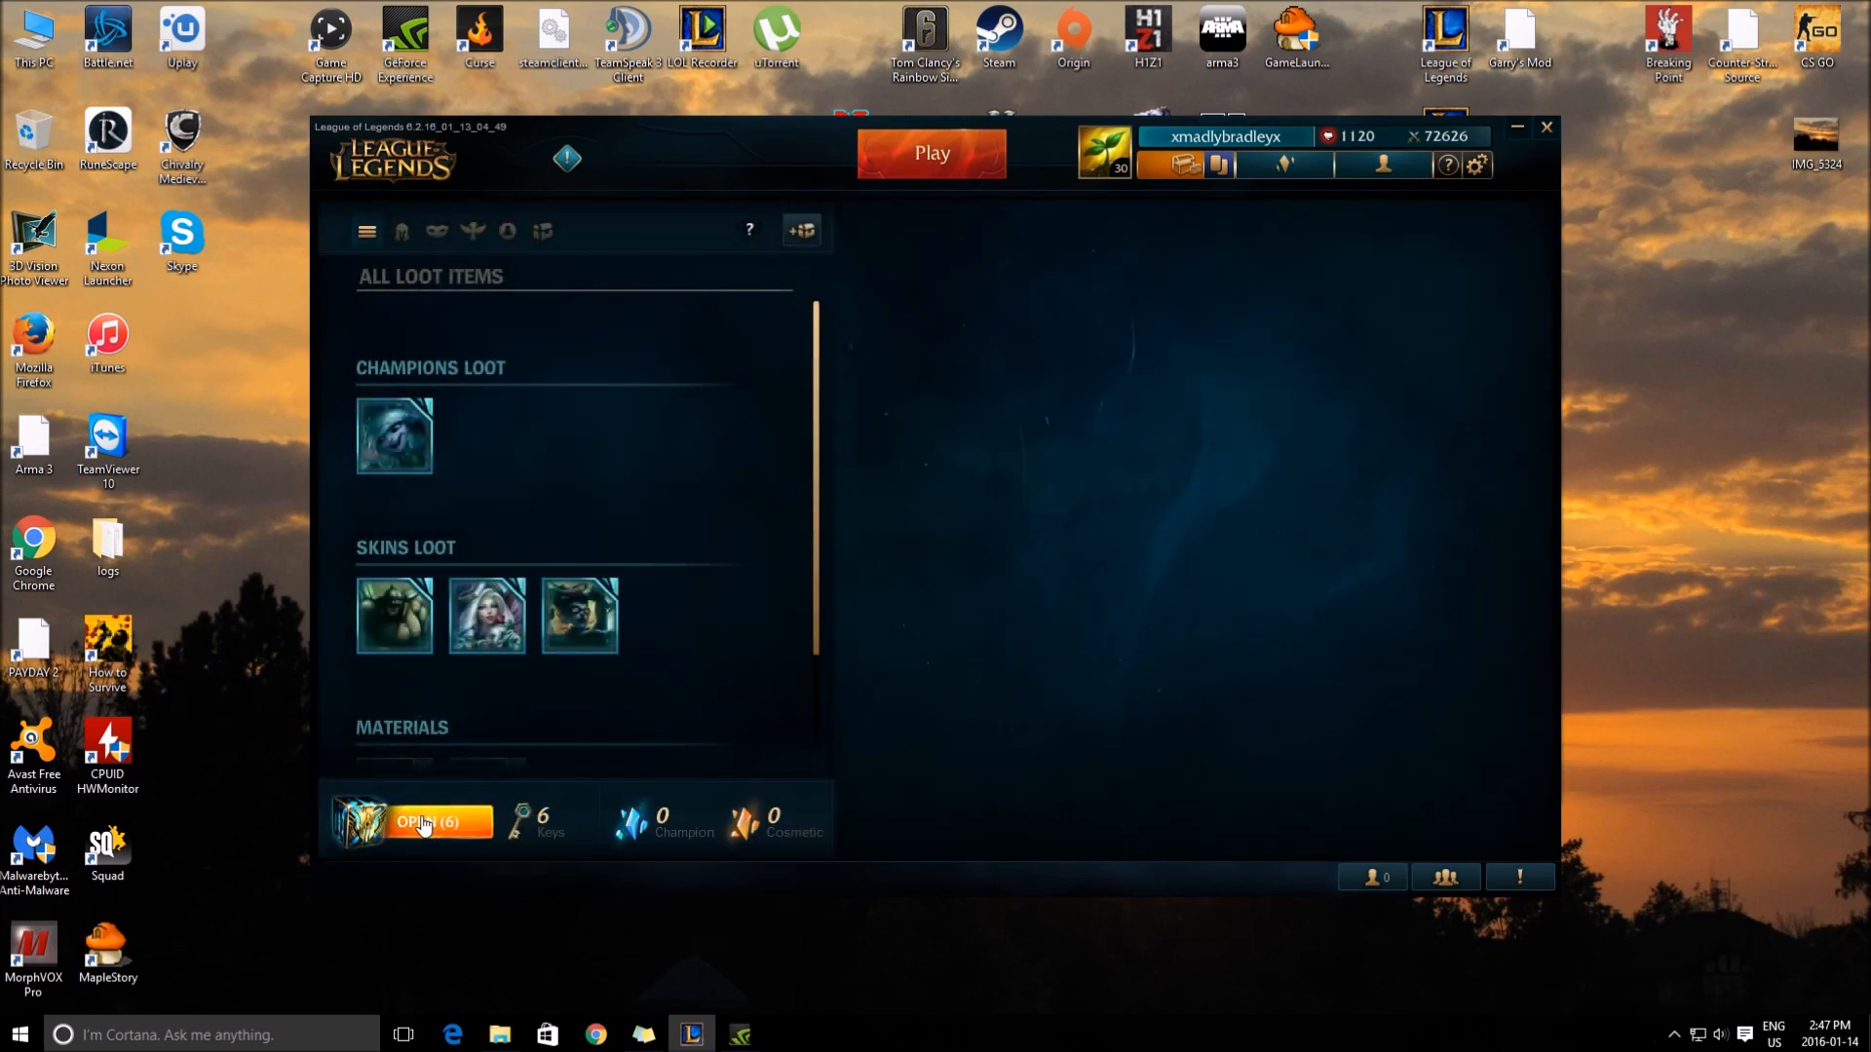
Step: Open a chest from OPEN (6) and add the Black Belt Udyr skin shard to loot
left_click(437, 823)
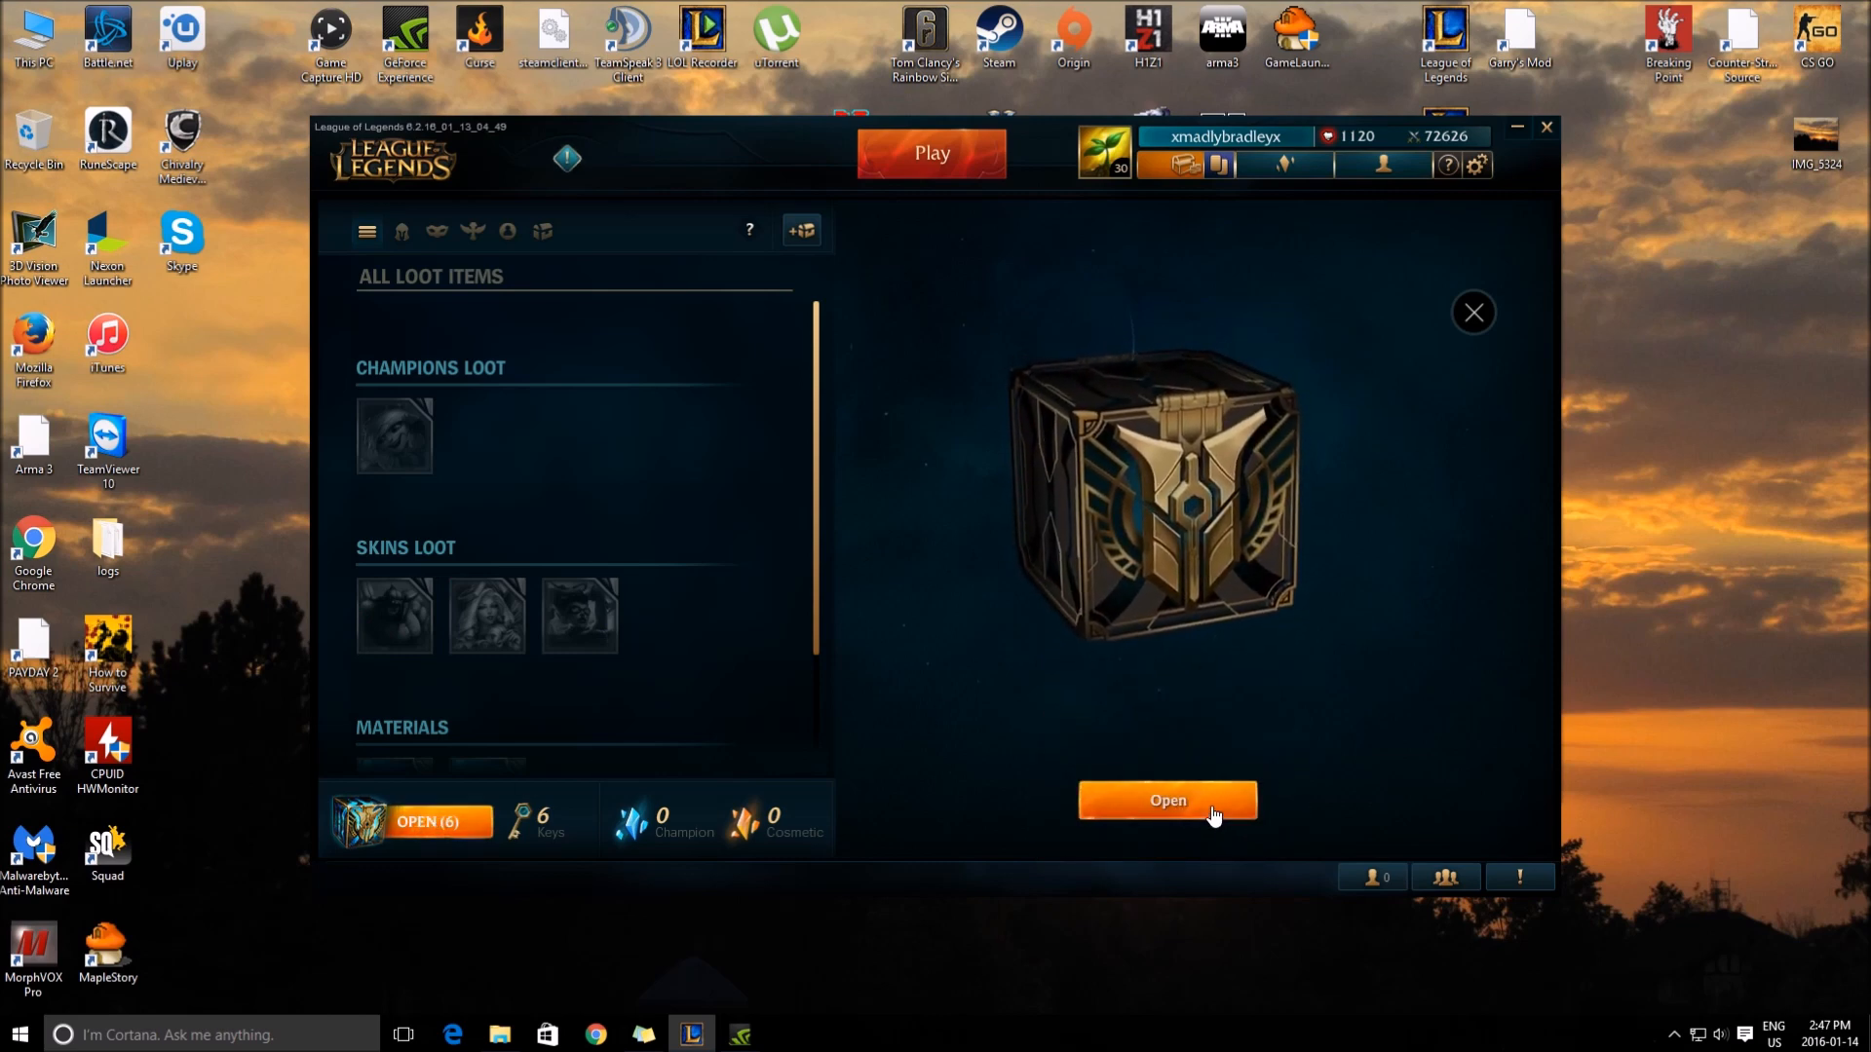
left_click(1165, 801)
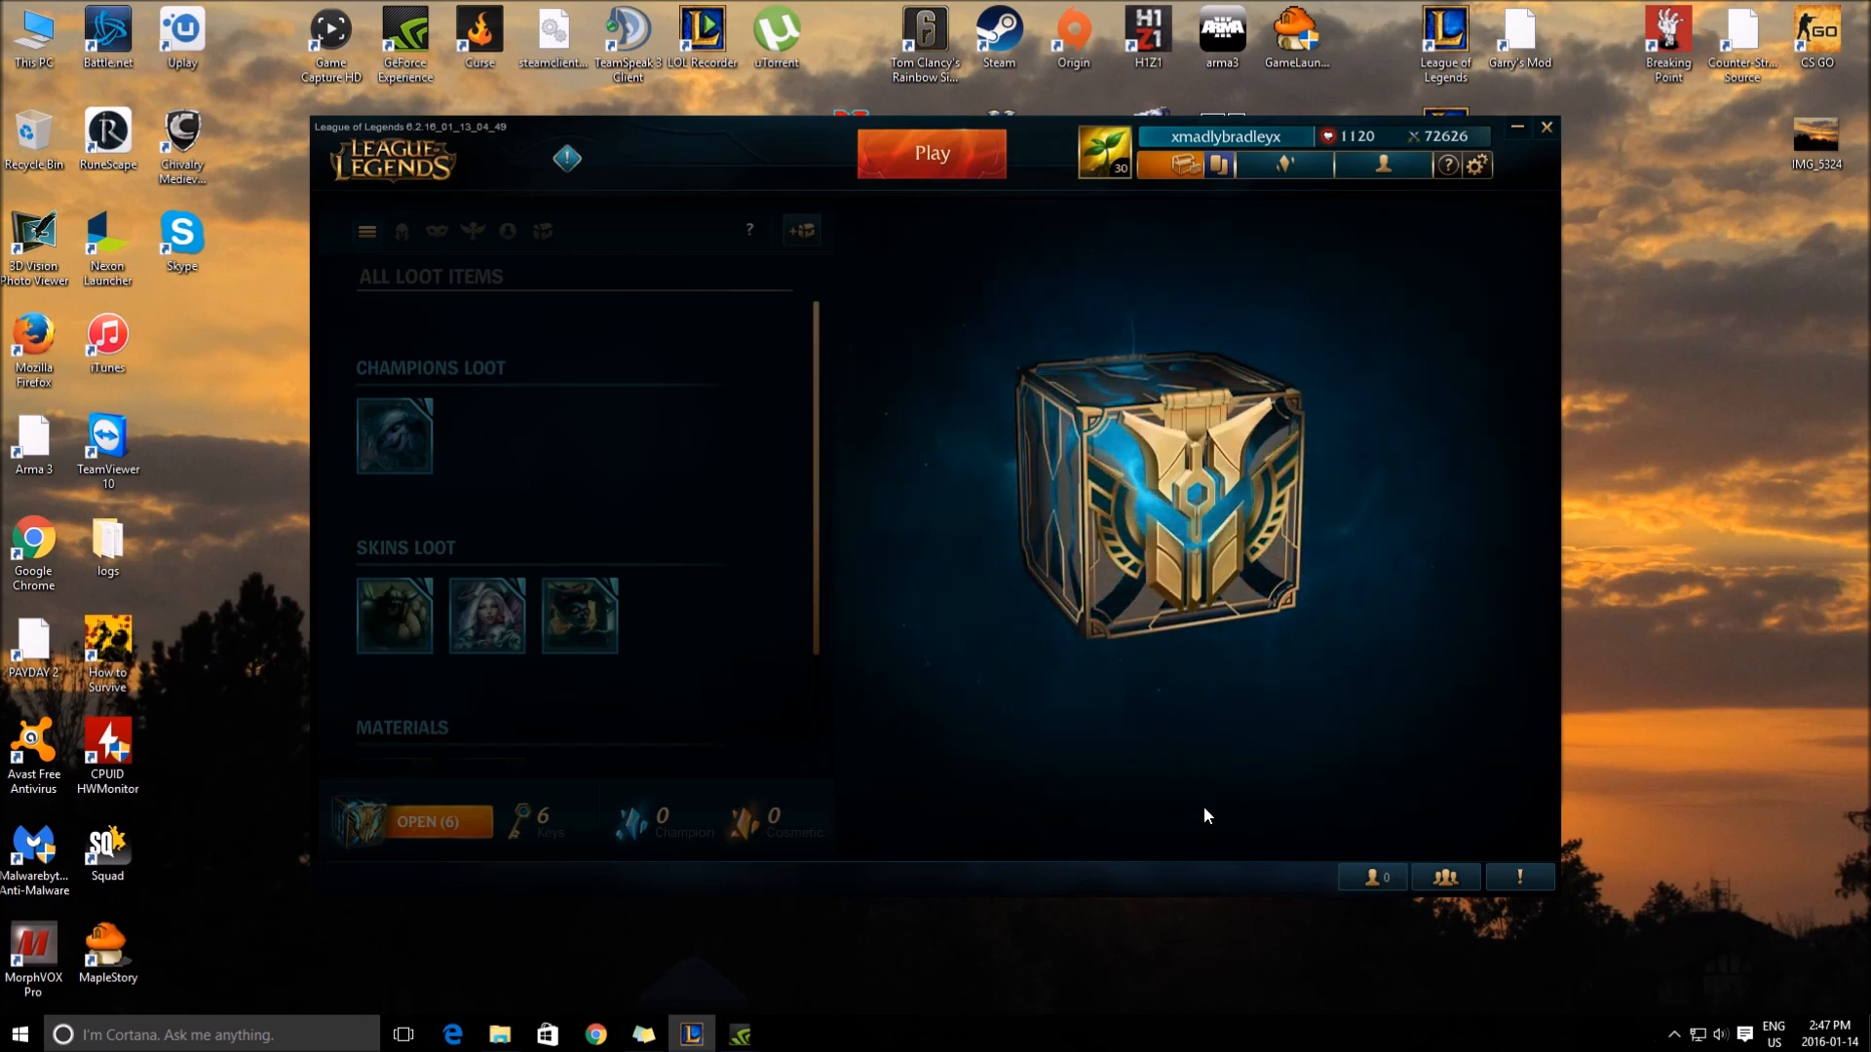
left_click(437, 820)
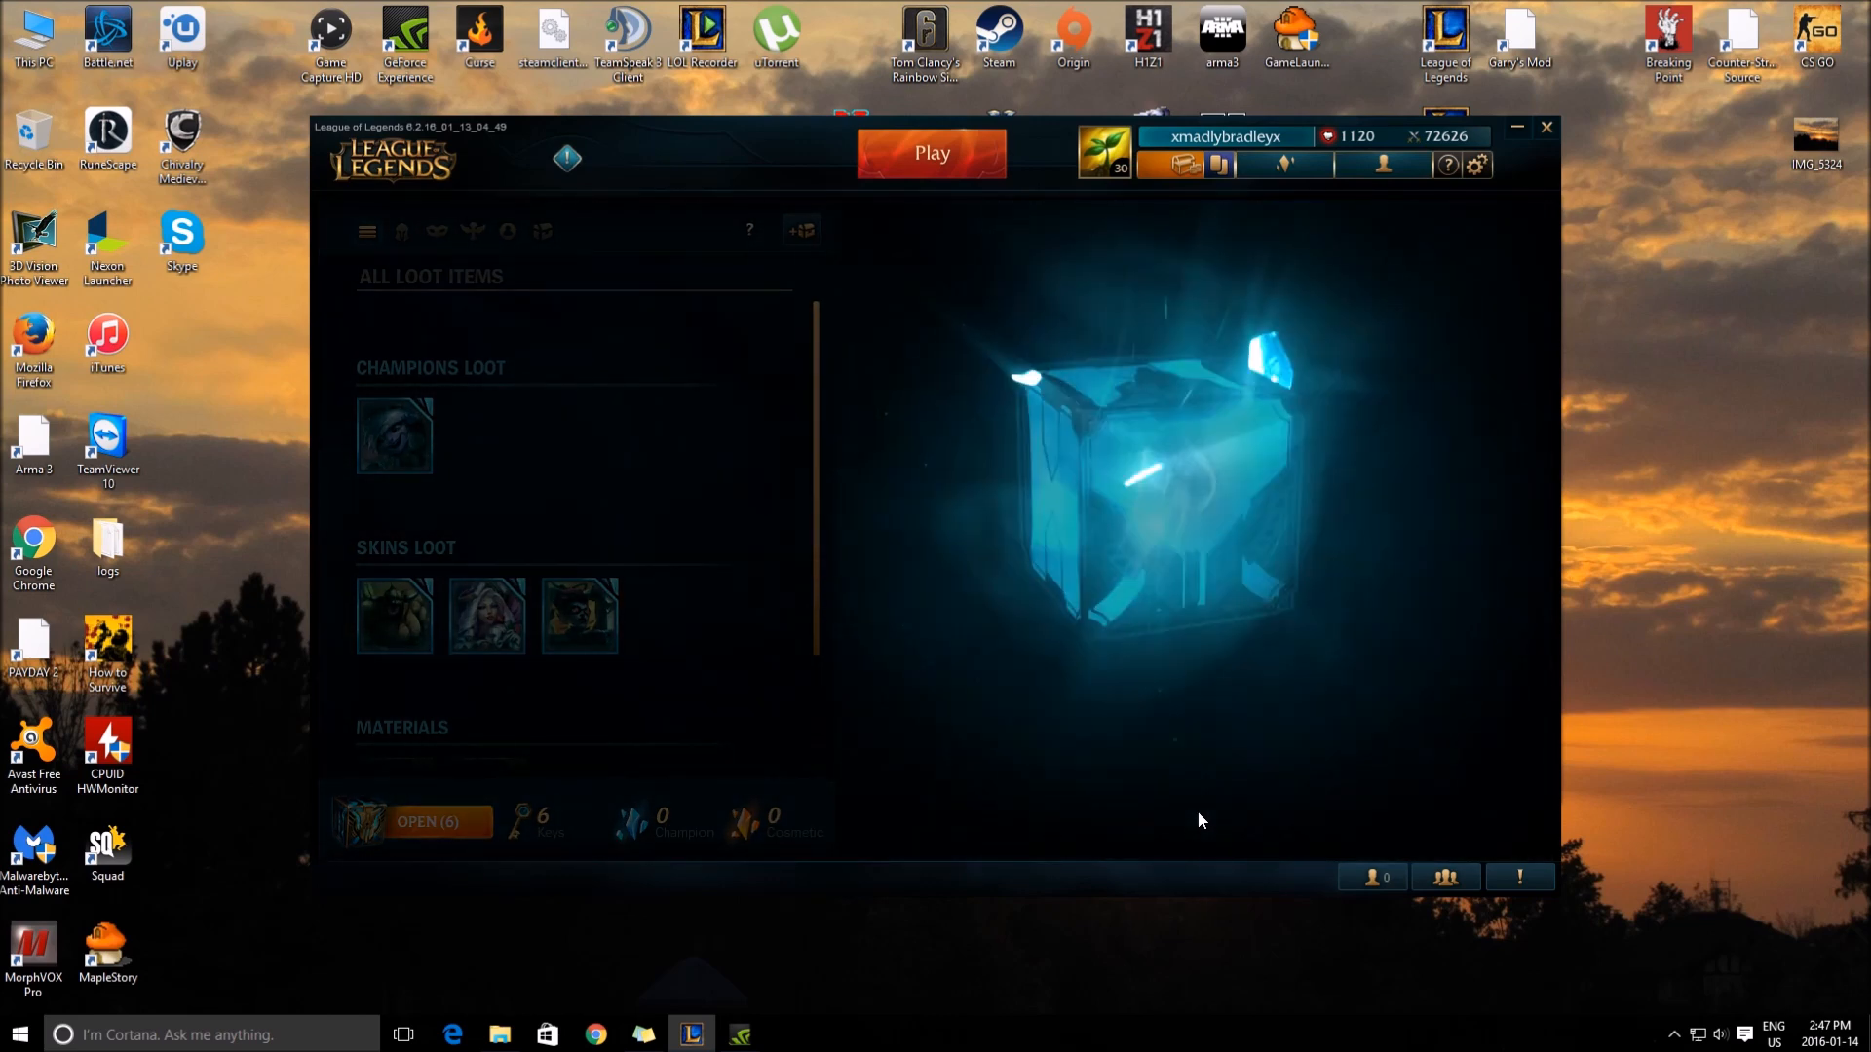
left_click(1168, 462)
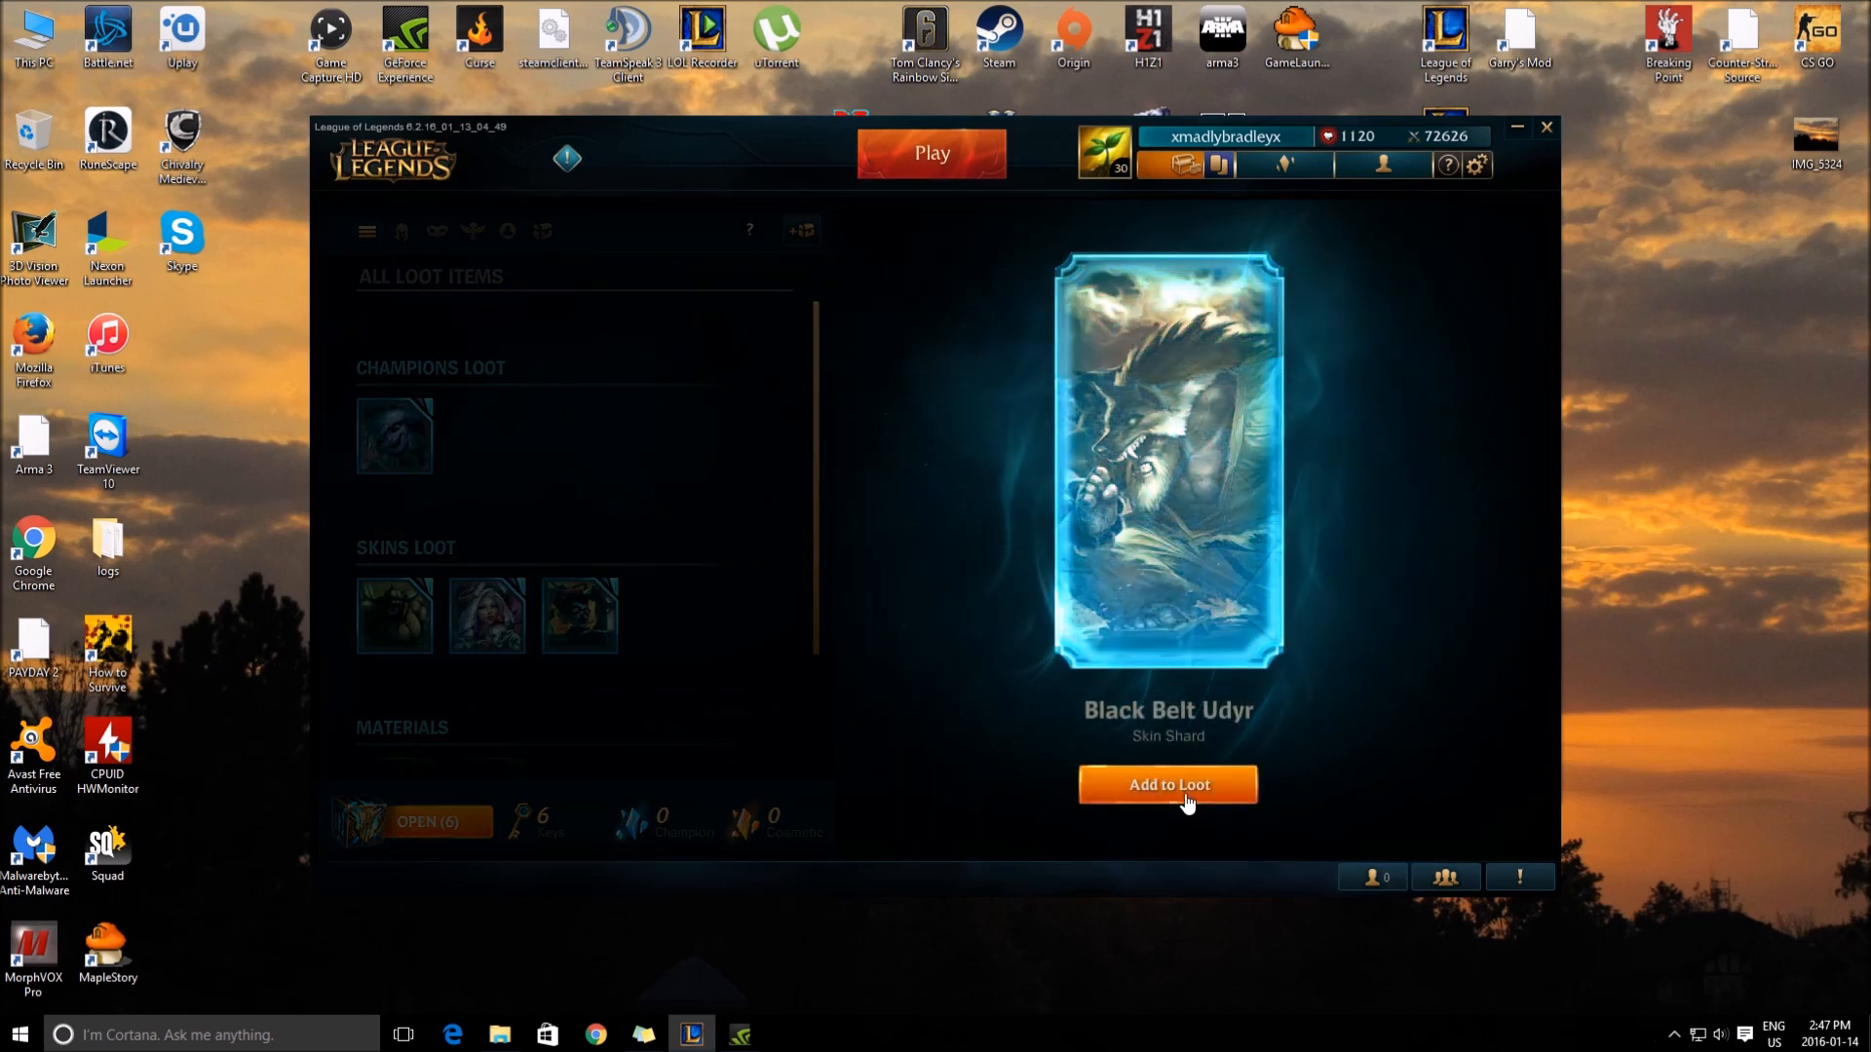
left_click(1167, 785)
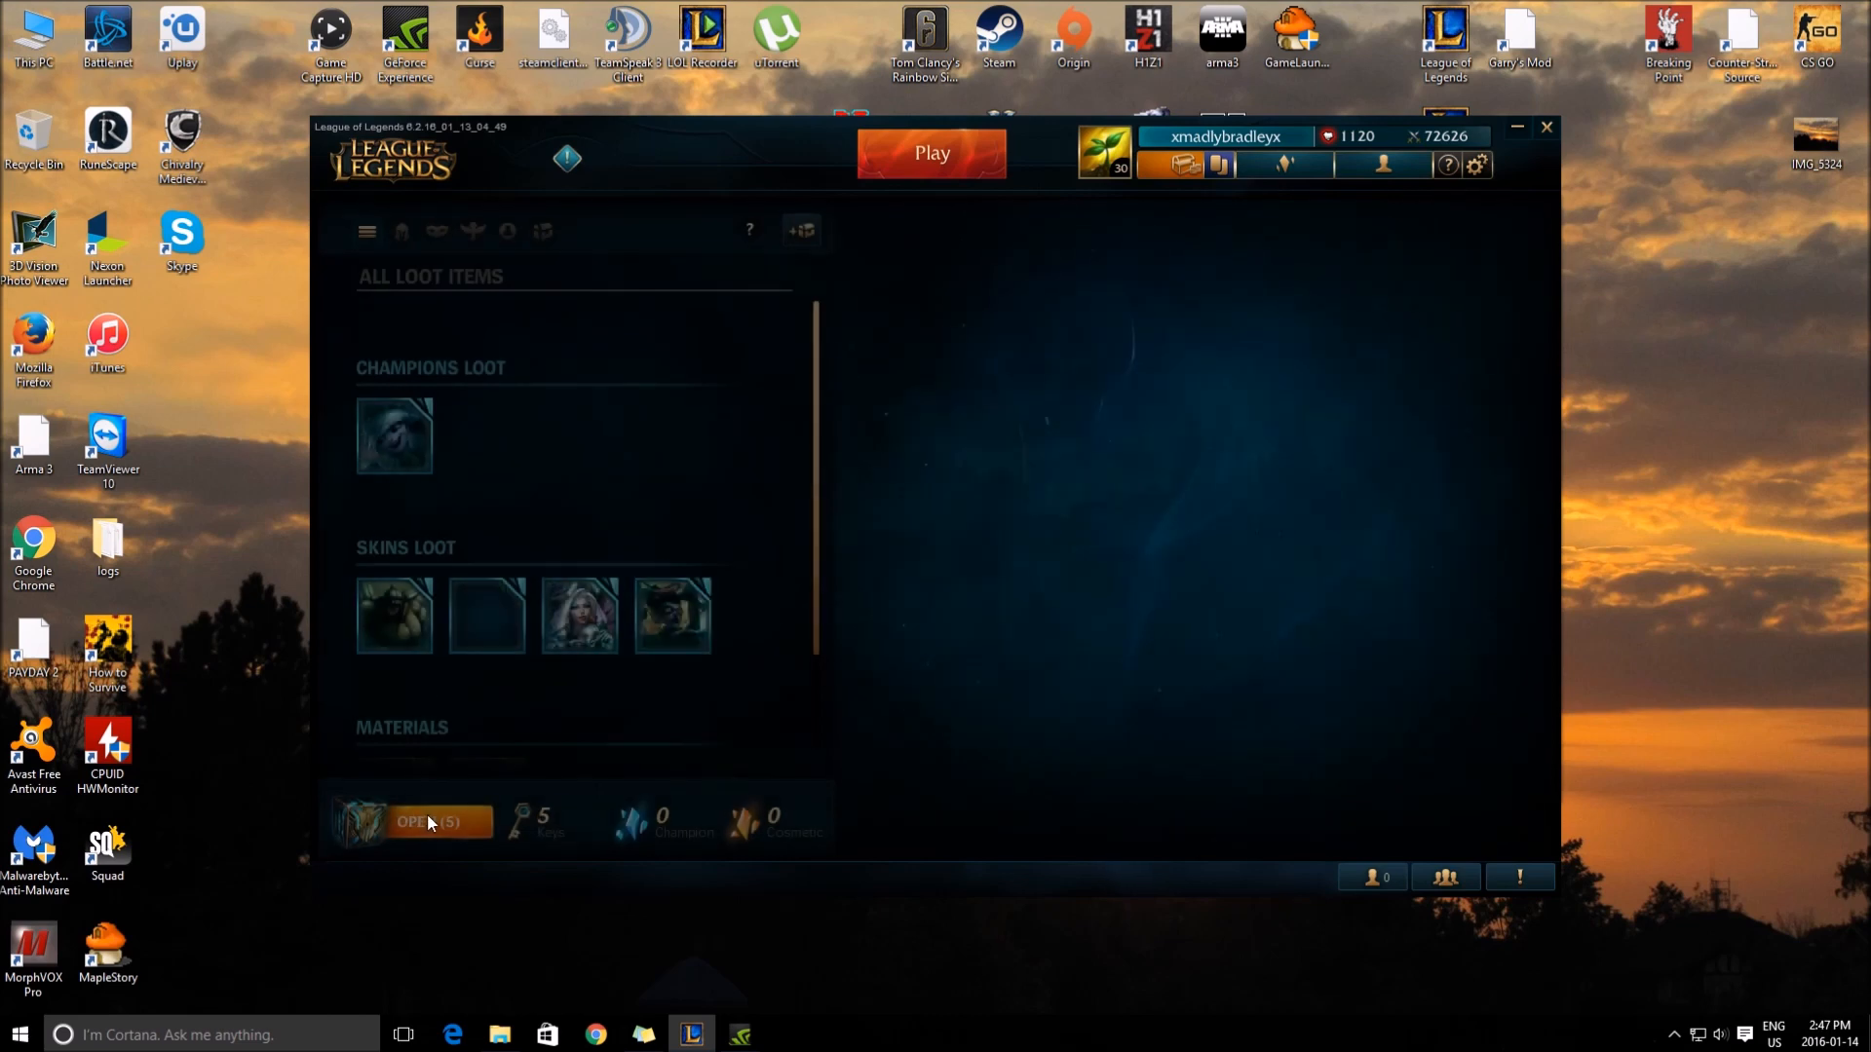
Step: Open a chest from OPEN (5) and add the Wildfire Zyra skin shard to loot
left_click(424, 821)
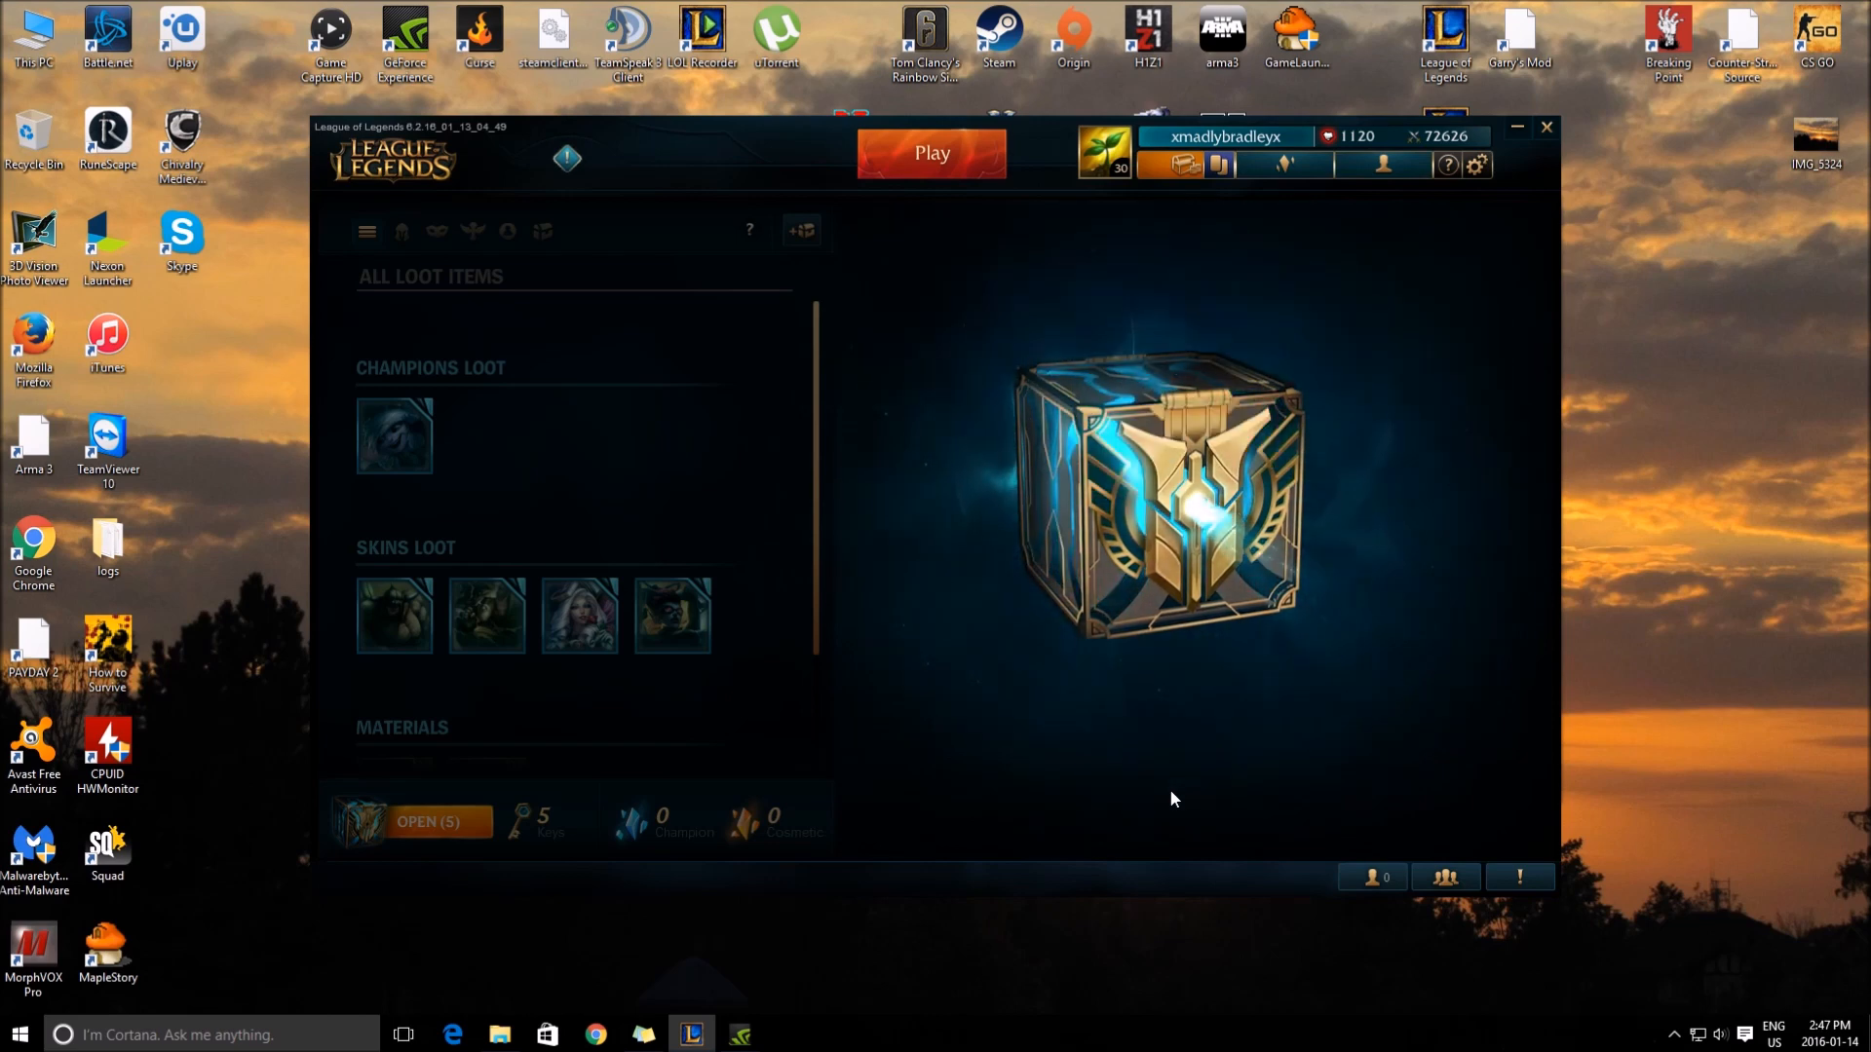
left_click(1170, 501)
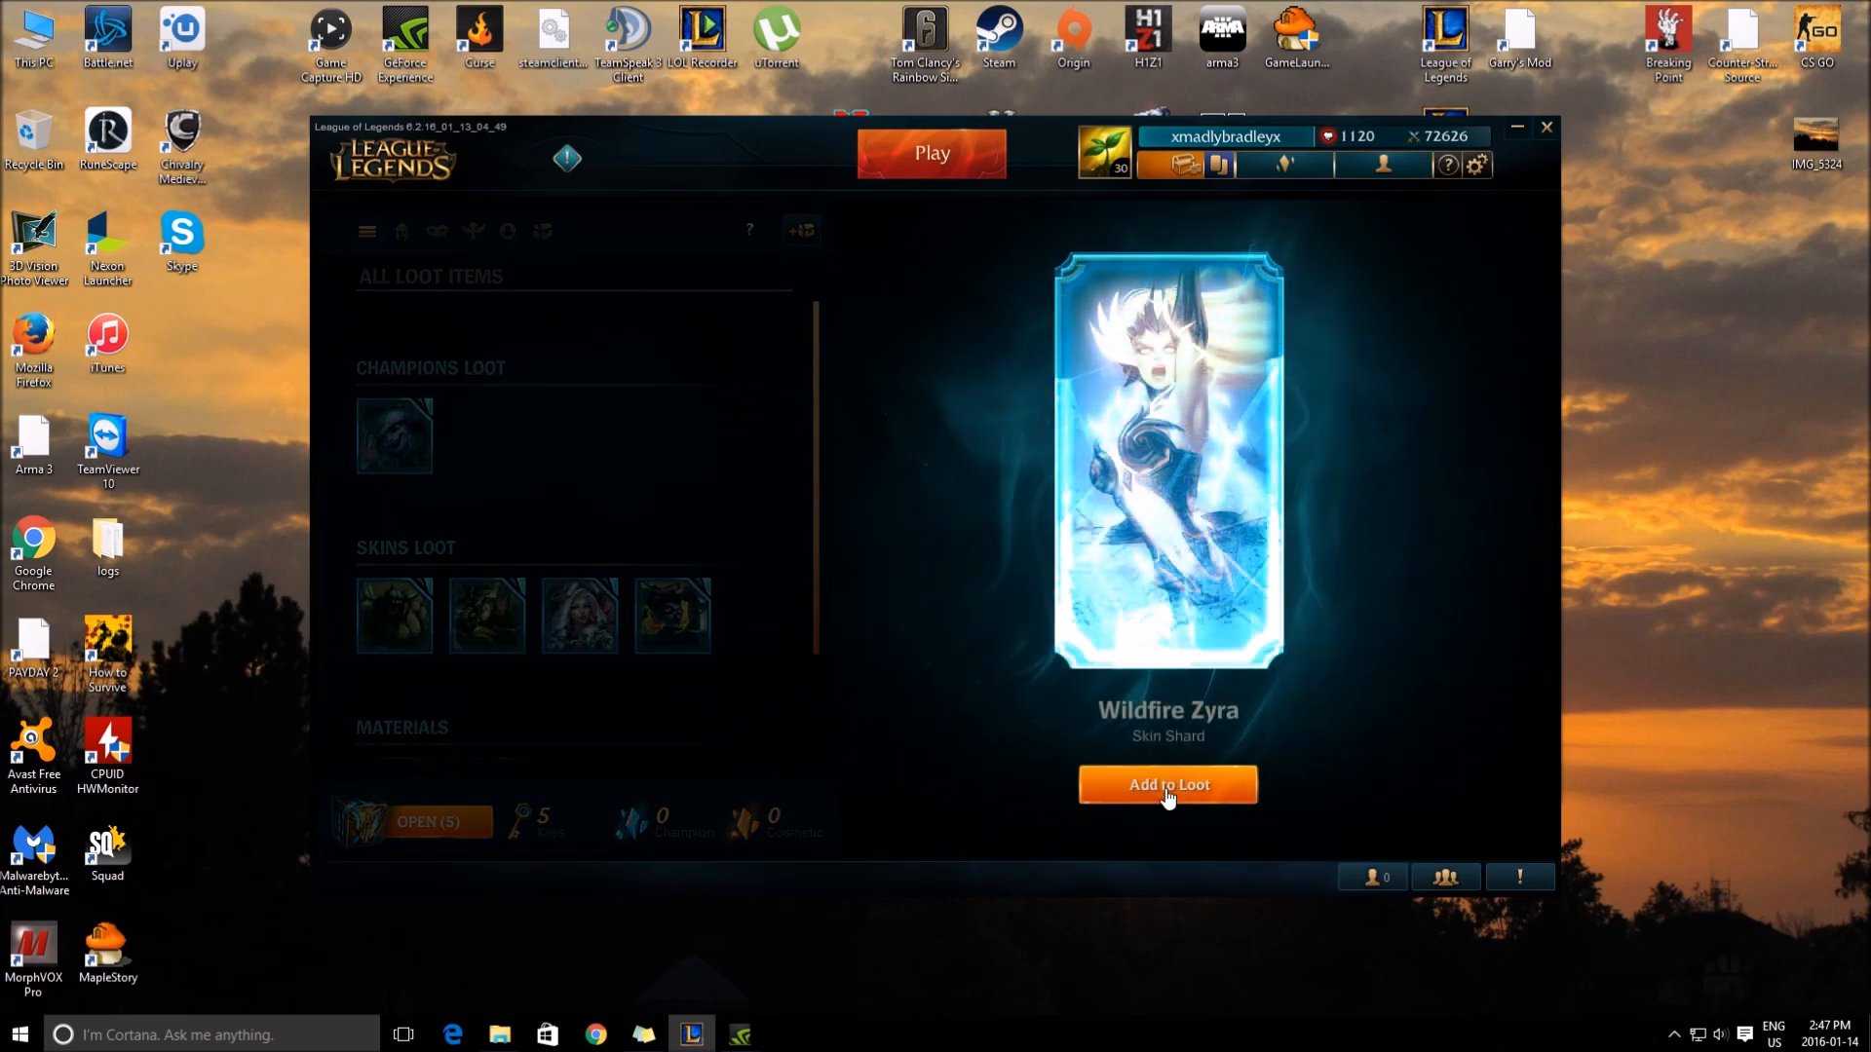
left_click(1167, 786)
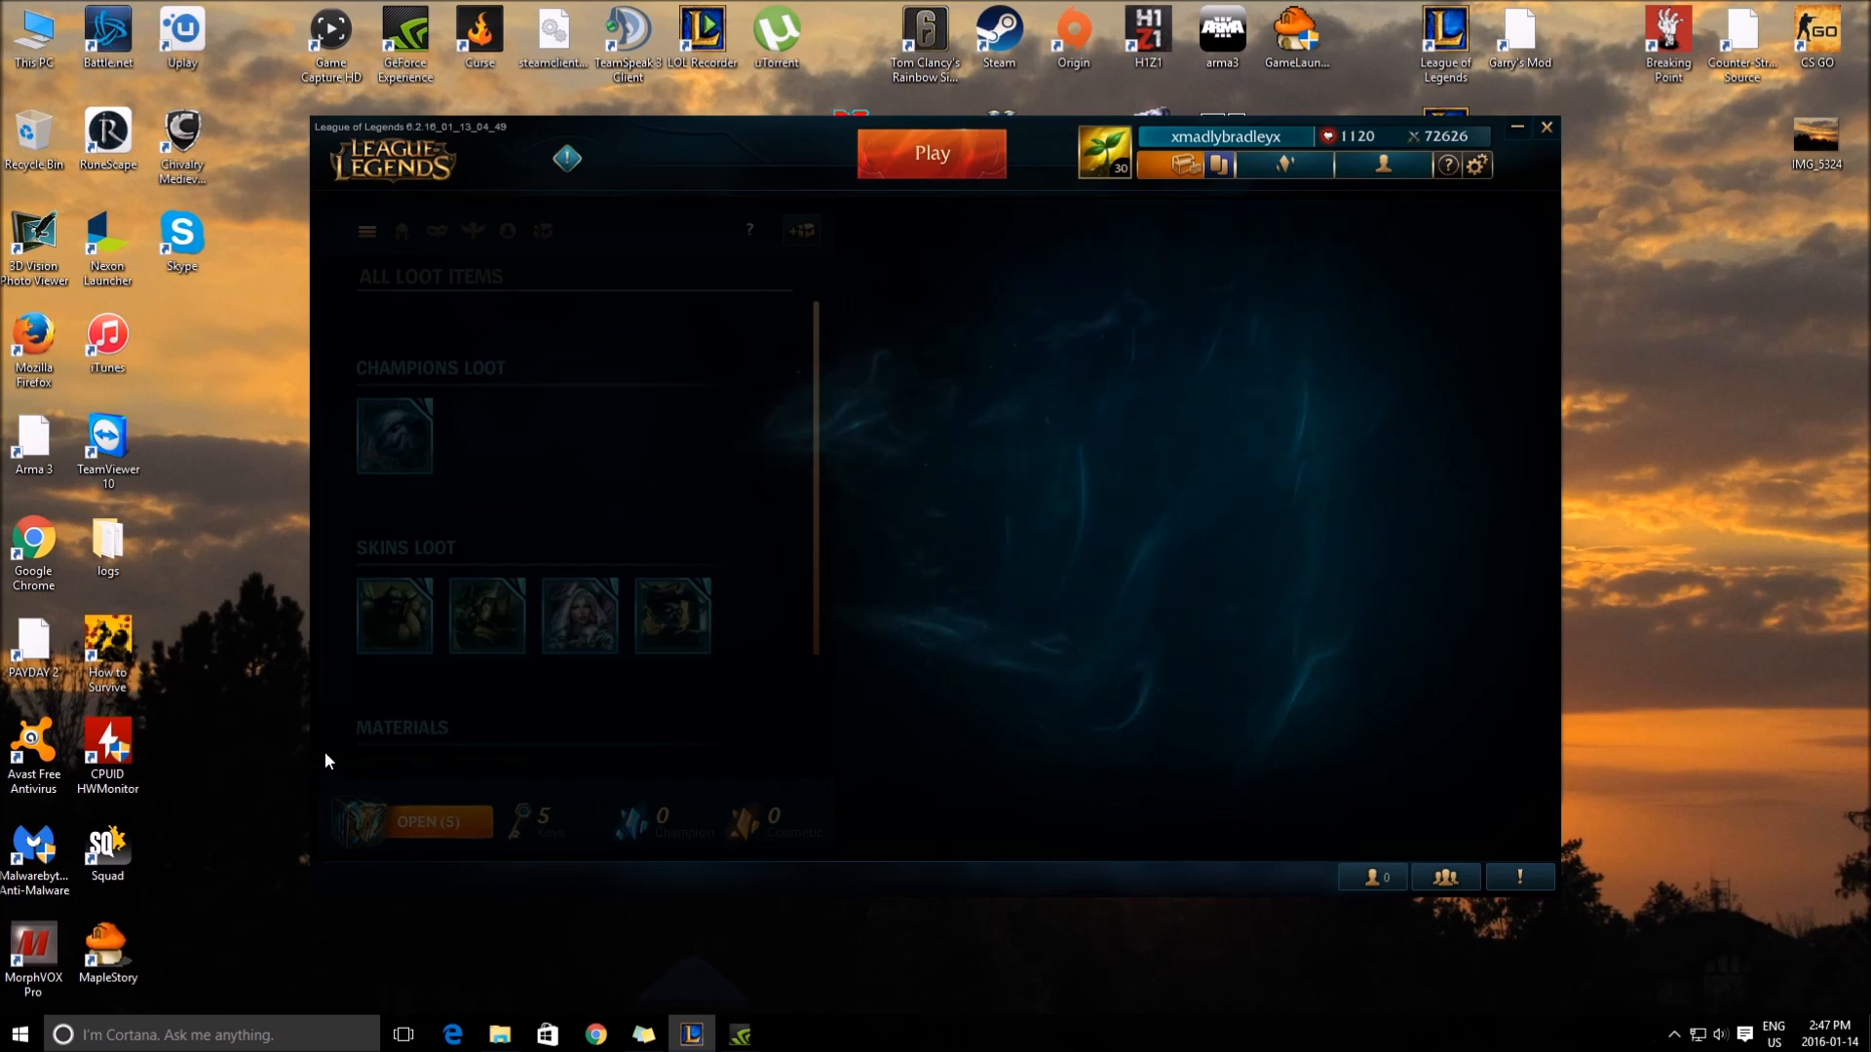
left_click(427, 821)
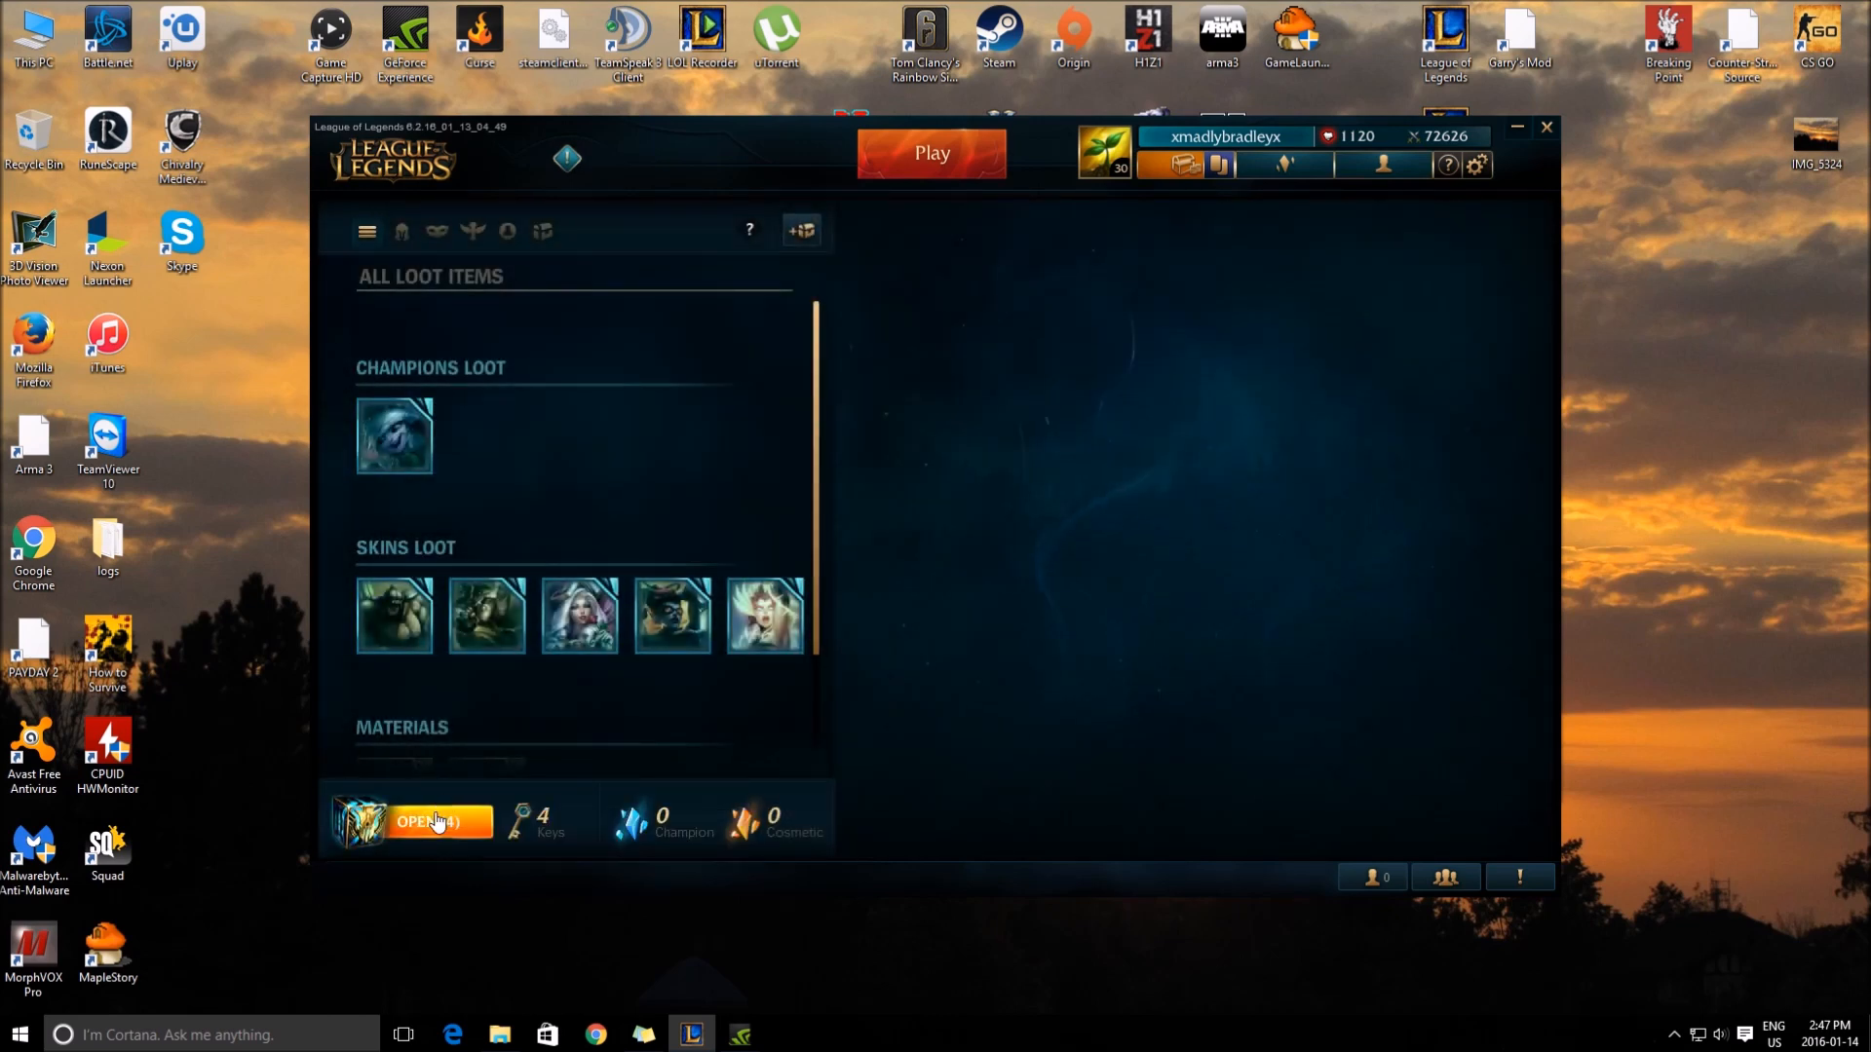
Step: Open a chest from OPEN (4) and add the High Command Katarina skin shard to loot
left_click(424, 821)
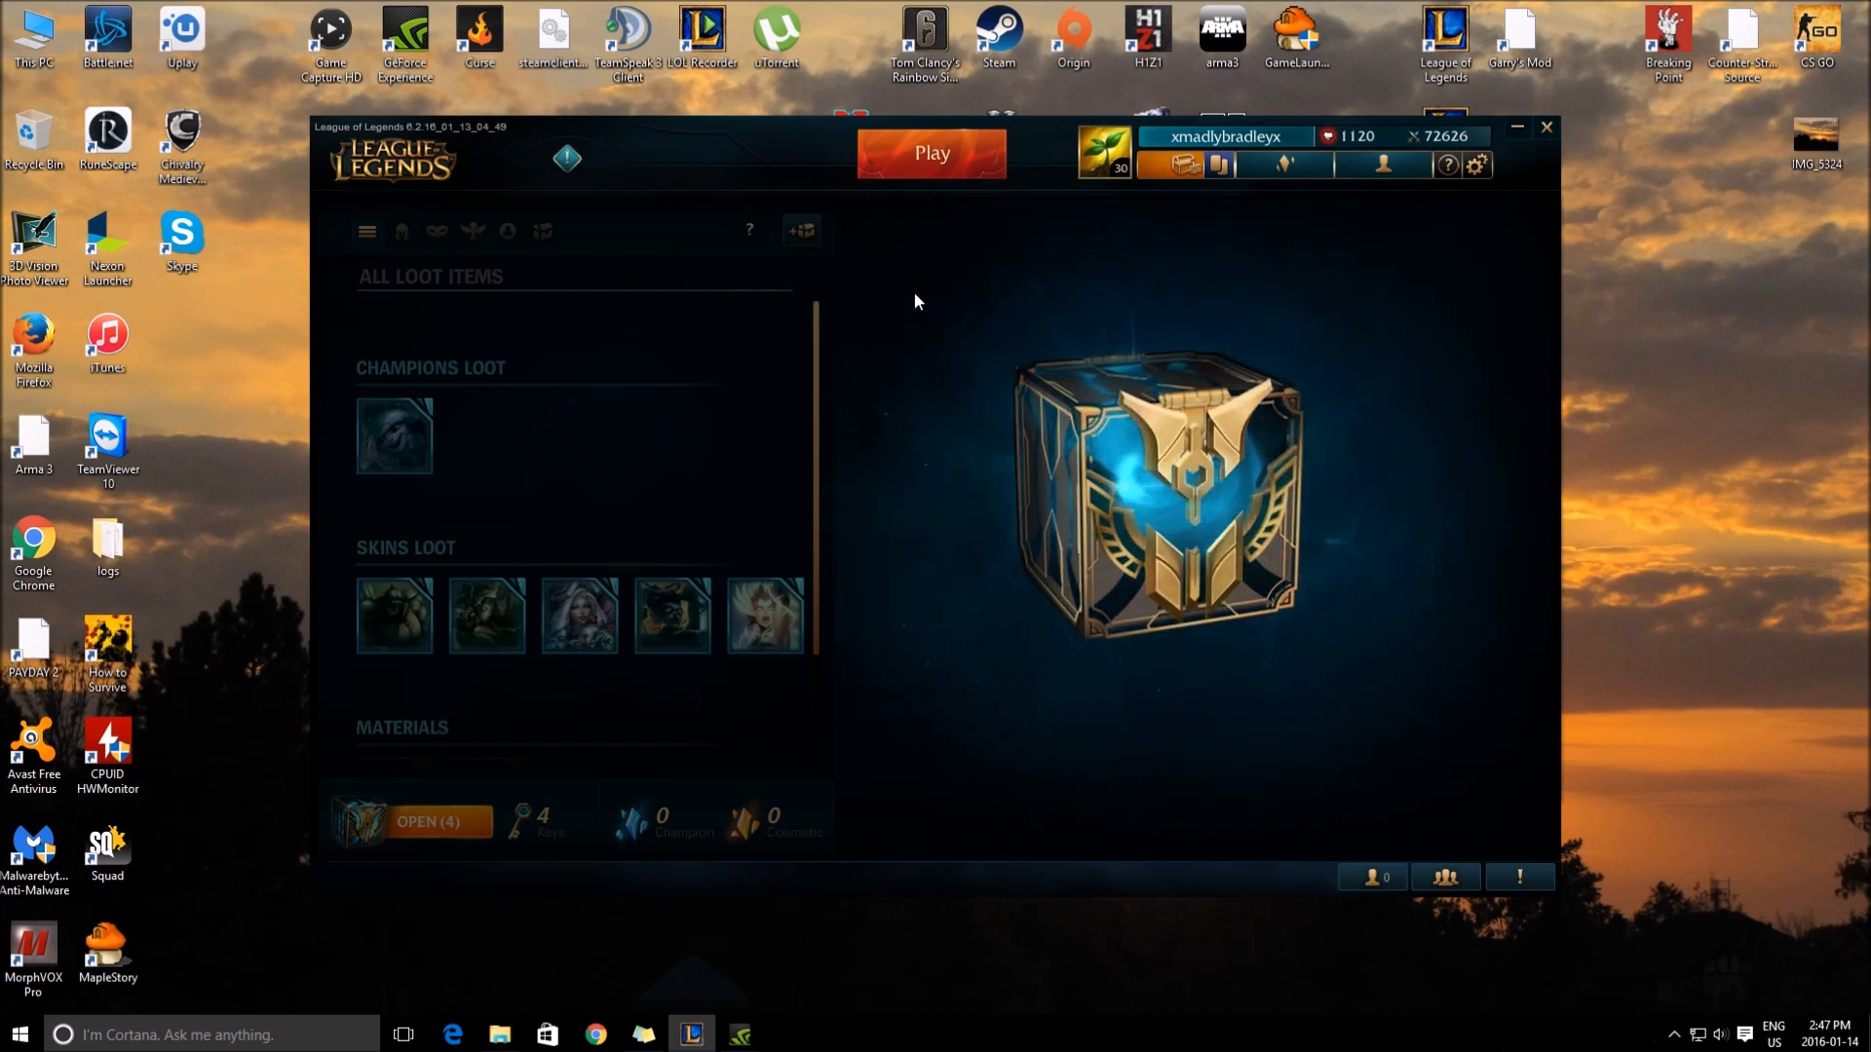
left_click(426, 820)
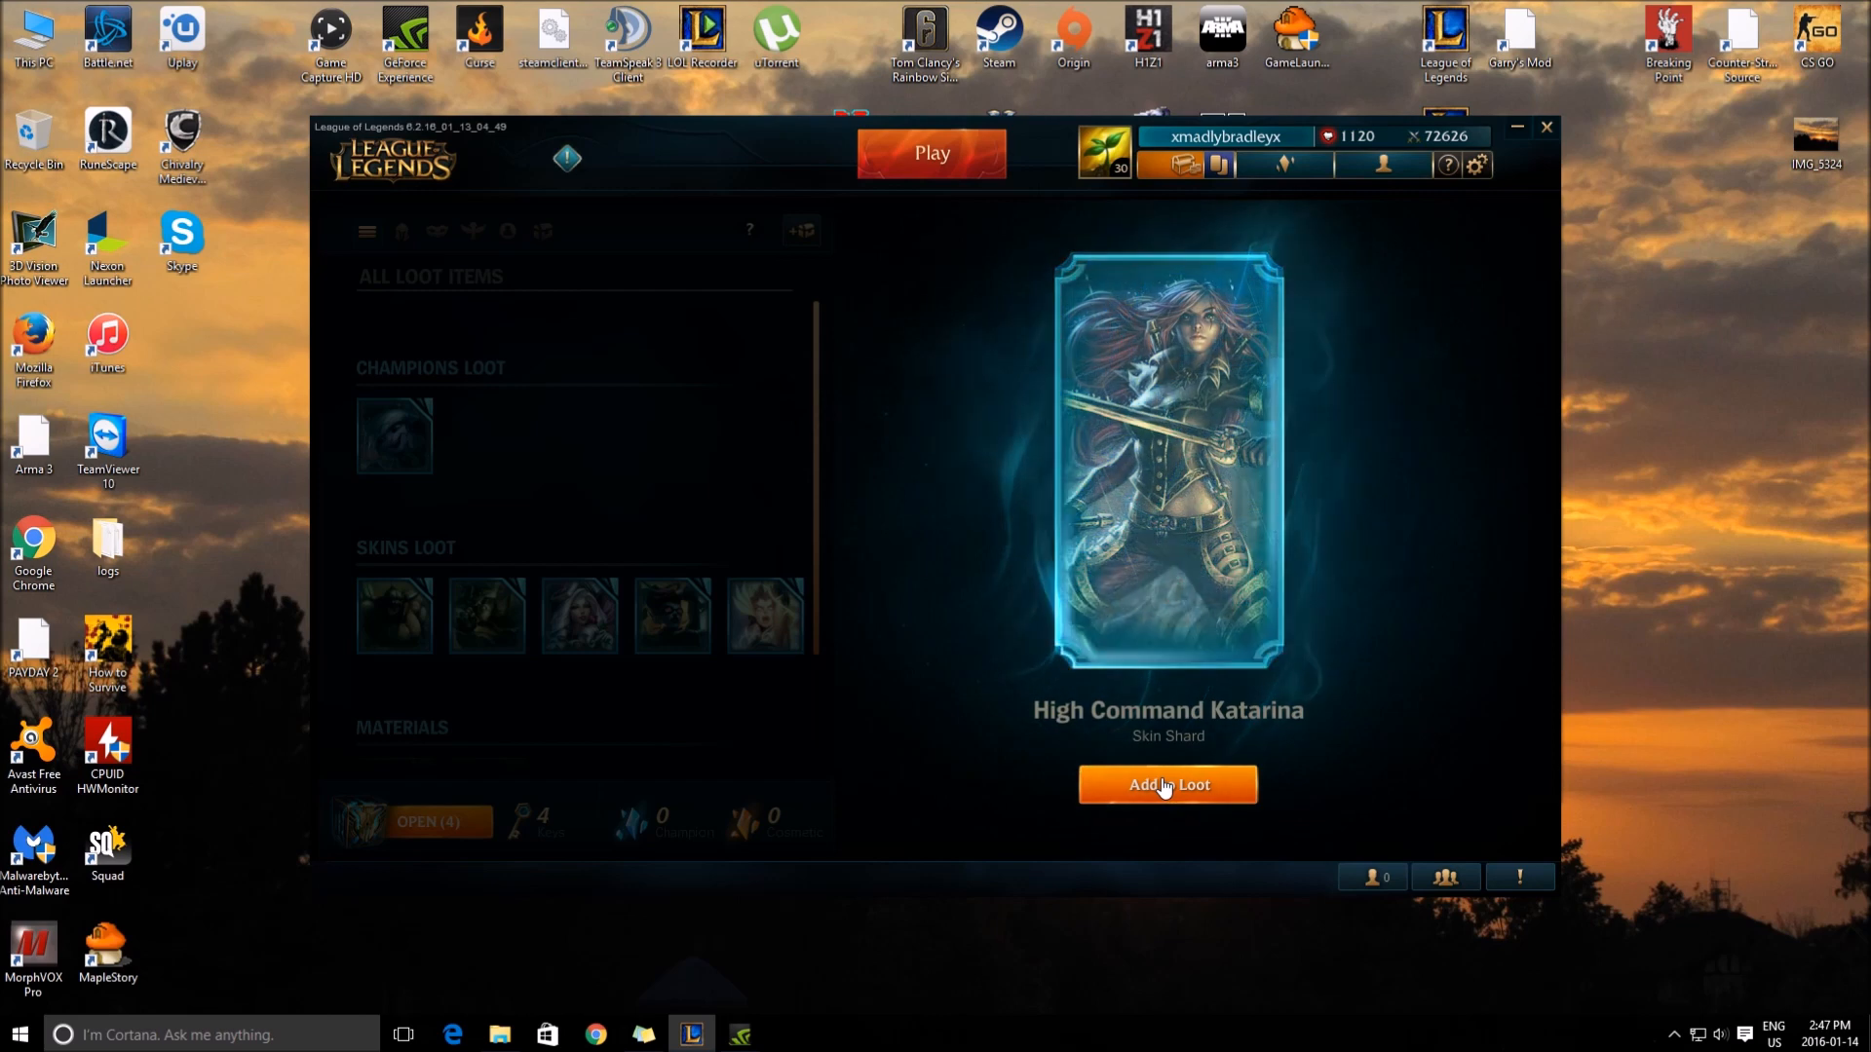
left_click(1168, 786)
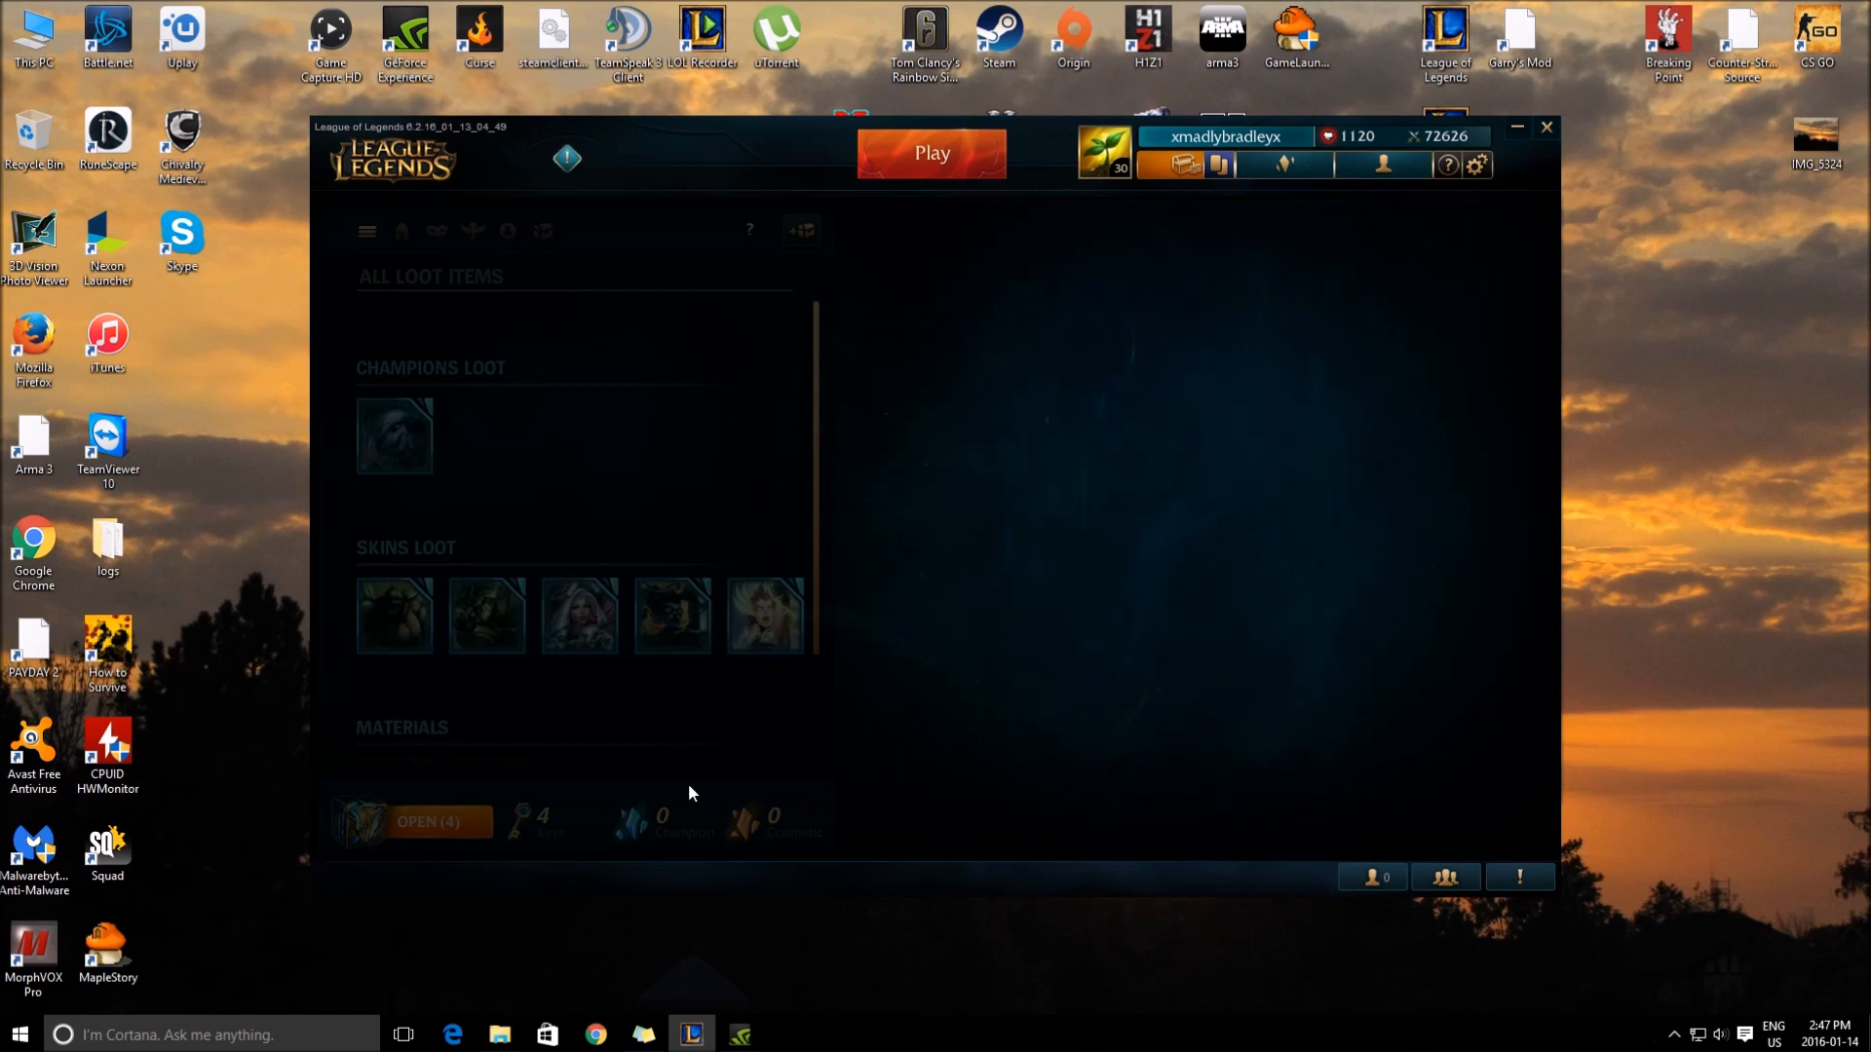
left_click(427, 820)
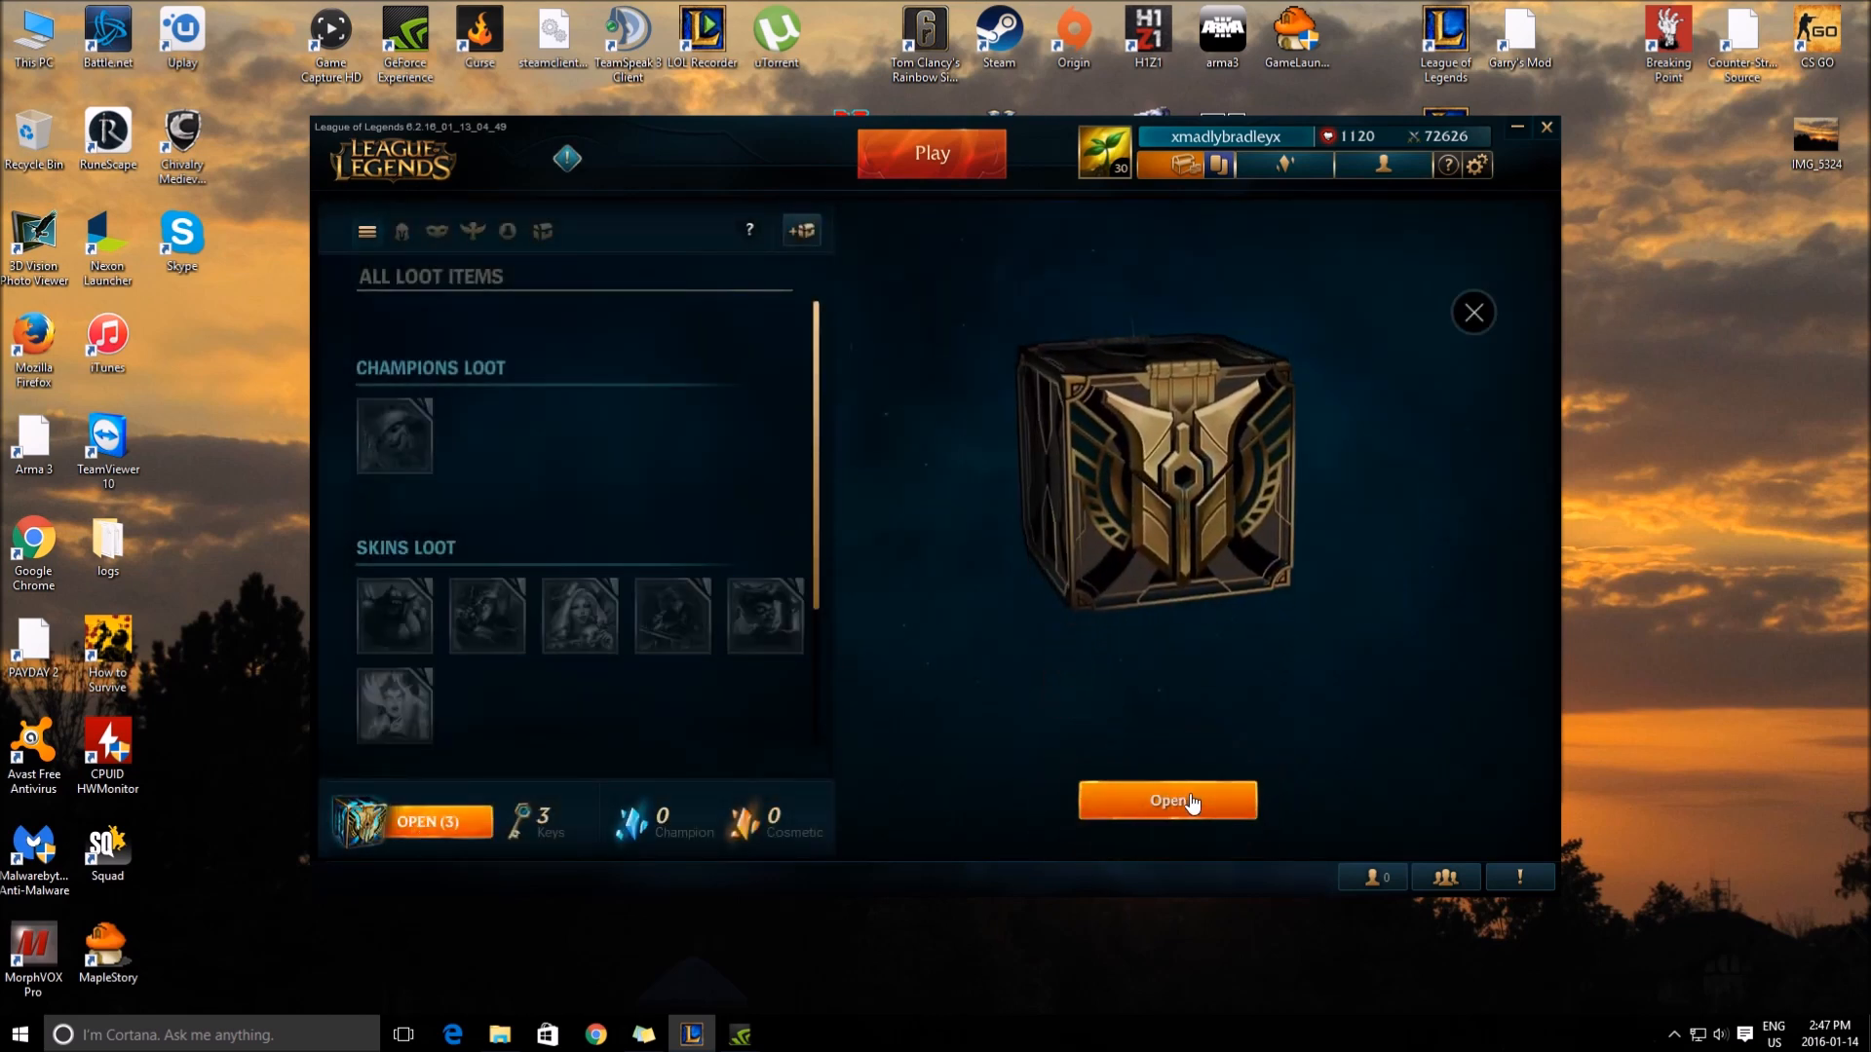
Step: Unlock the chest with a key and add its Rare Gem to loot materials
left_click(1165, 799)
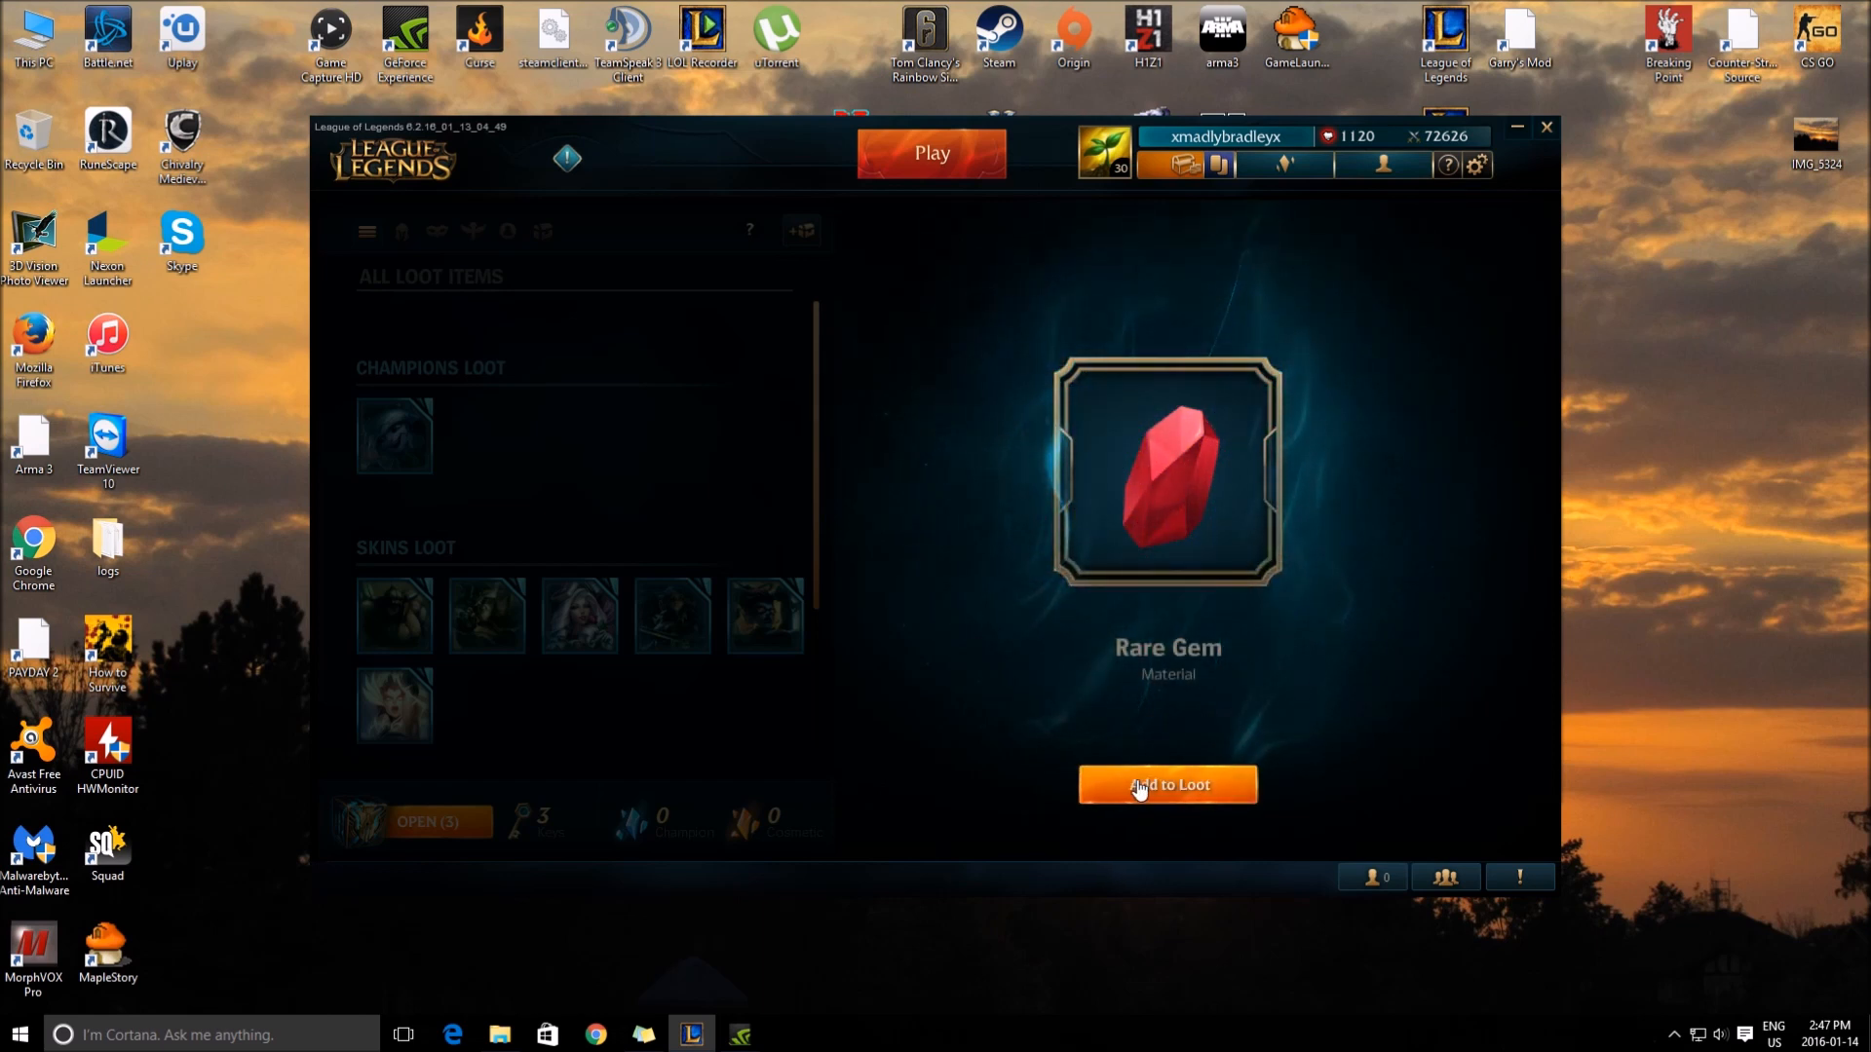
mouse_move(1168, 447)
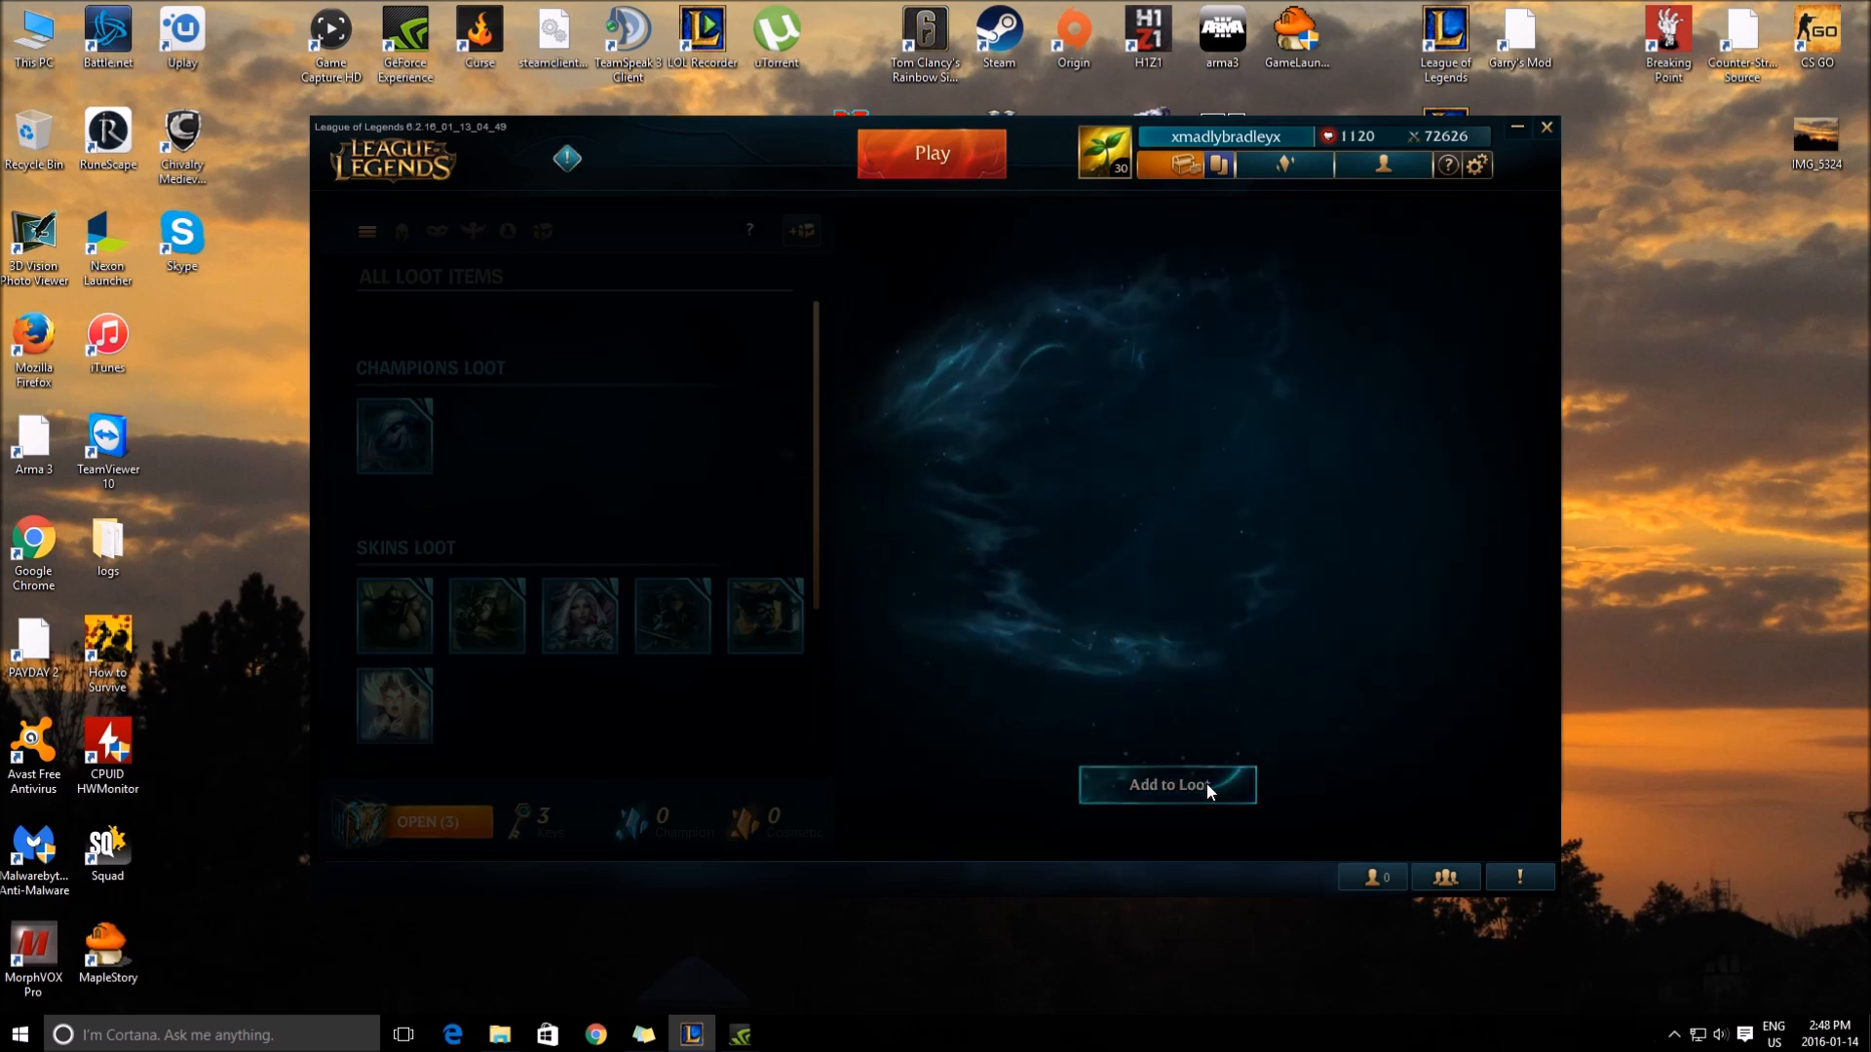
left_click(1167, 785)
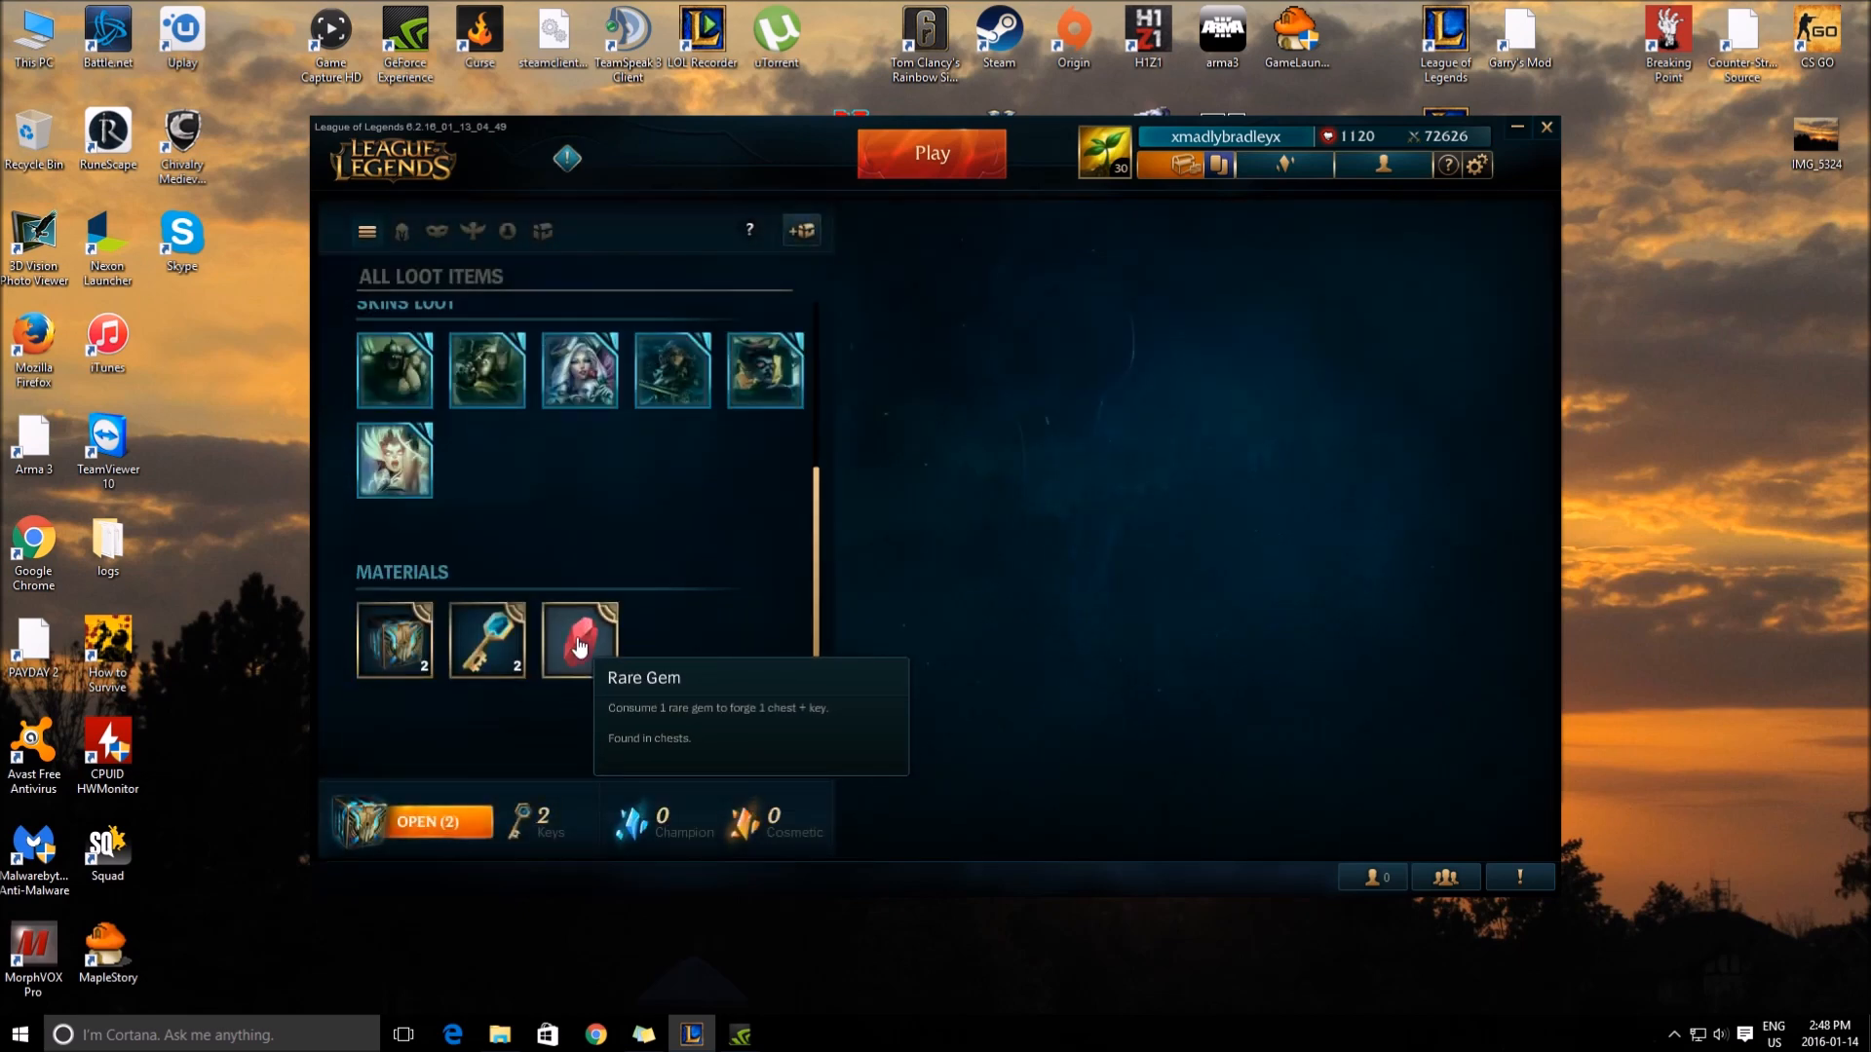
Step: Unlock a chest with a key and add the Pantheon champion shard to loot
left_click(426, 822)
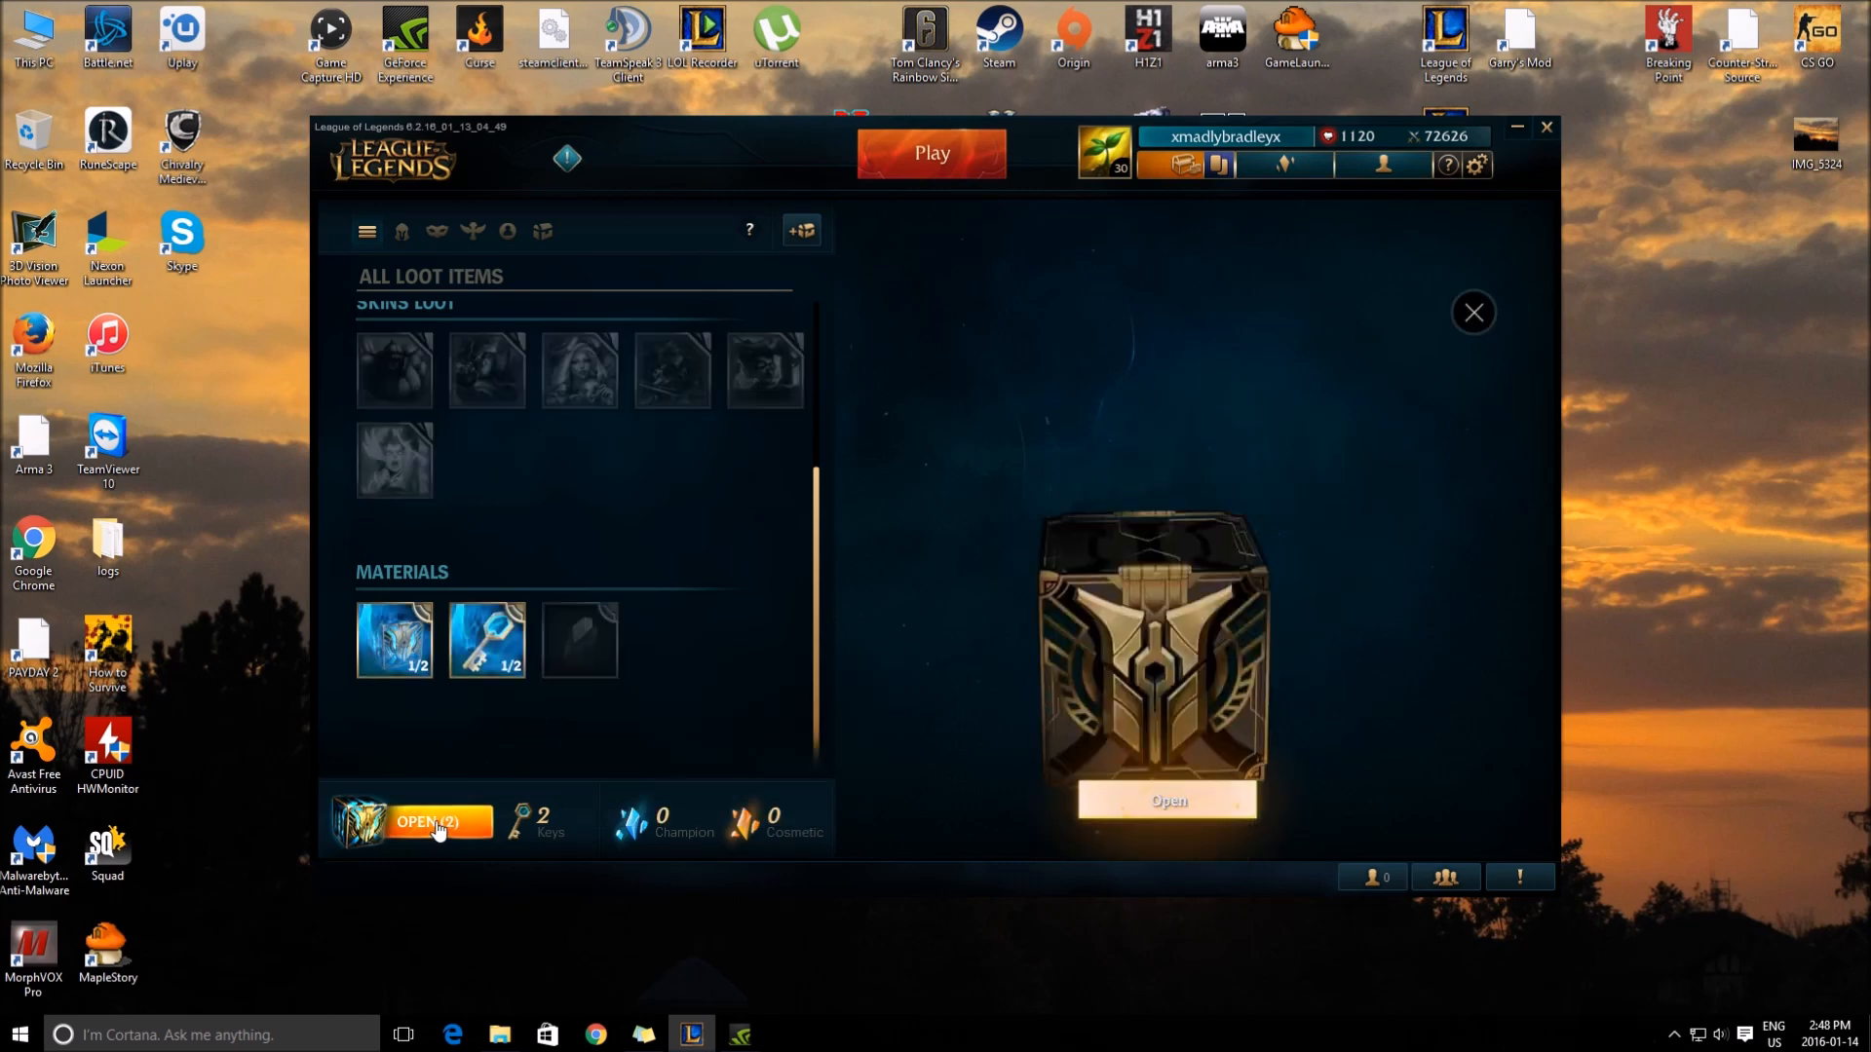
left_click(1166, 801)
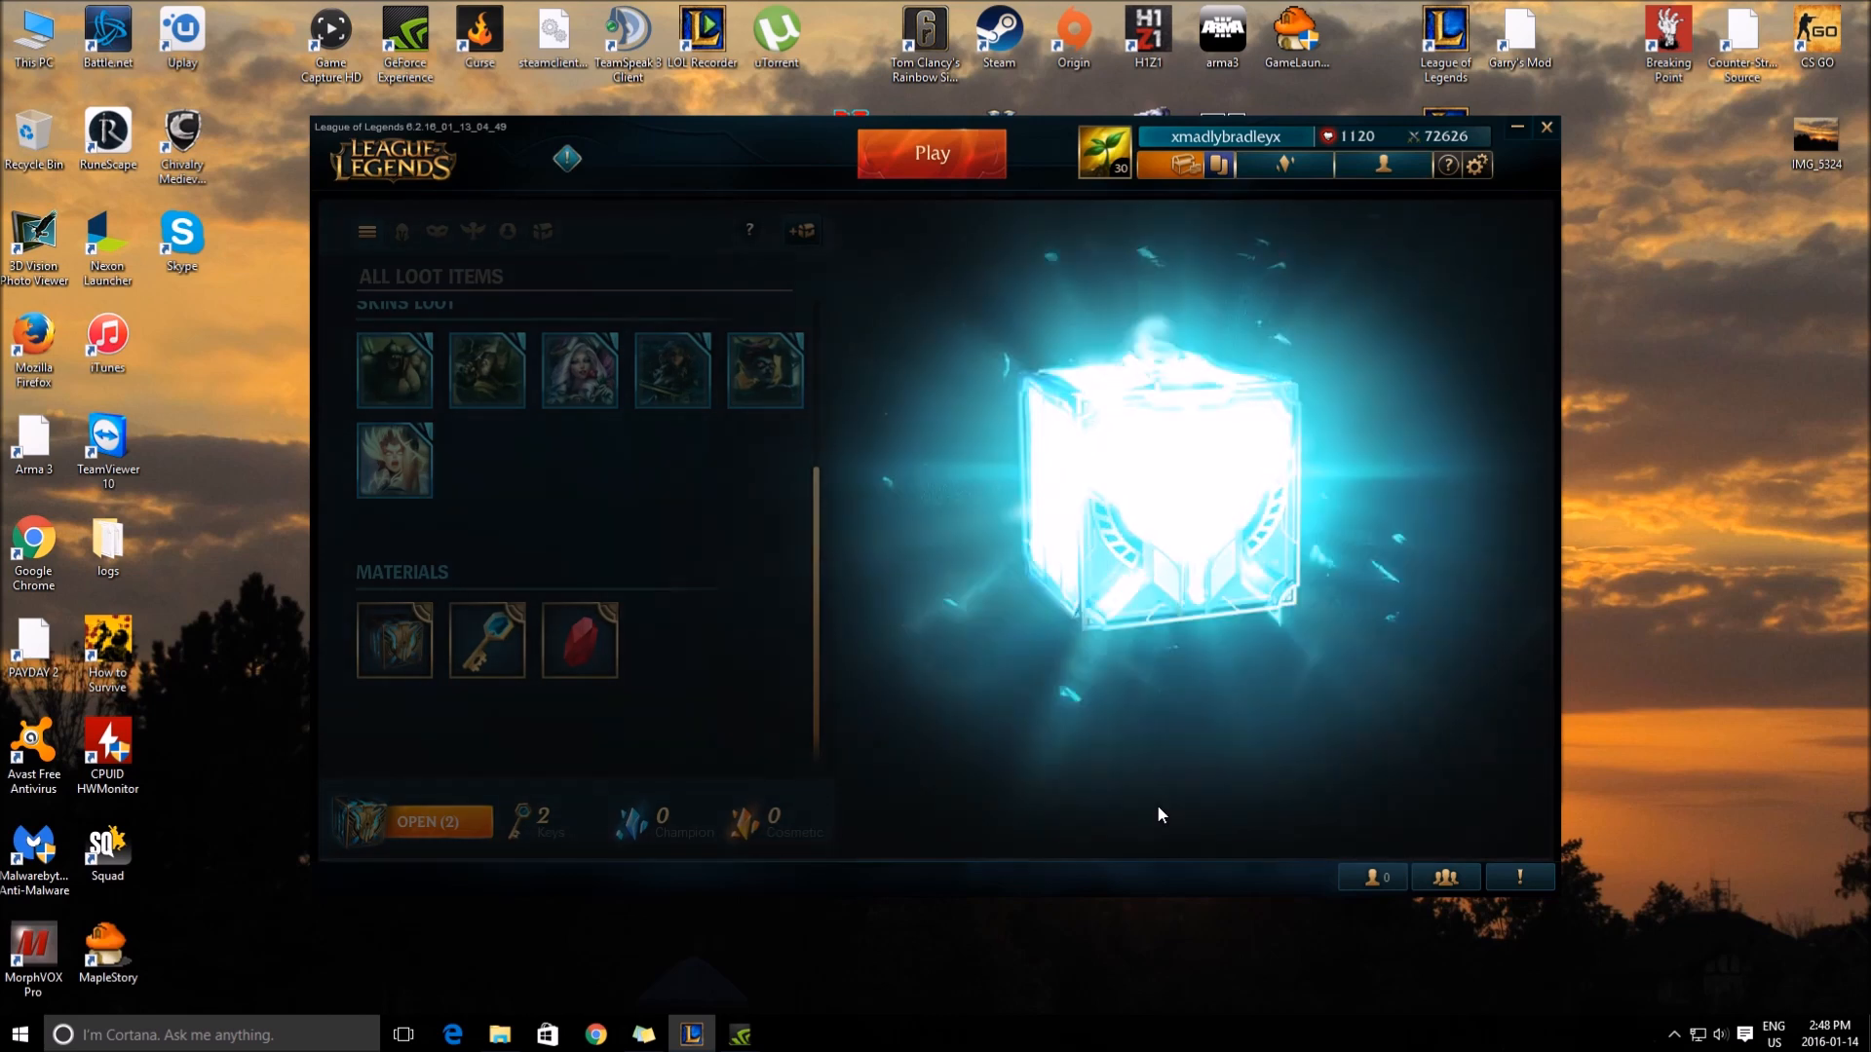
left_click(1157, 478)
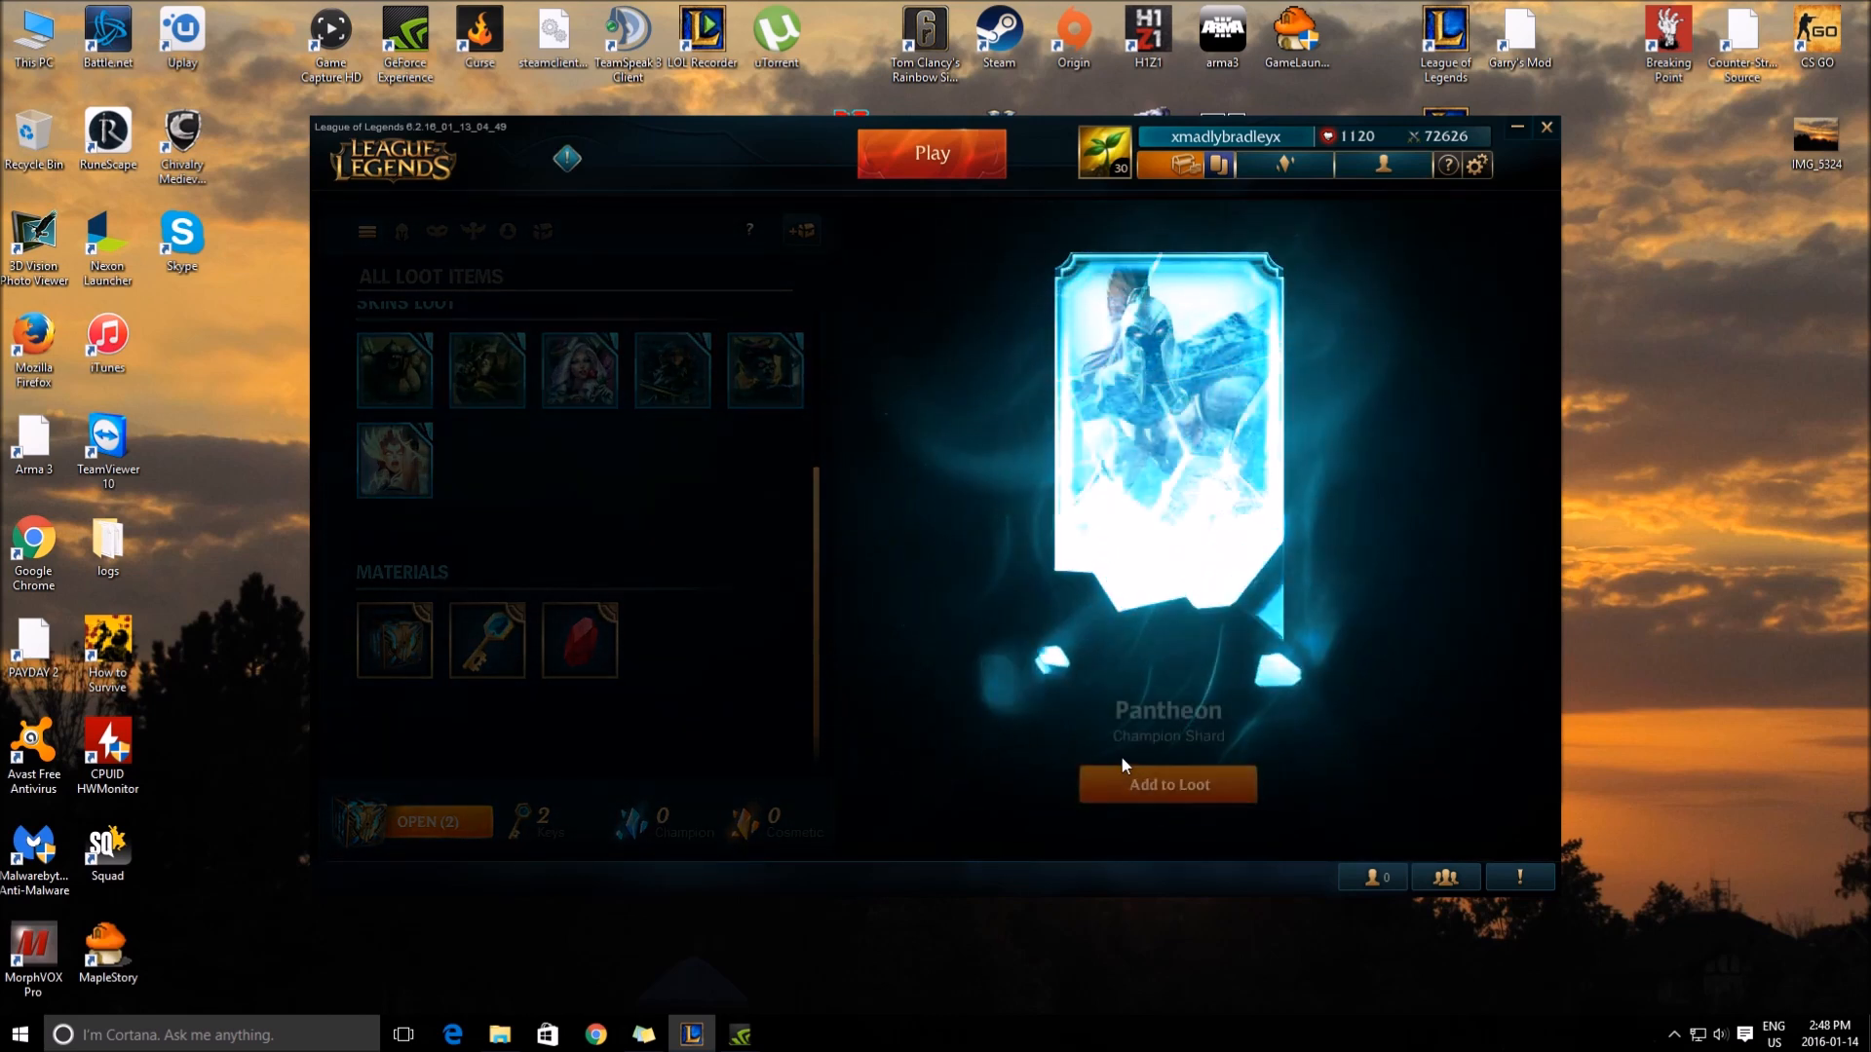
left_click(1167, 783)
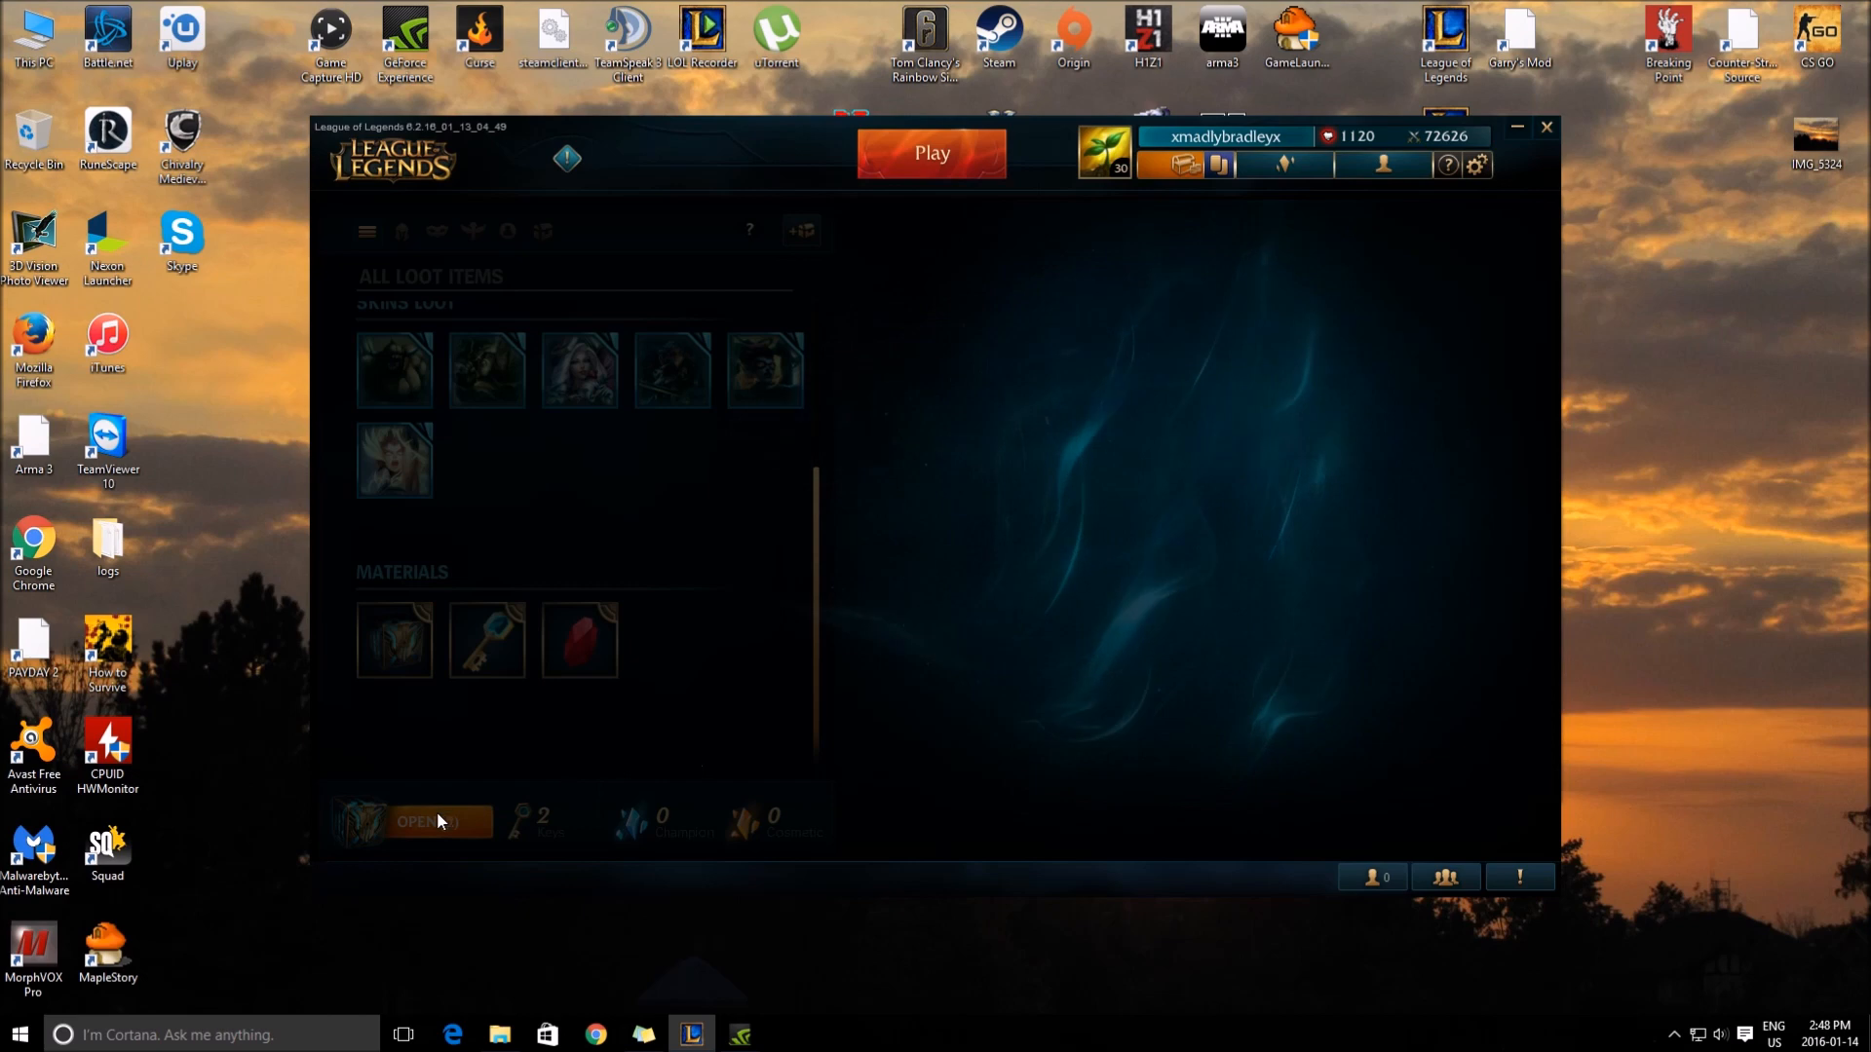
Step: Open the last Hextech chest and add the Heartseeker Ward shard to loot
left_click(394, 641)
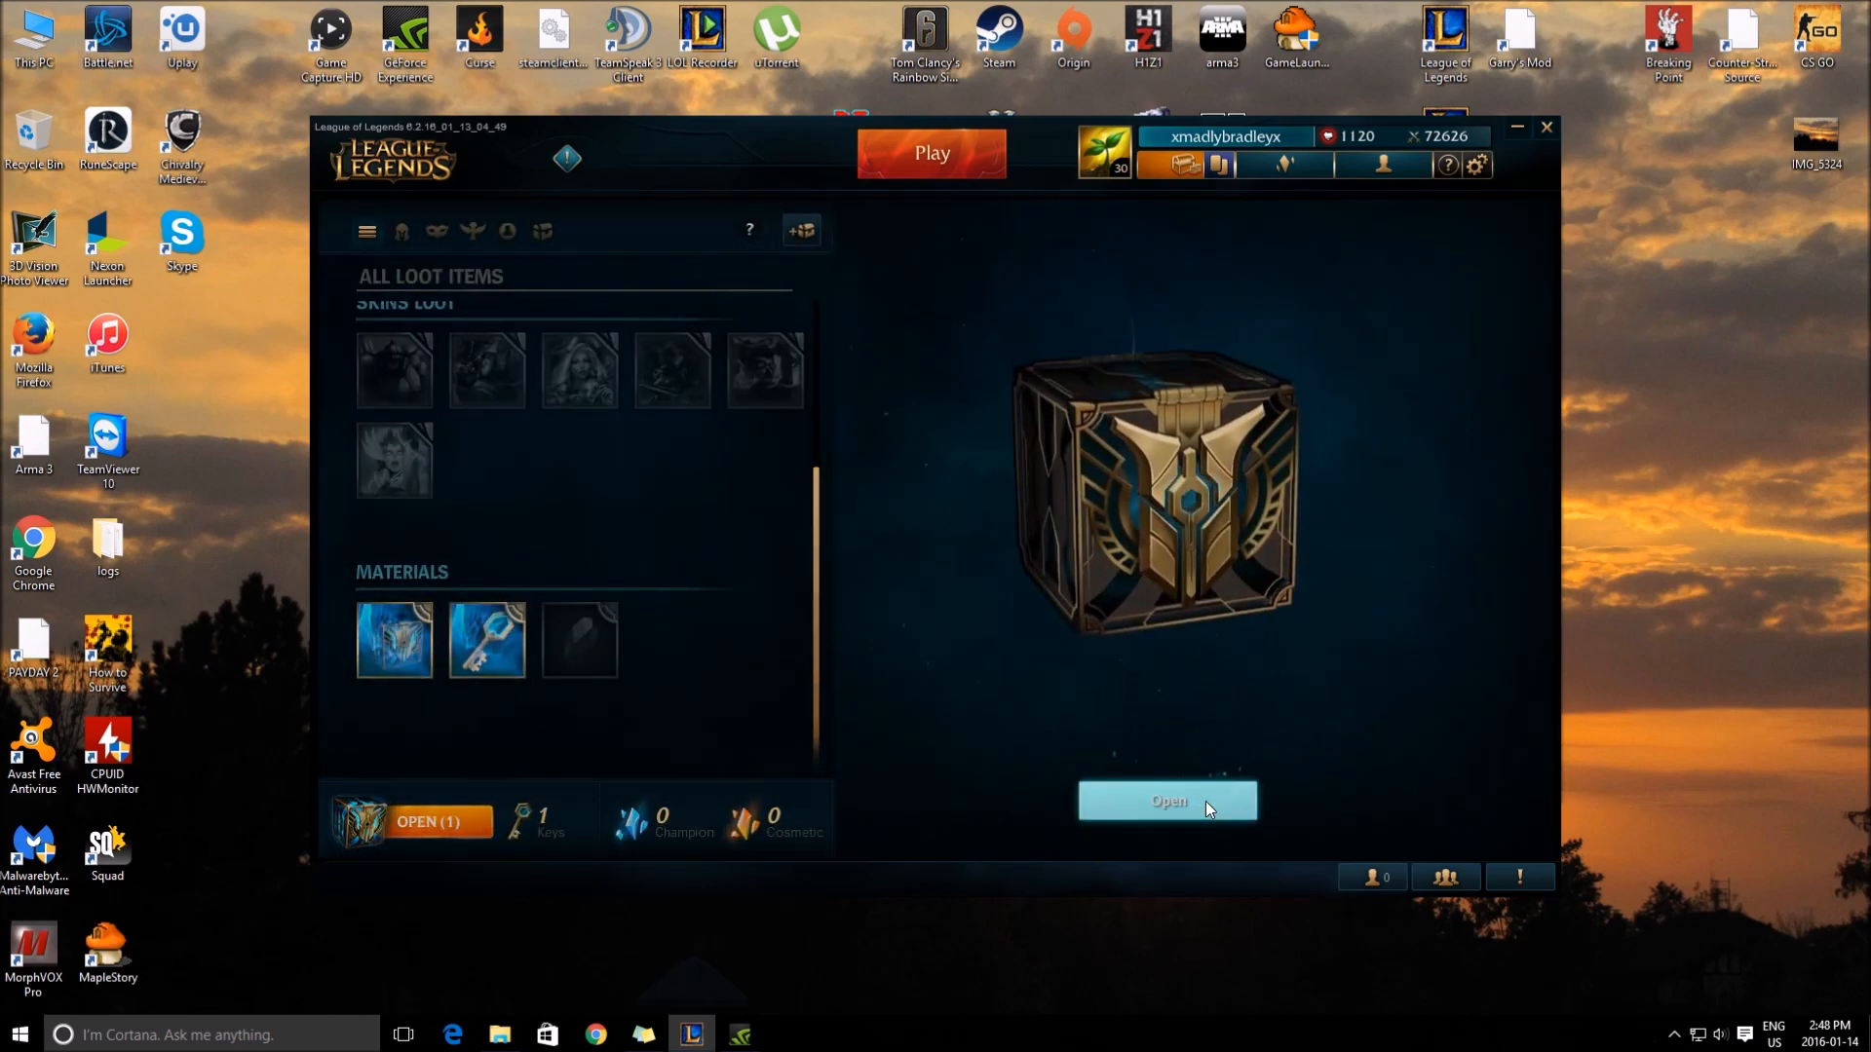
left_click(1165, 801)
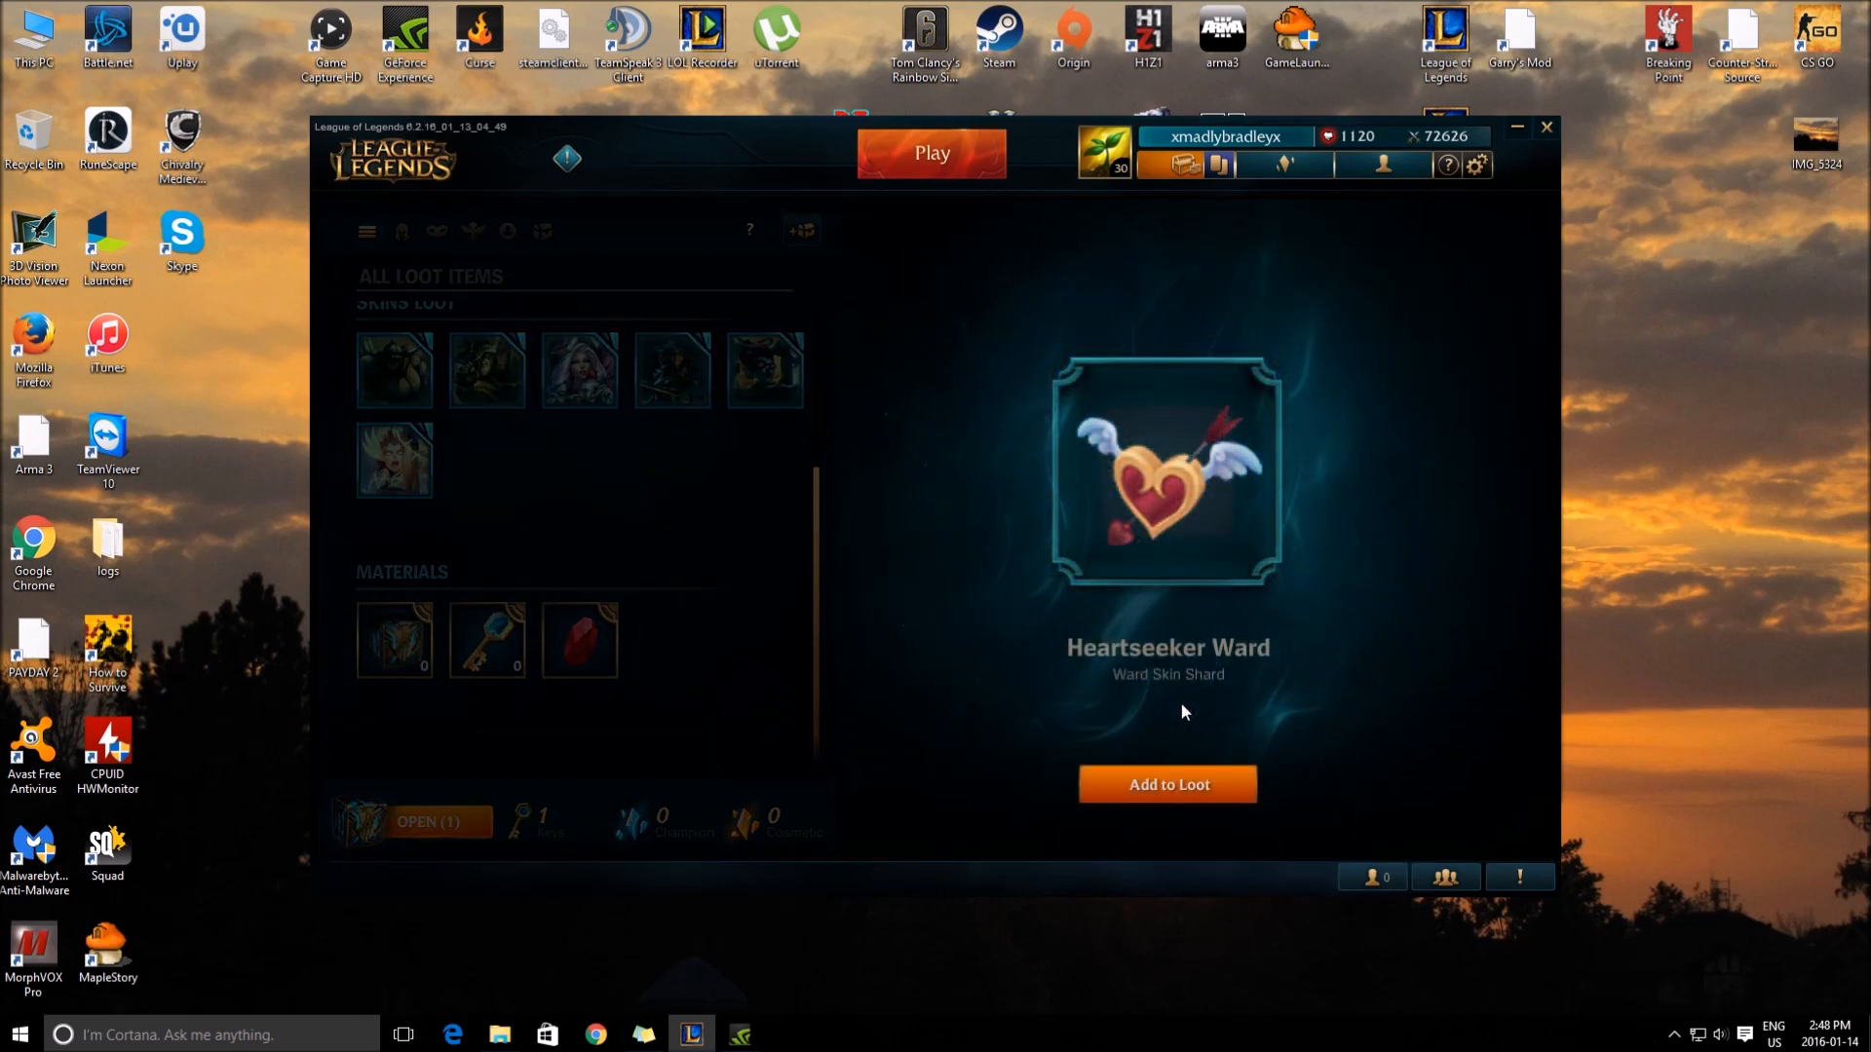
left_click(1167, 783)
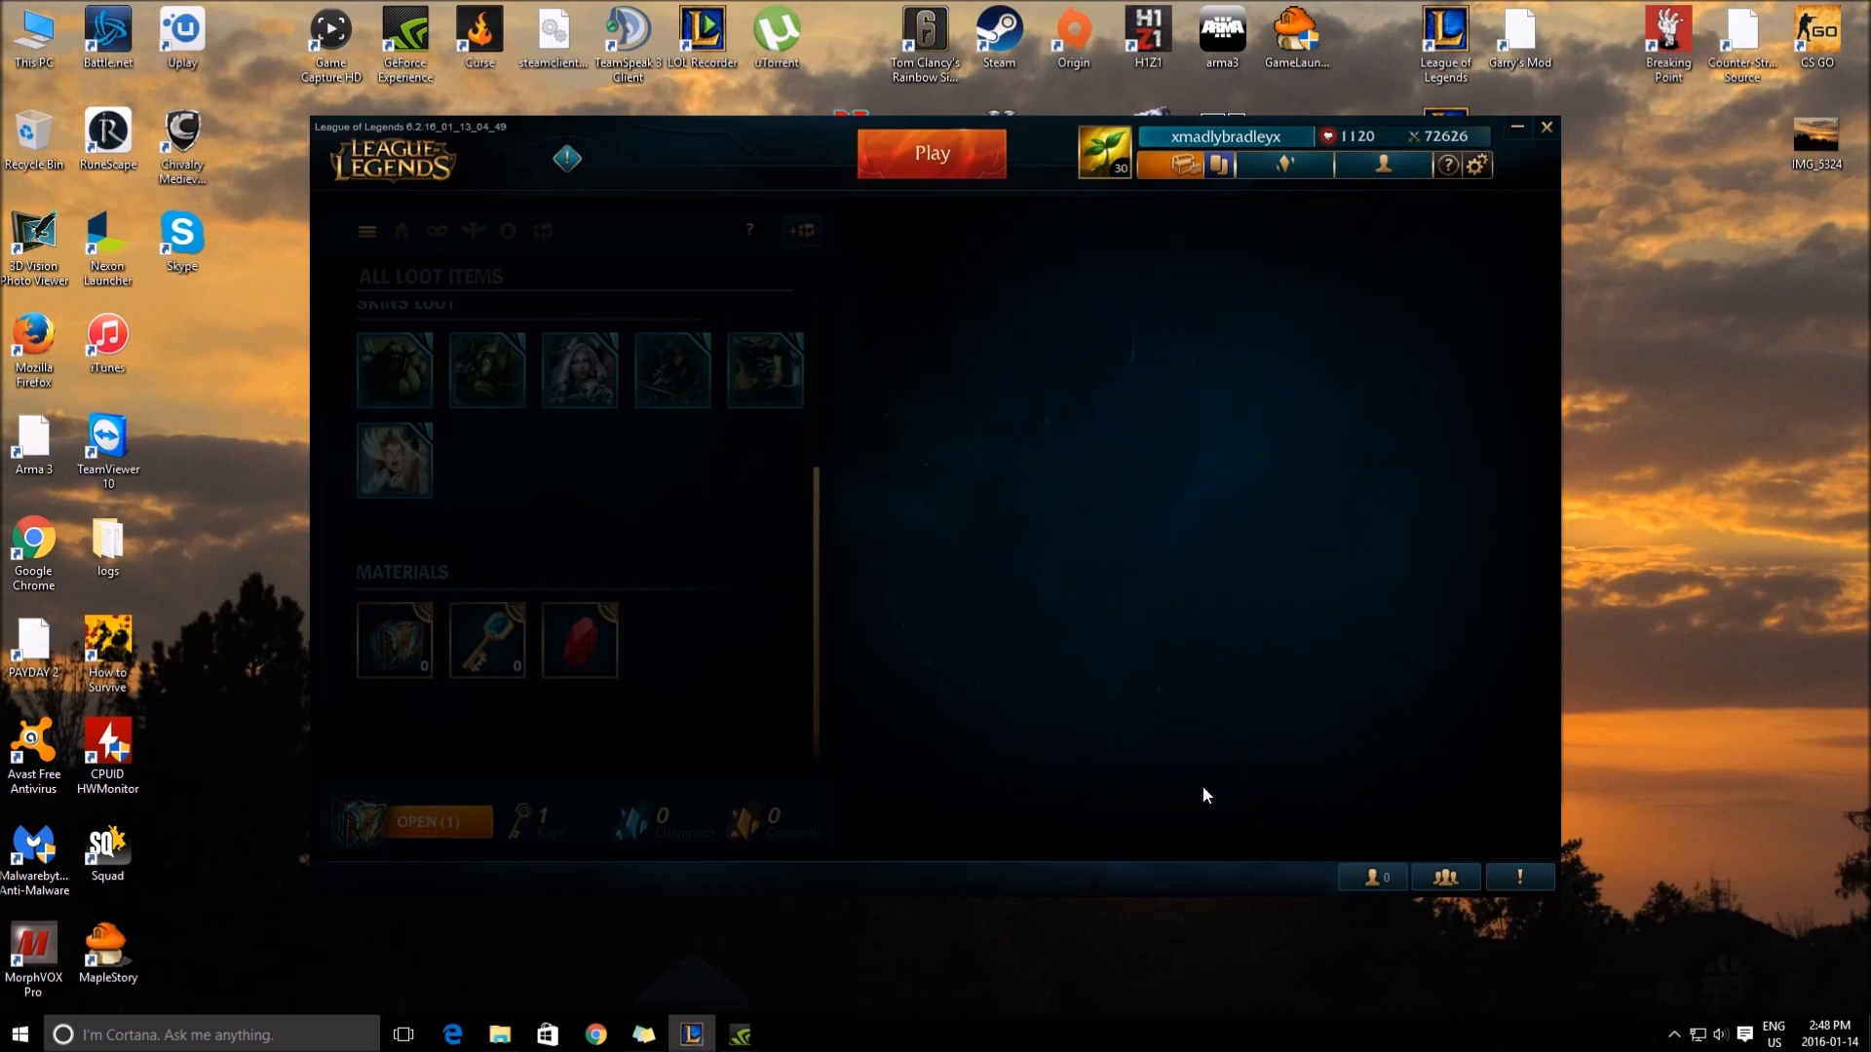
left_click(427, 821)
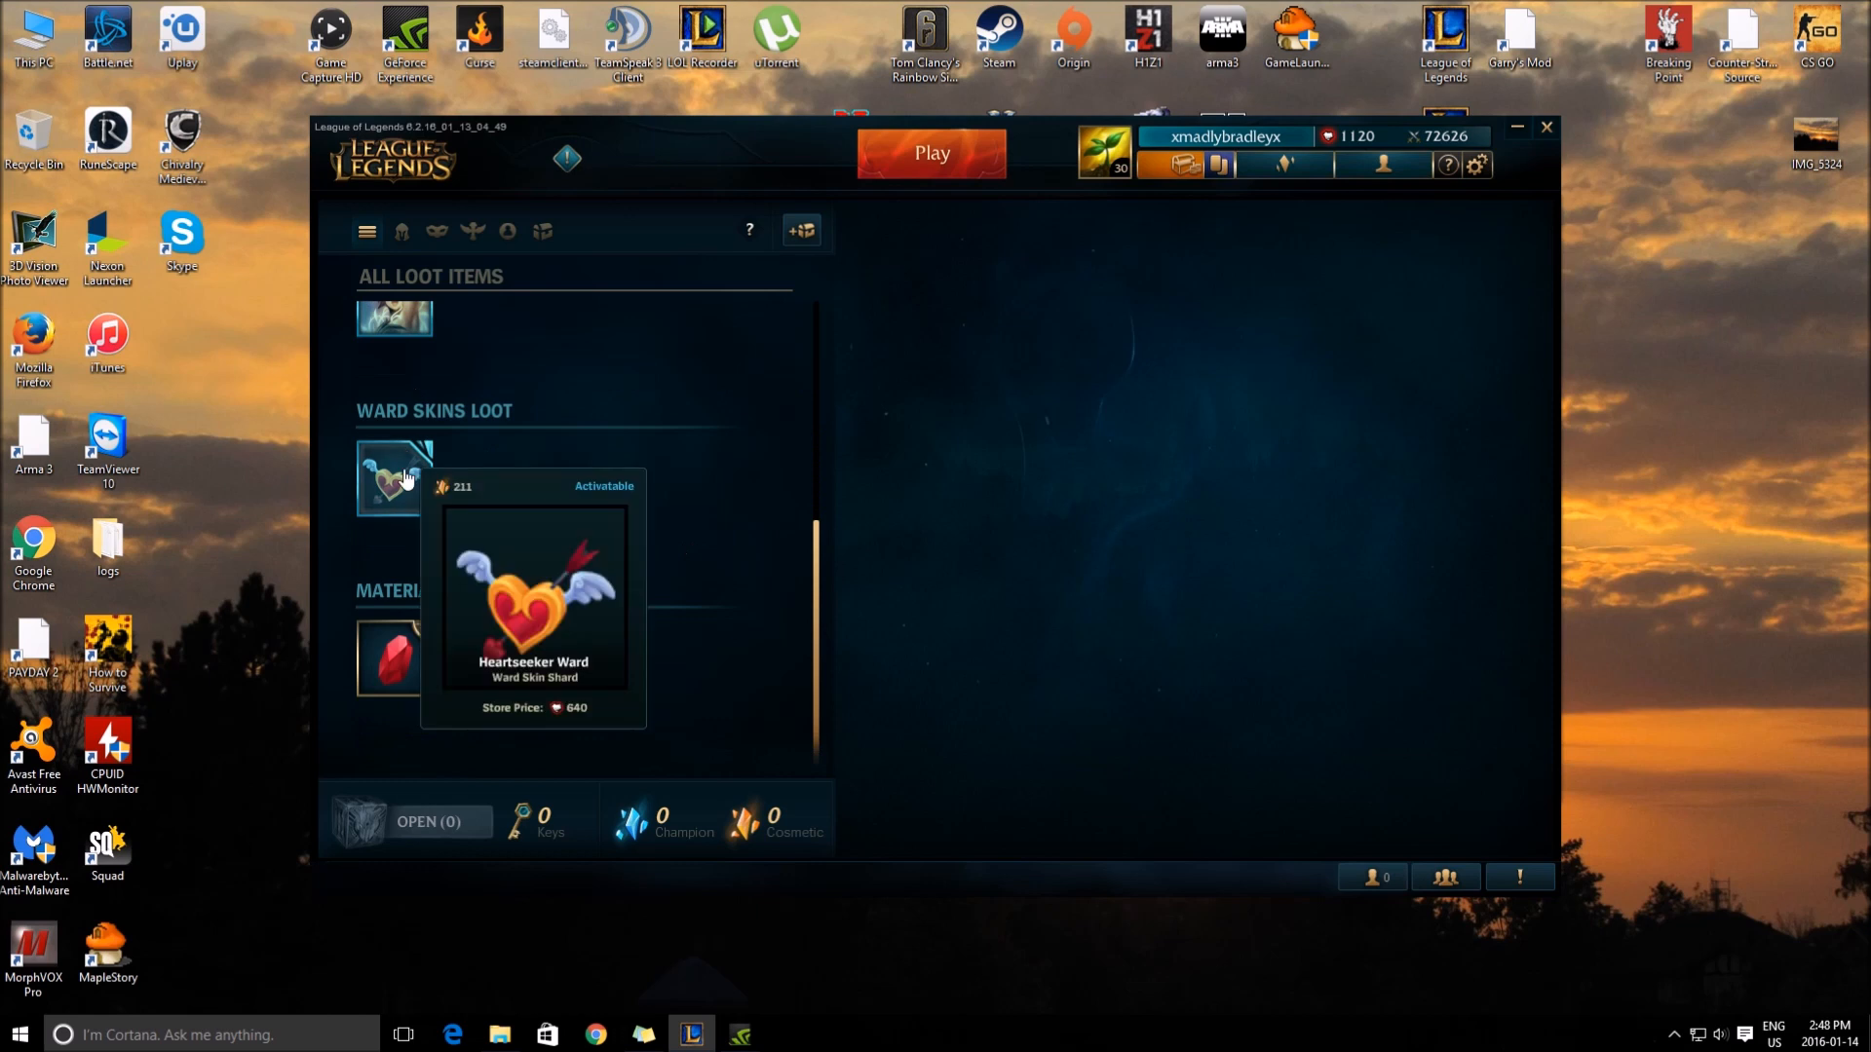
mouse_move(454, 633)
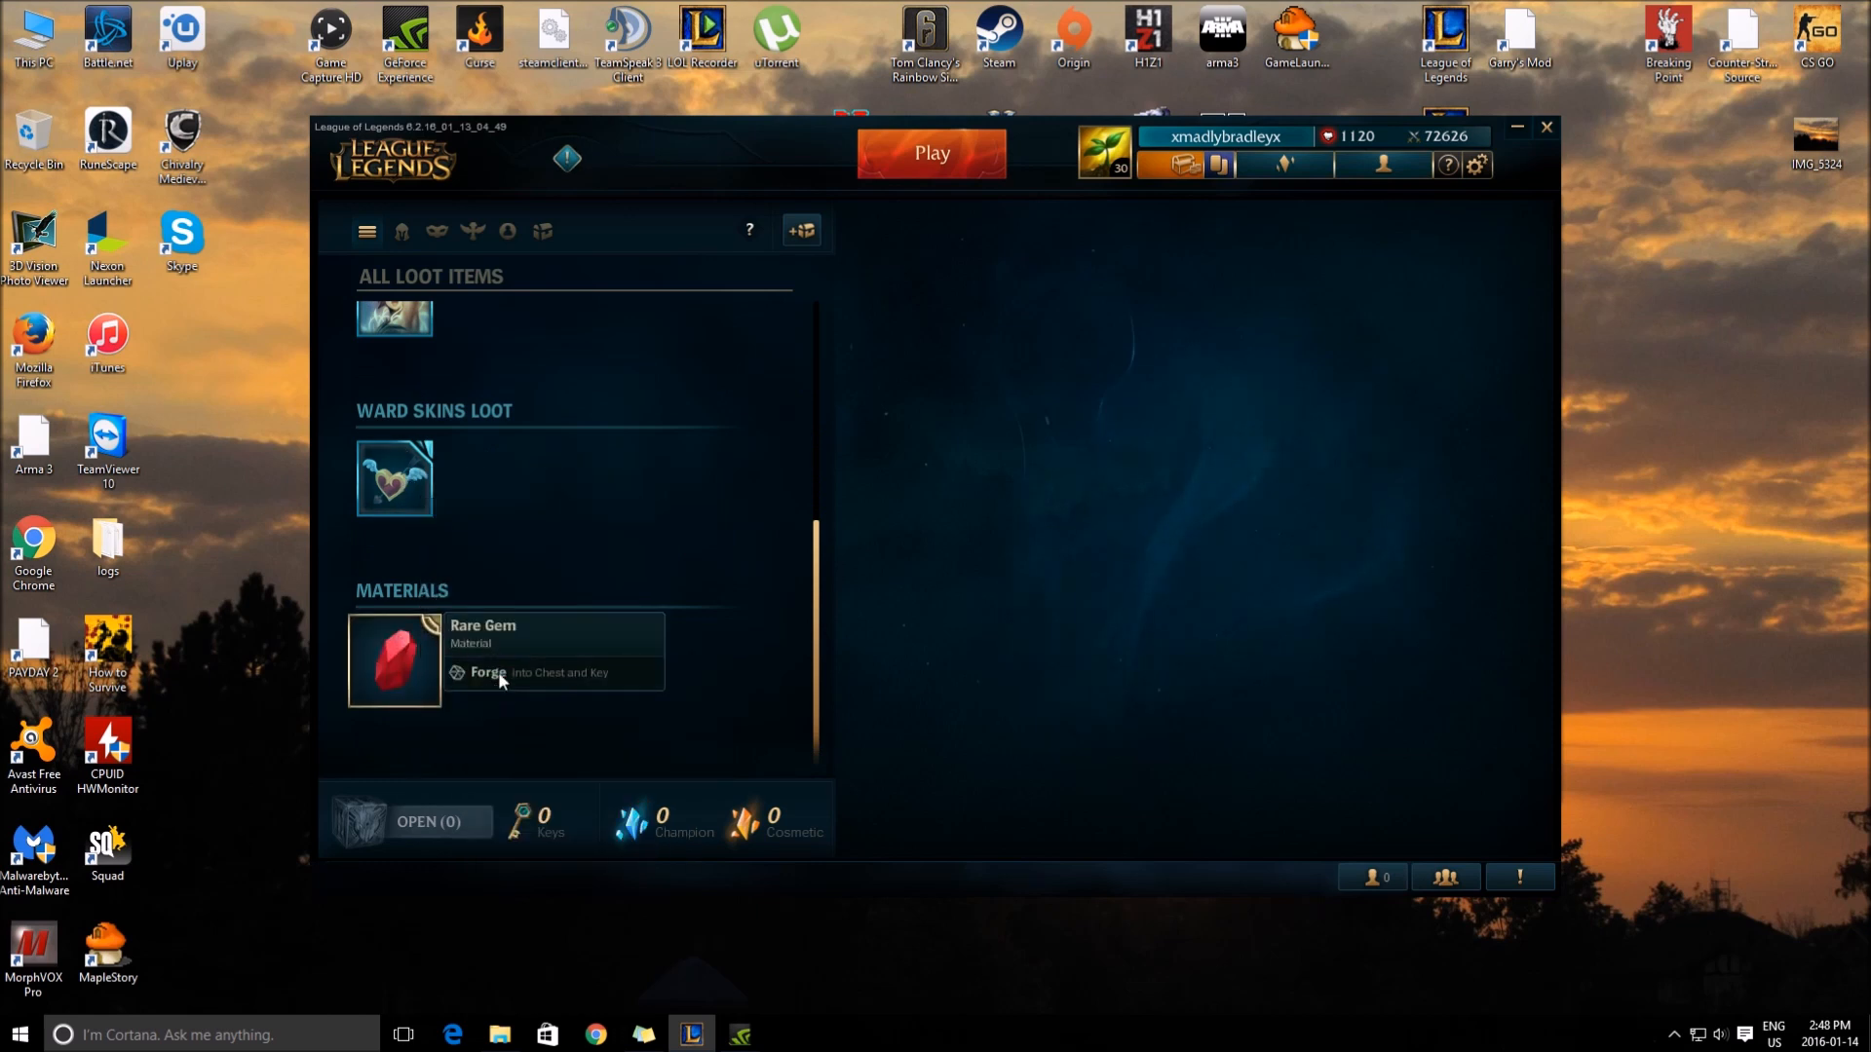
Step: Forge the Rare Gem material into a Hextech chest and key, then collect them
left_click(488, 672)
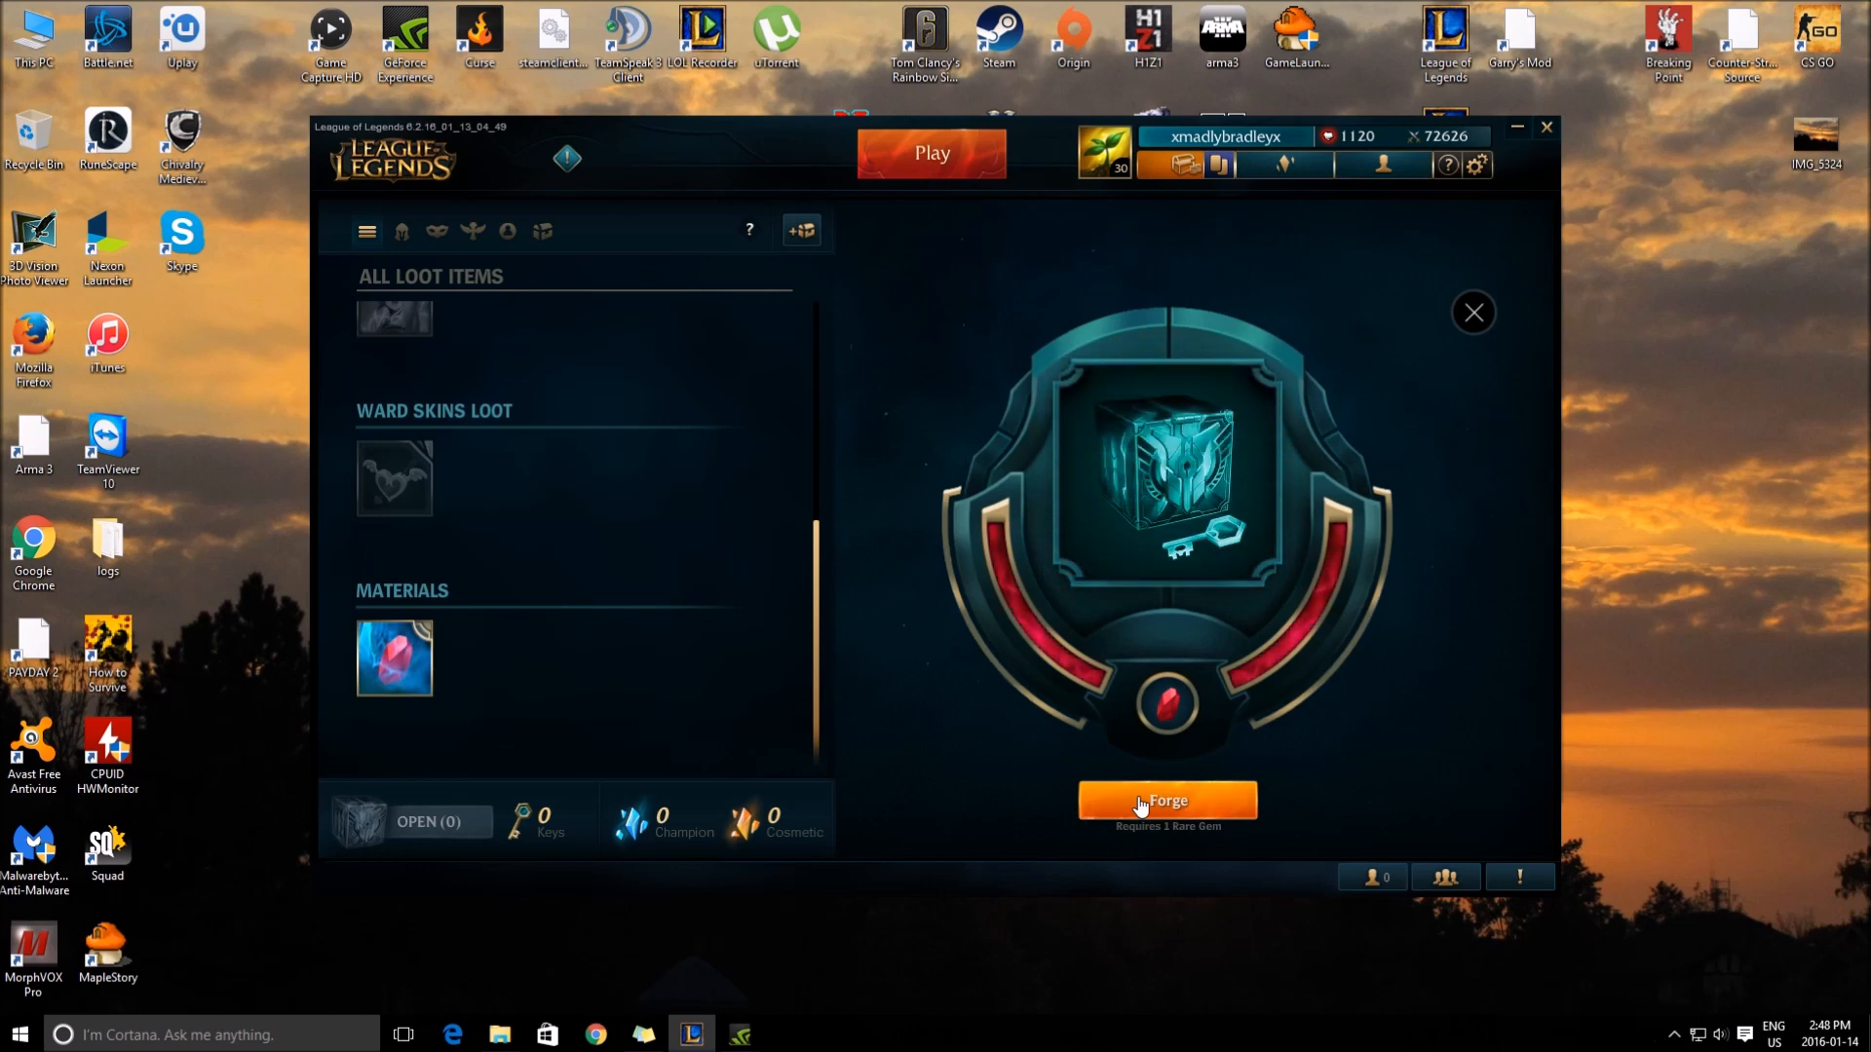
left_click(1166, 801)
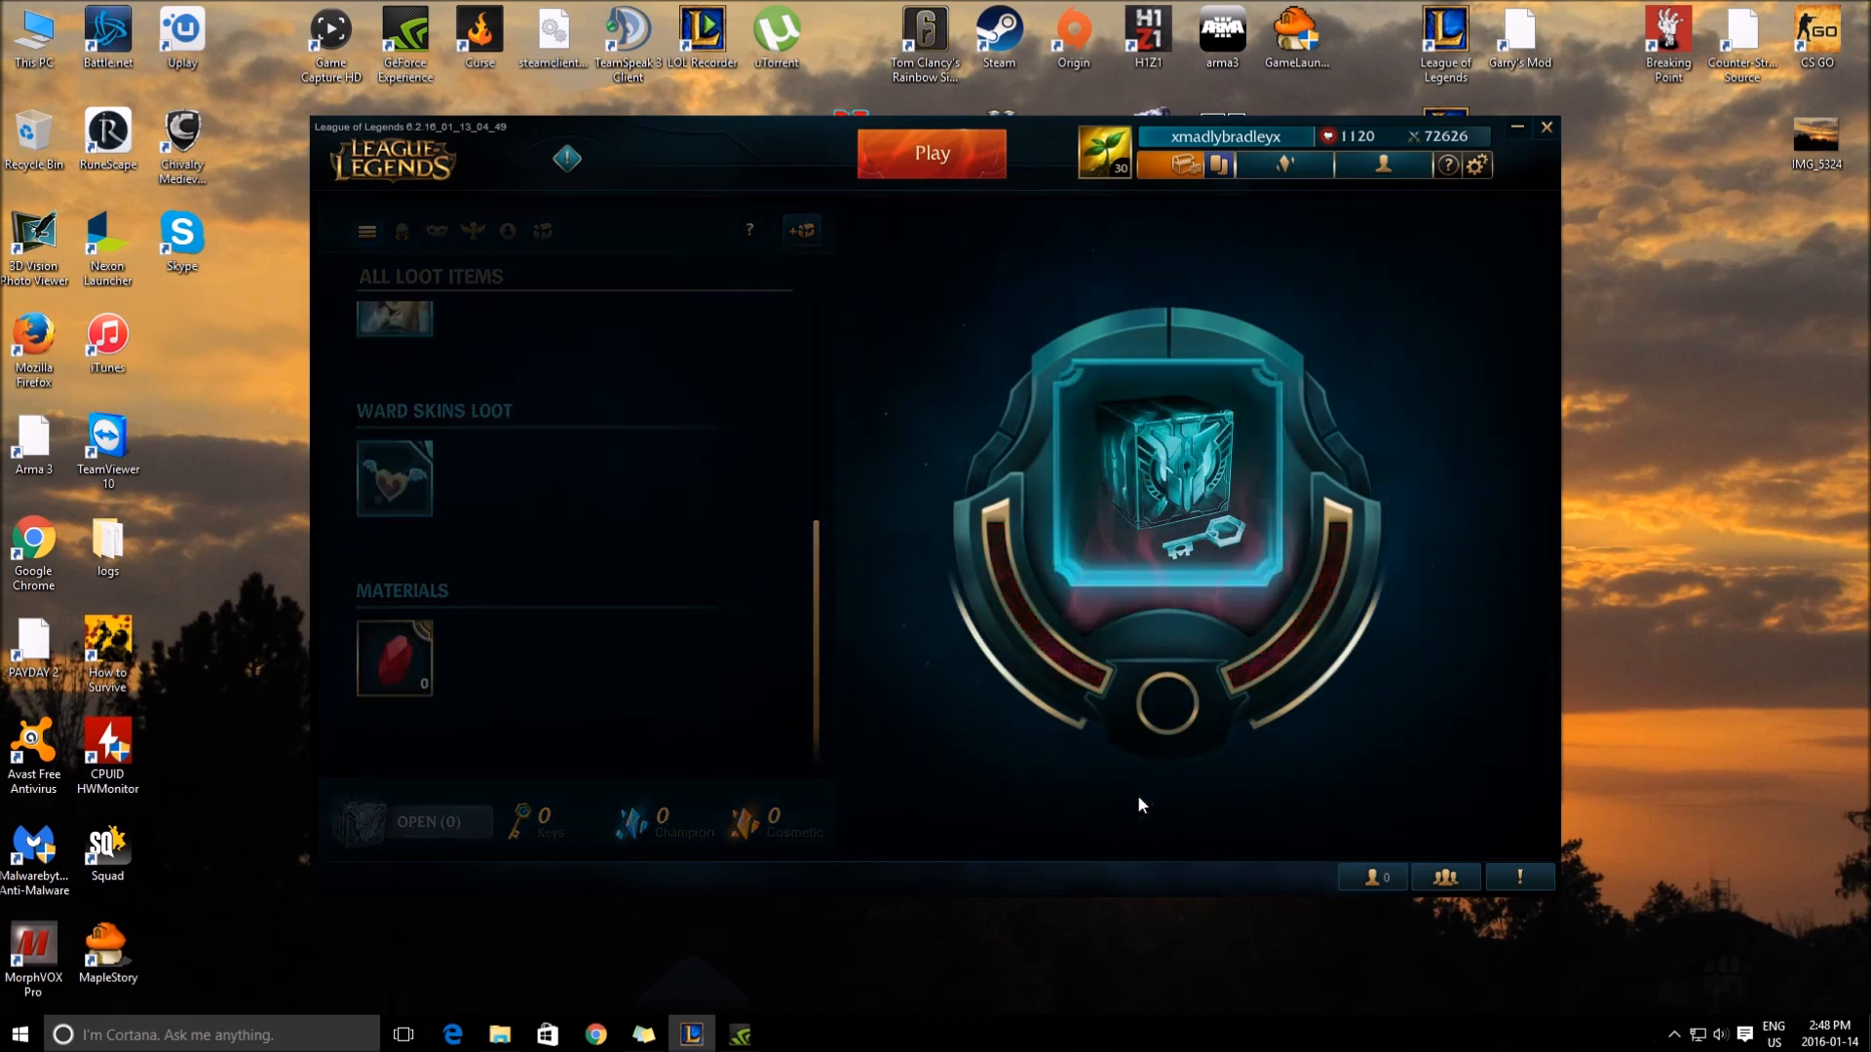
left_click(1176, 472)
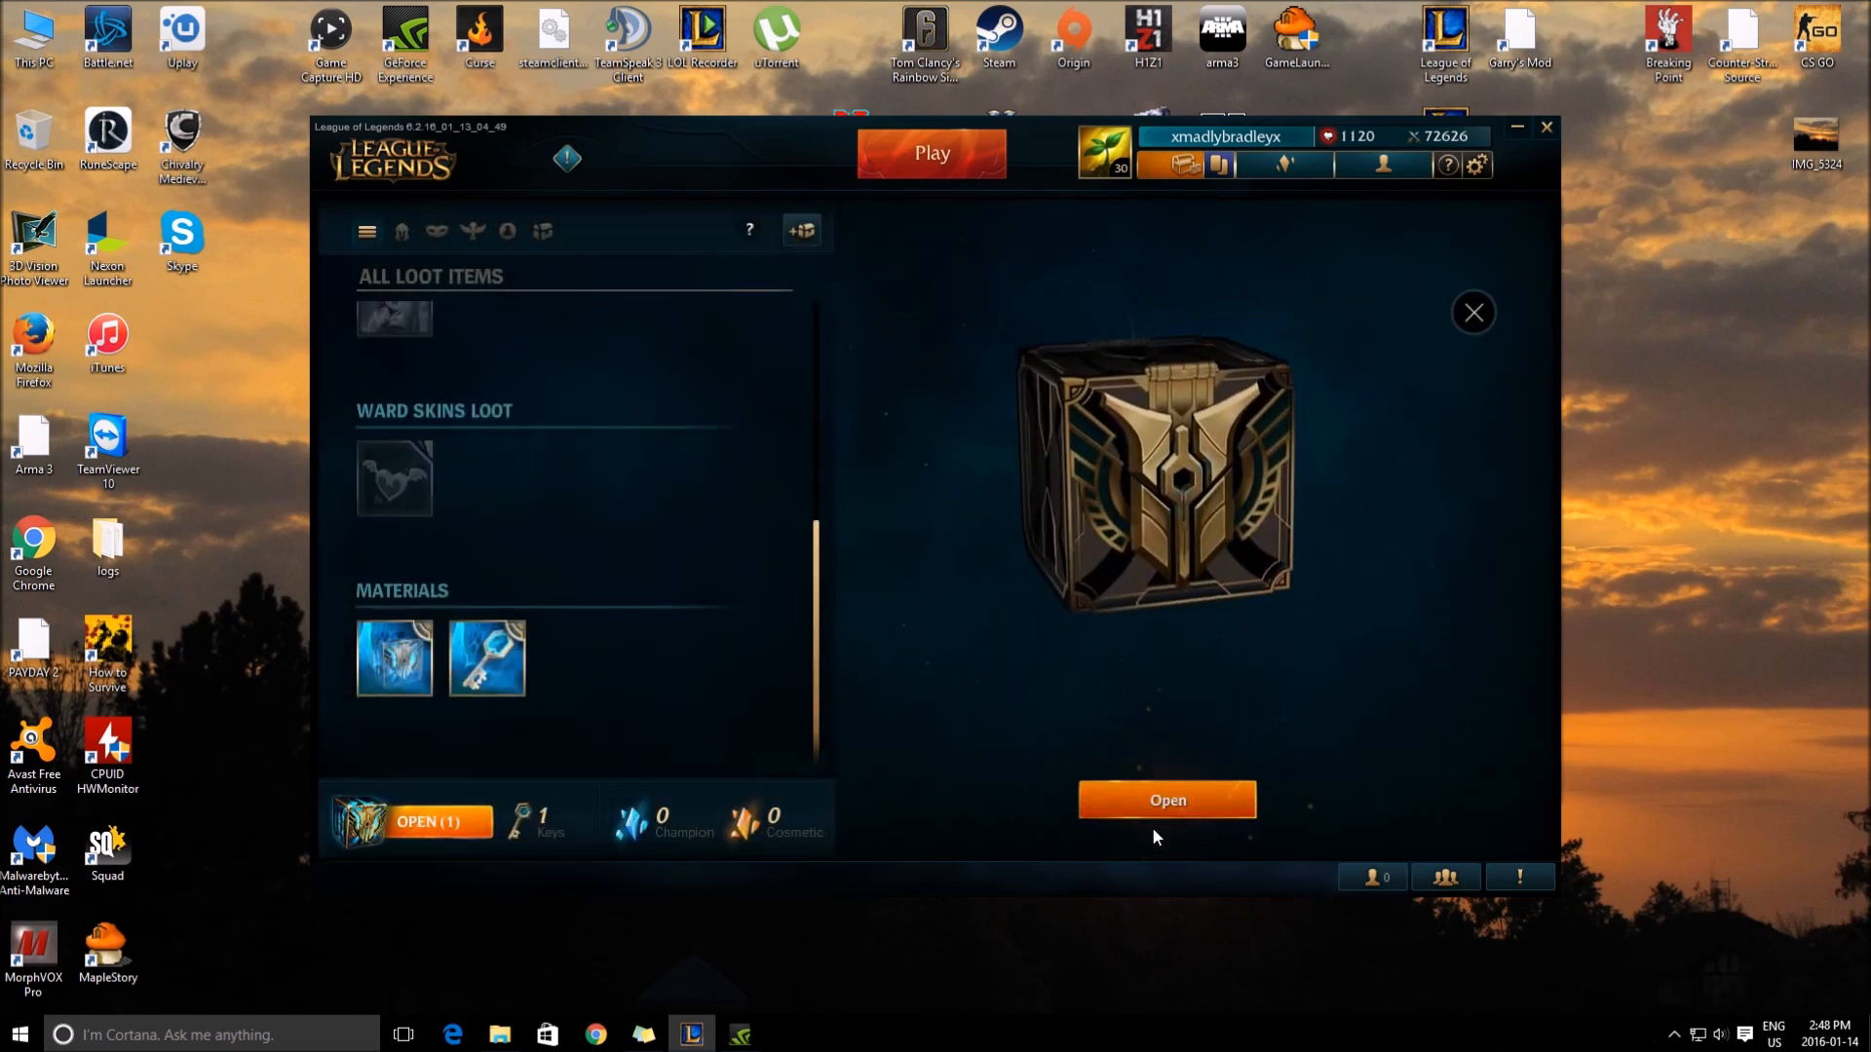
Step: Open the forged Hextech chest and add the Mundo Mundo skin shard to loot
left_click(1165, 799)
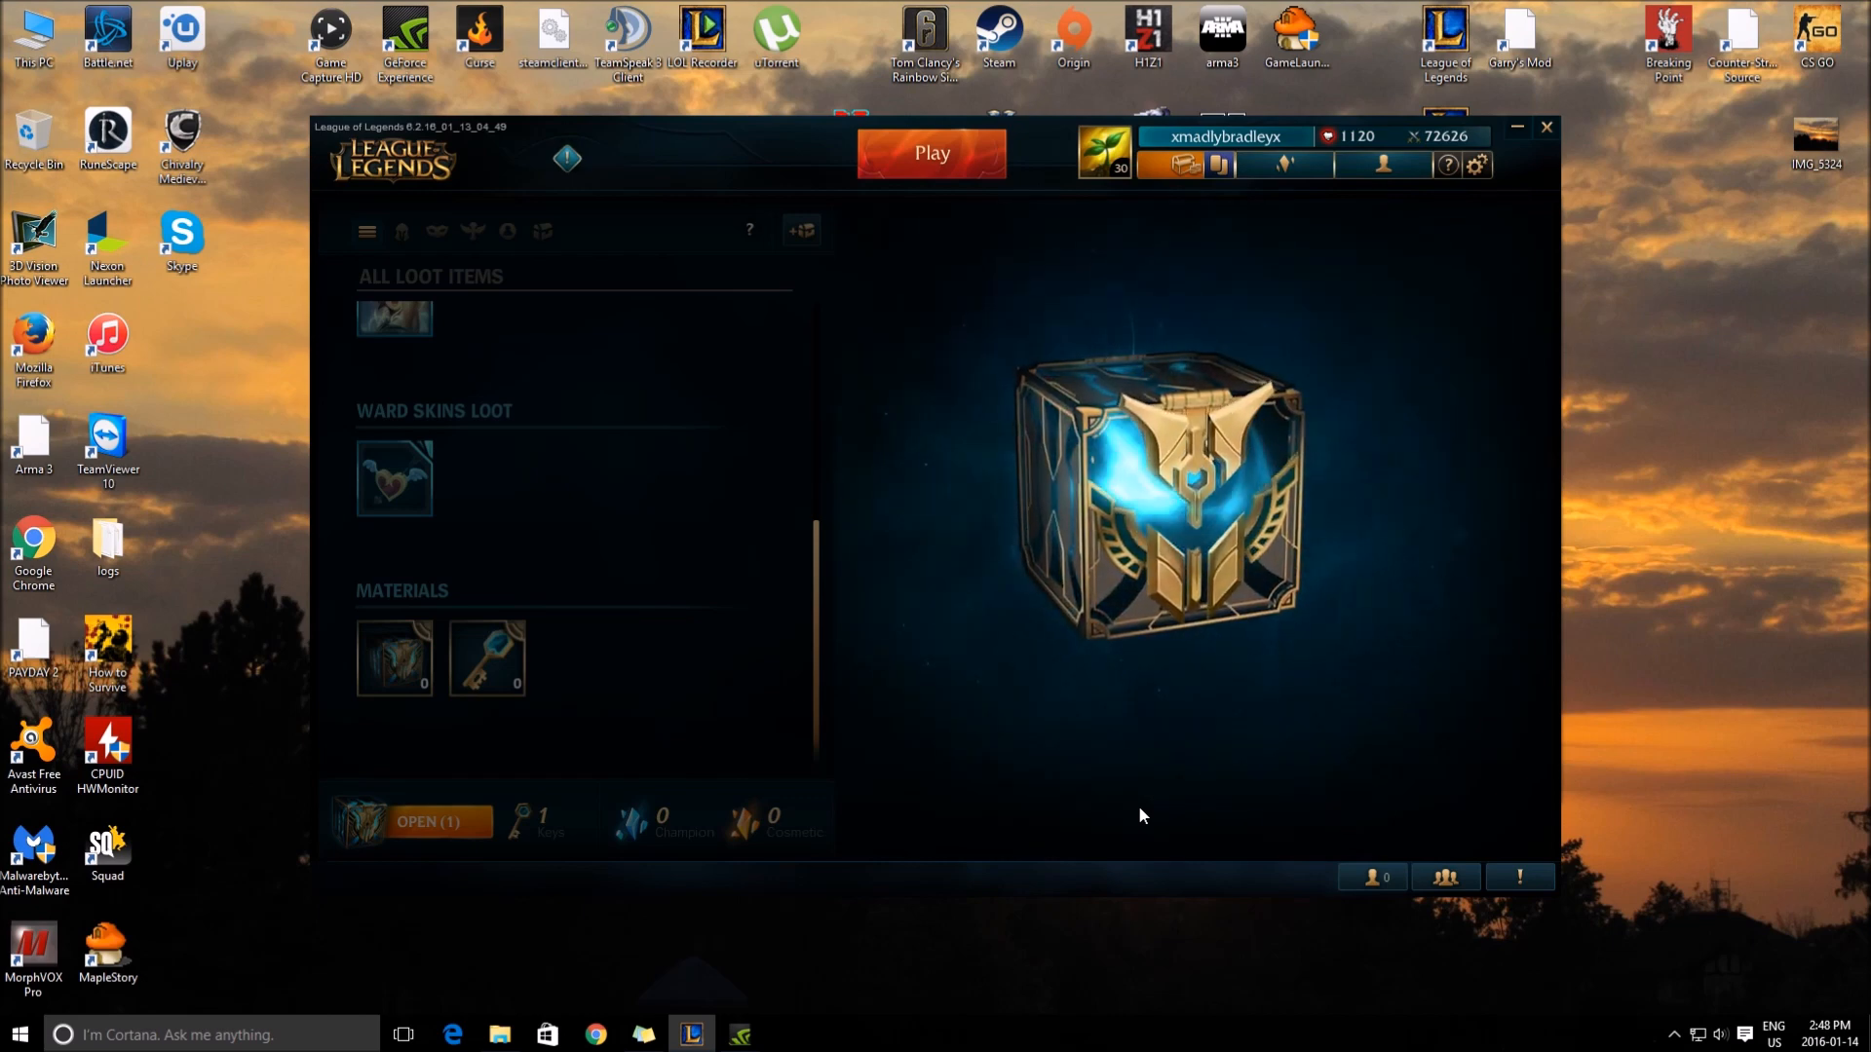
left_click(426, 823)
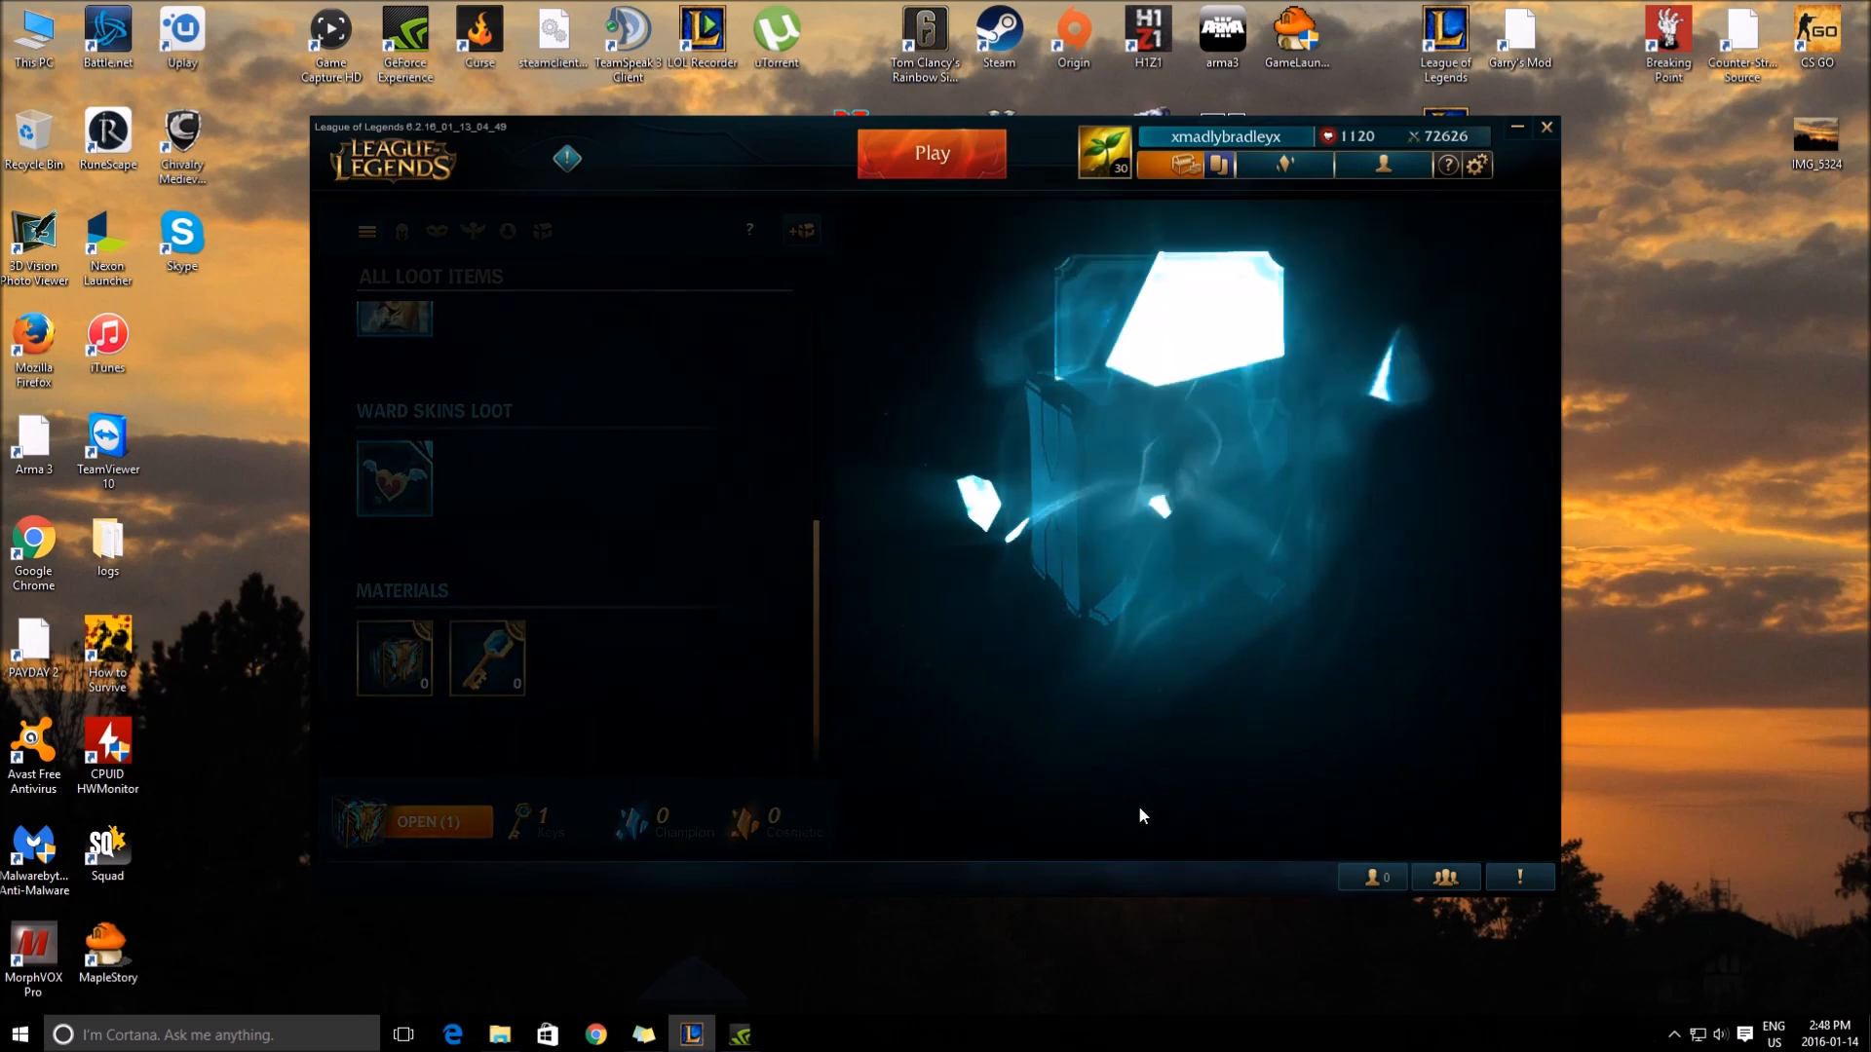
left_click(423, 821)
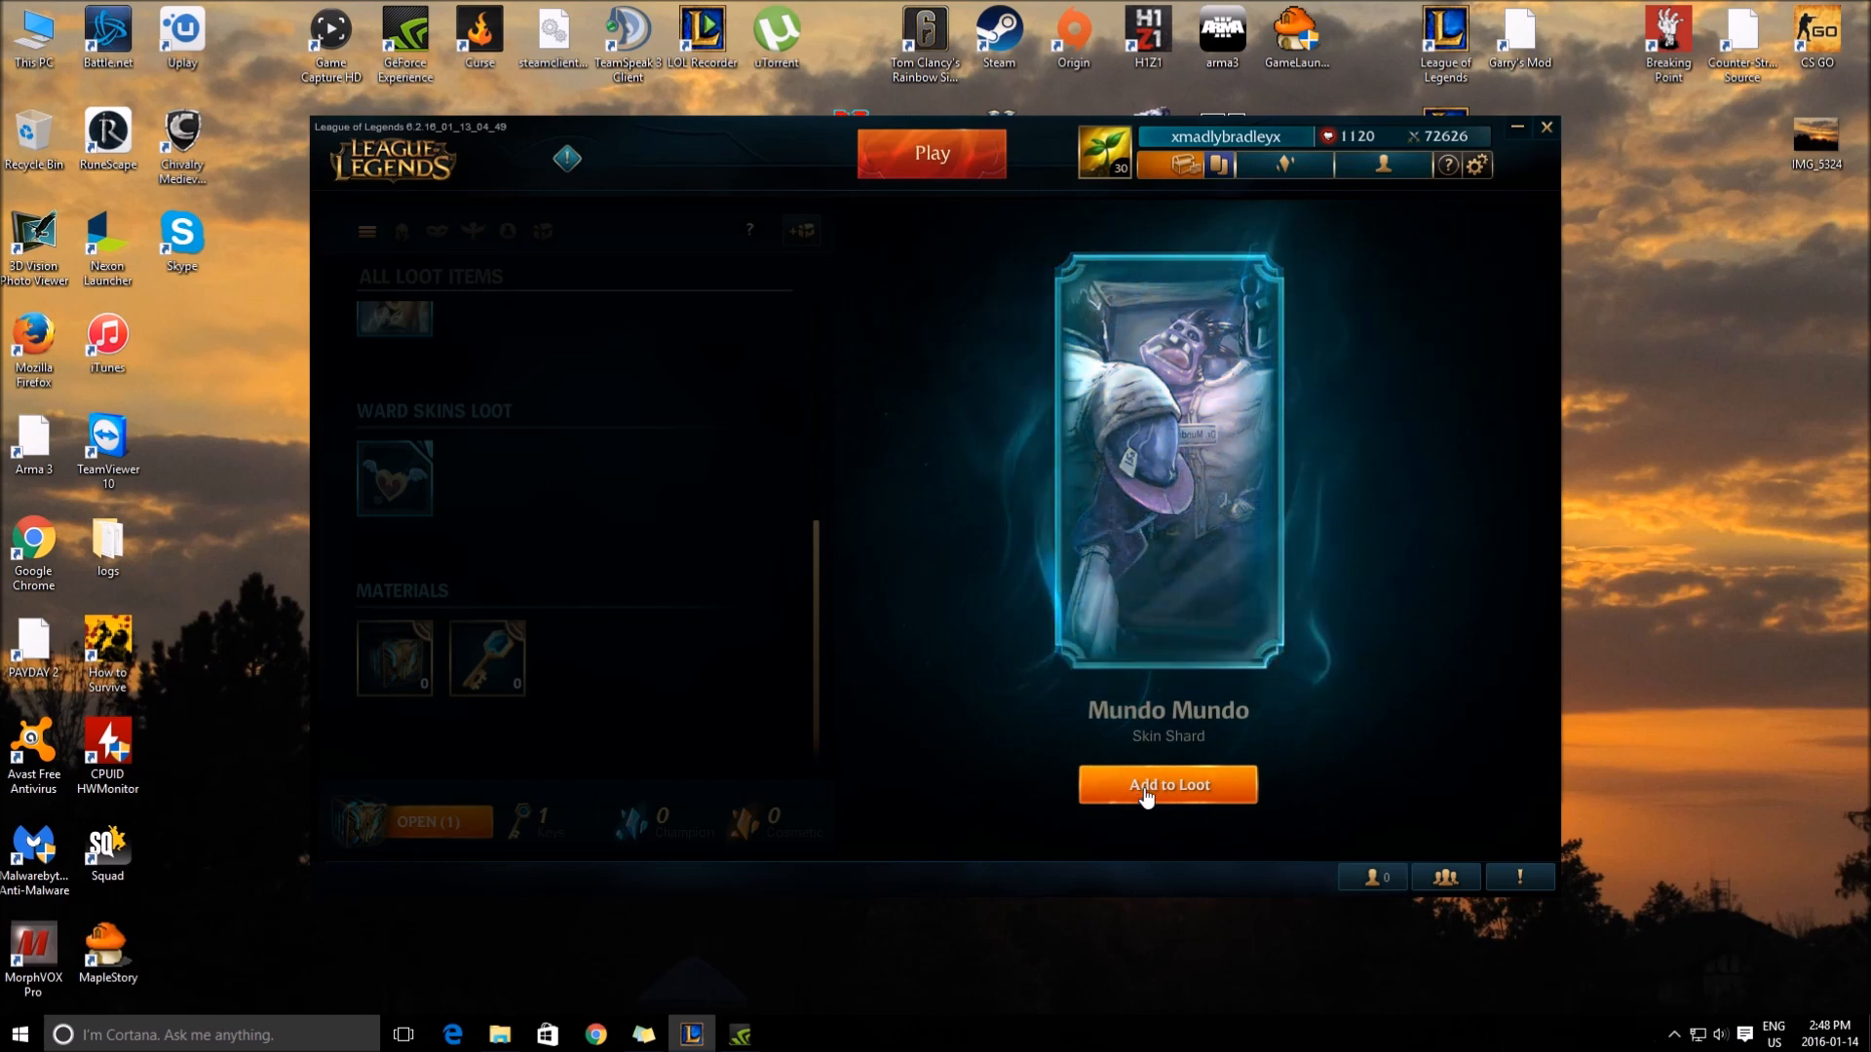
left_click(1165, 785)
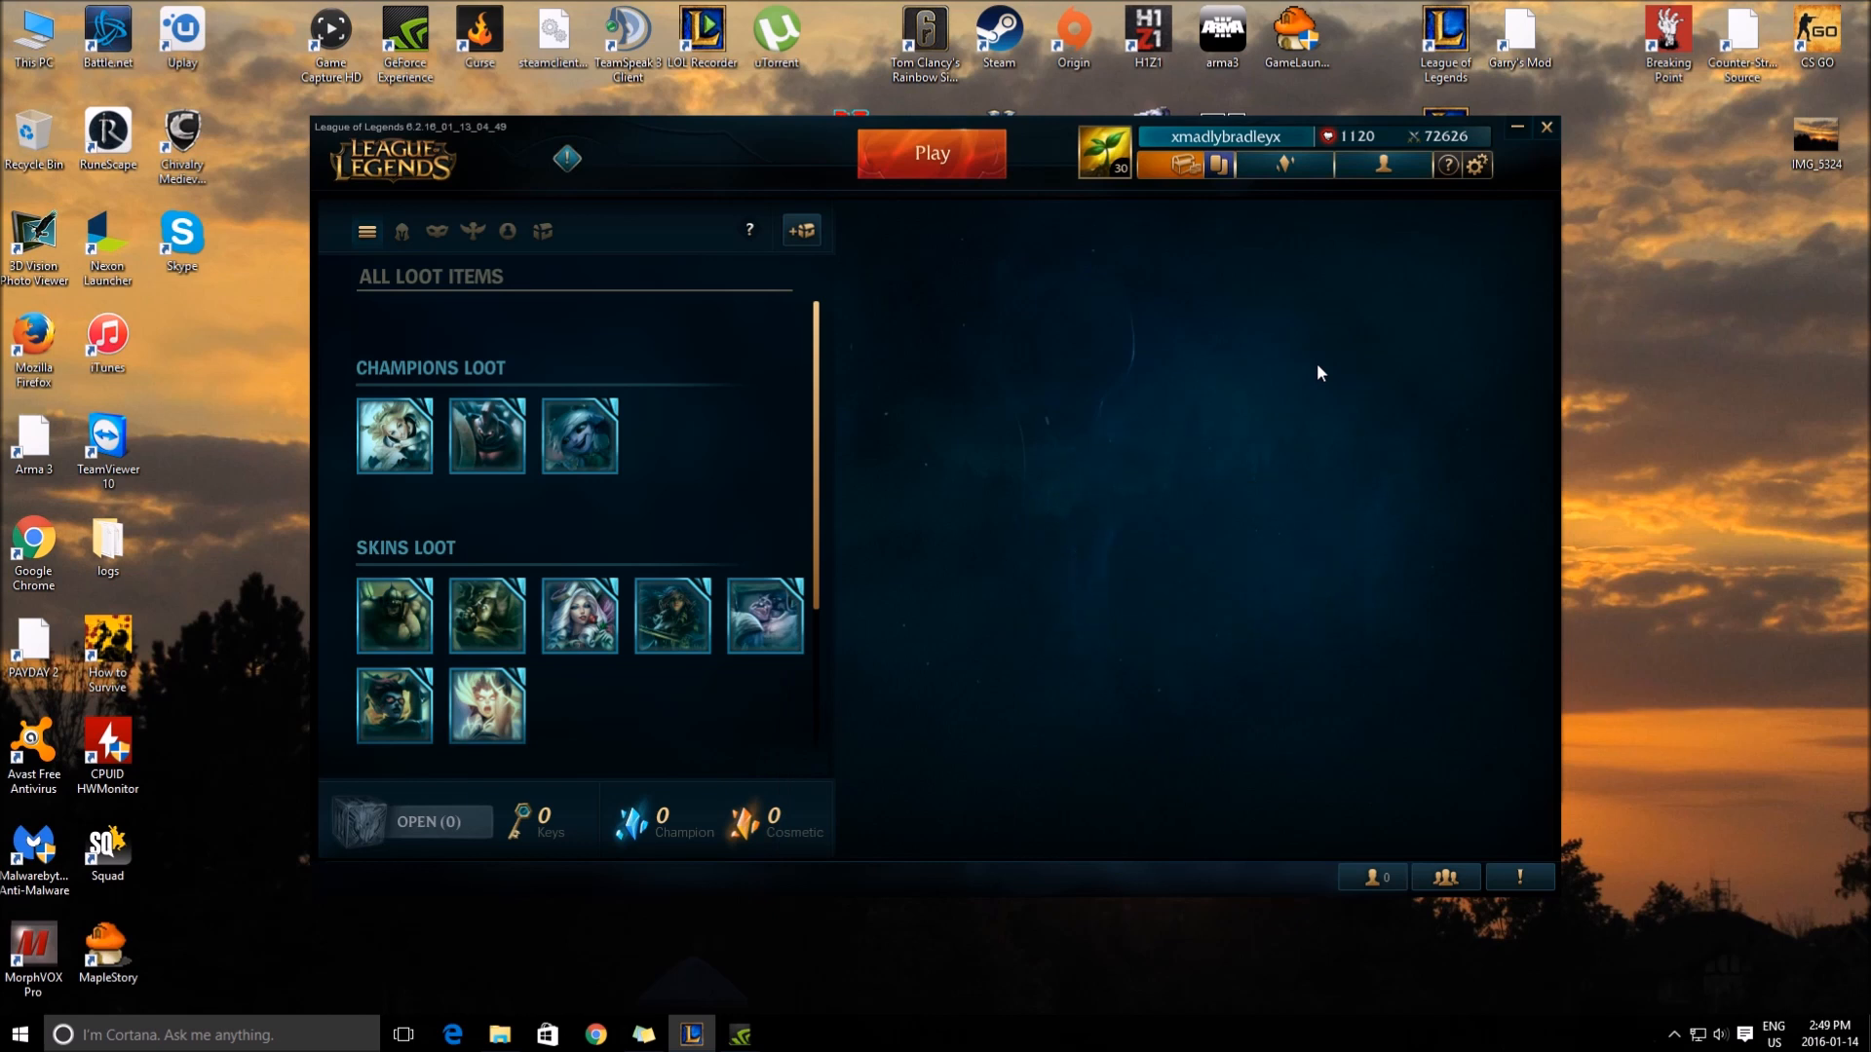
mouse_move(1169, 228)
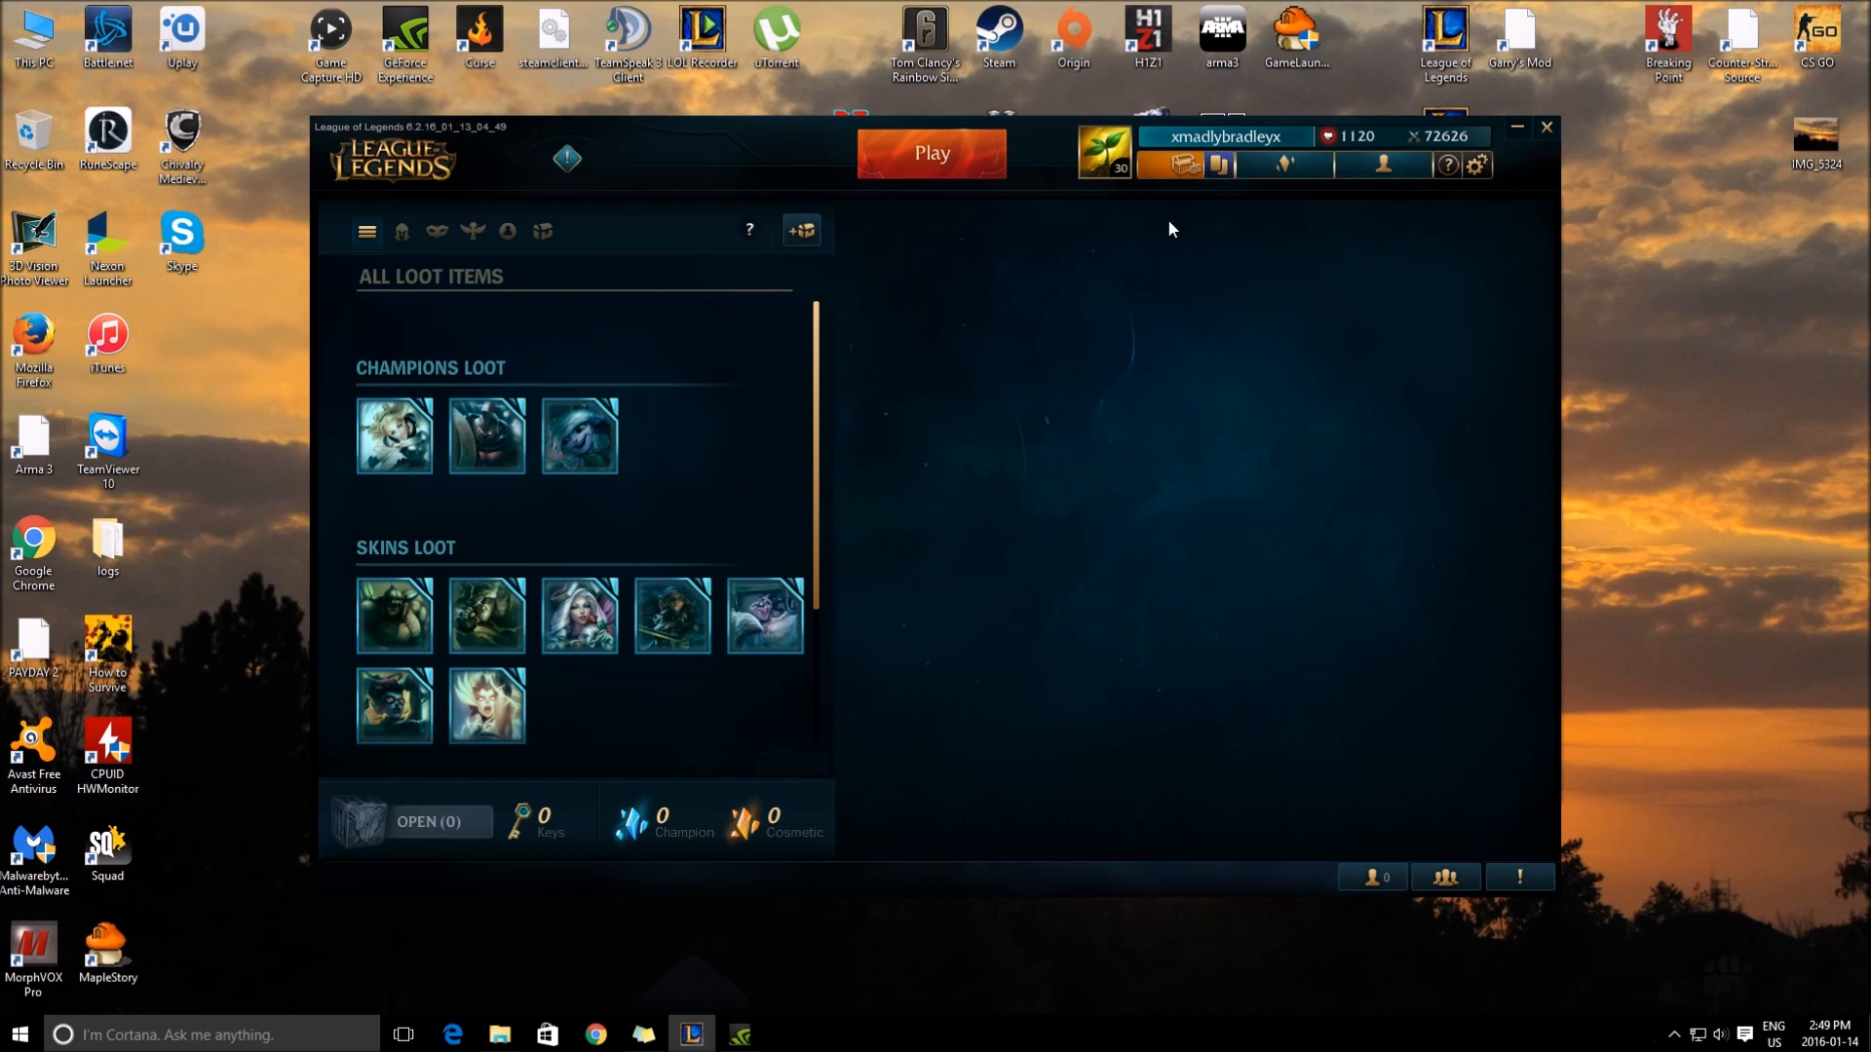
mouse_move(1180, 291)
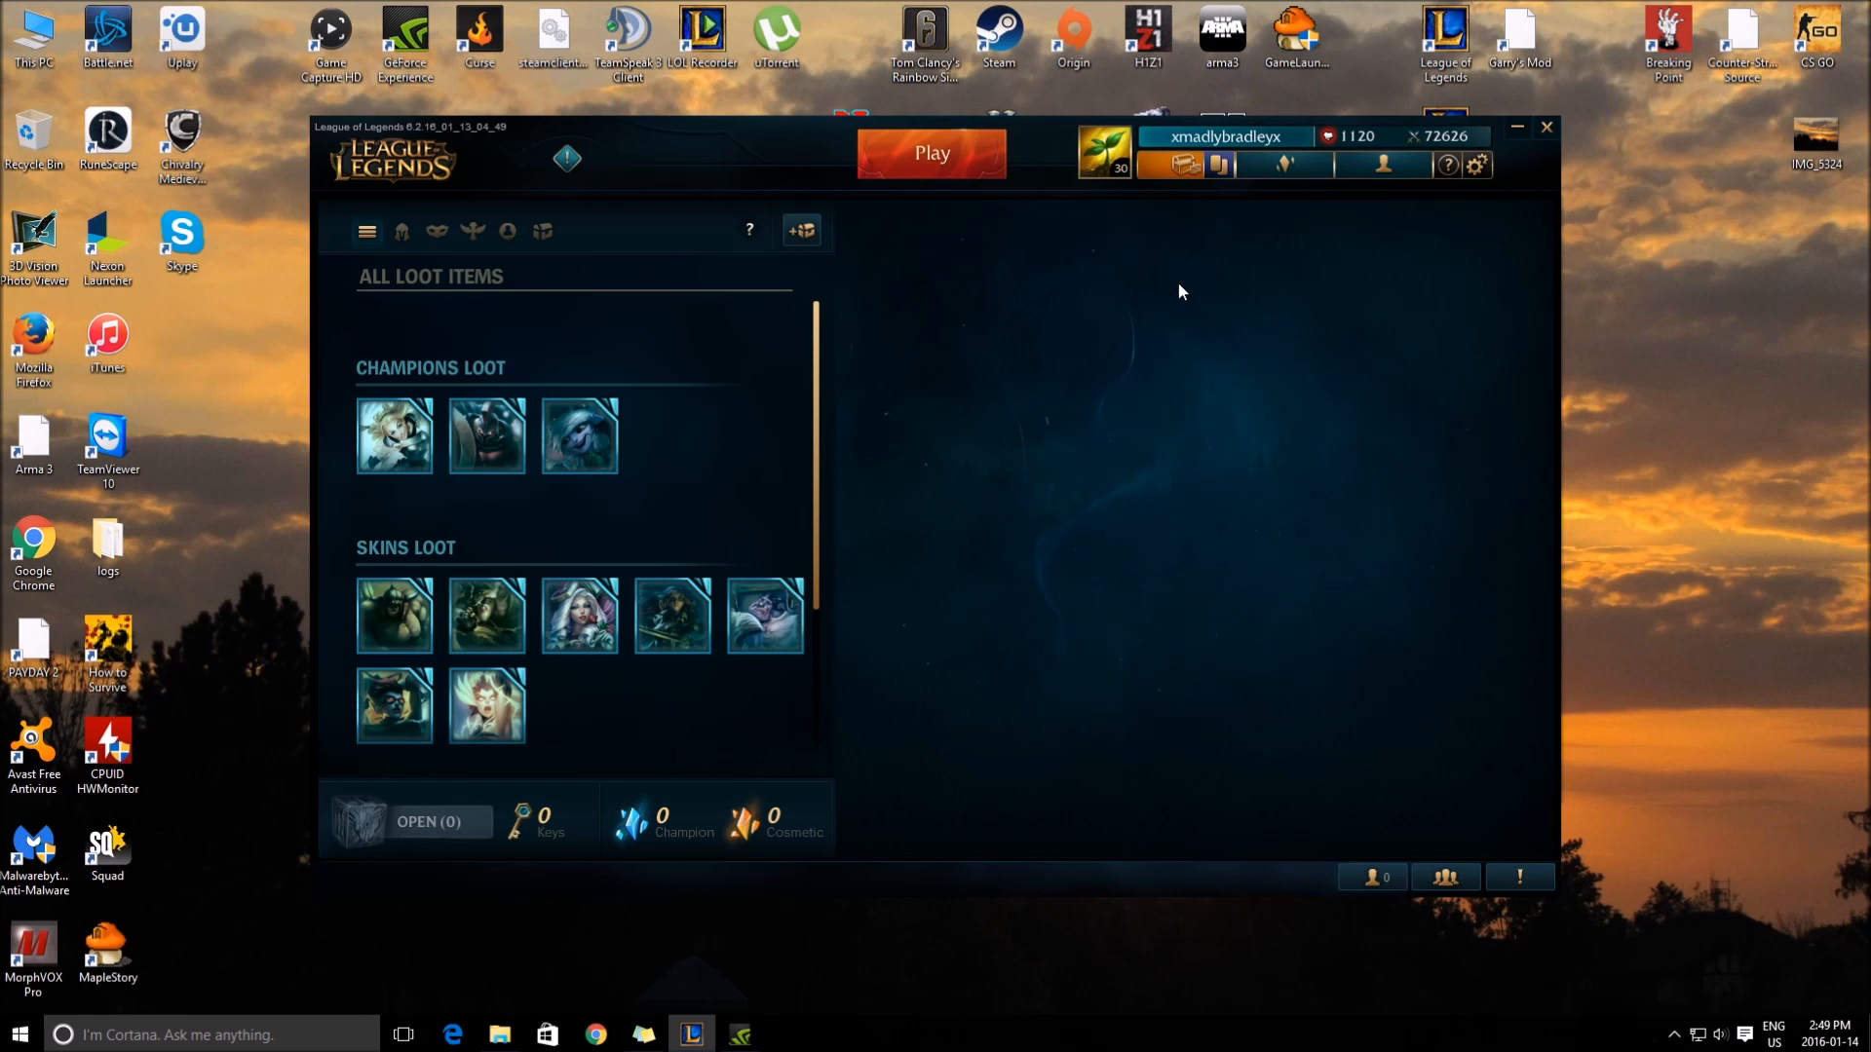
mouse_move(485, 436)
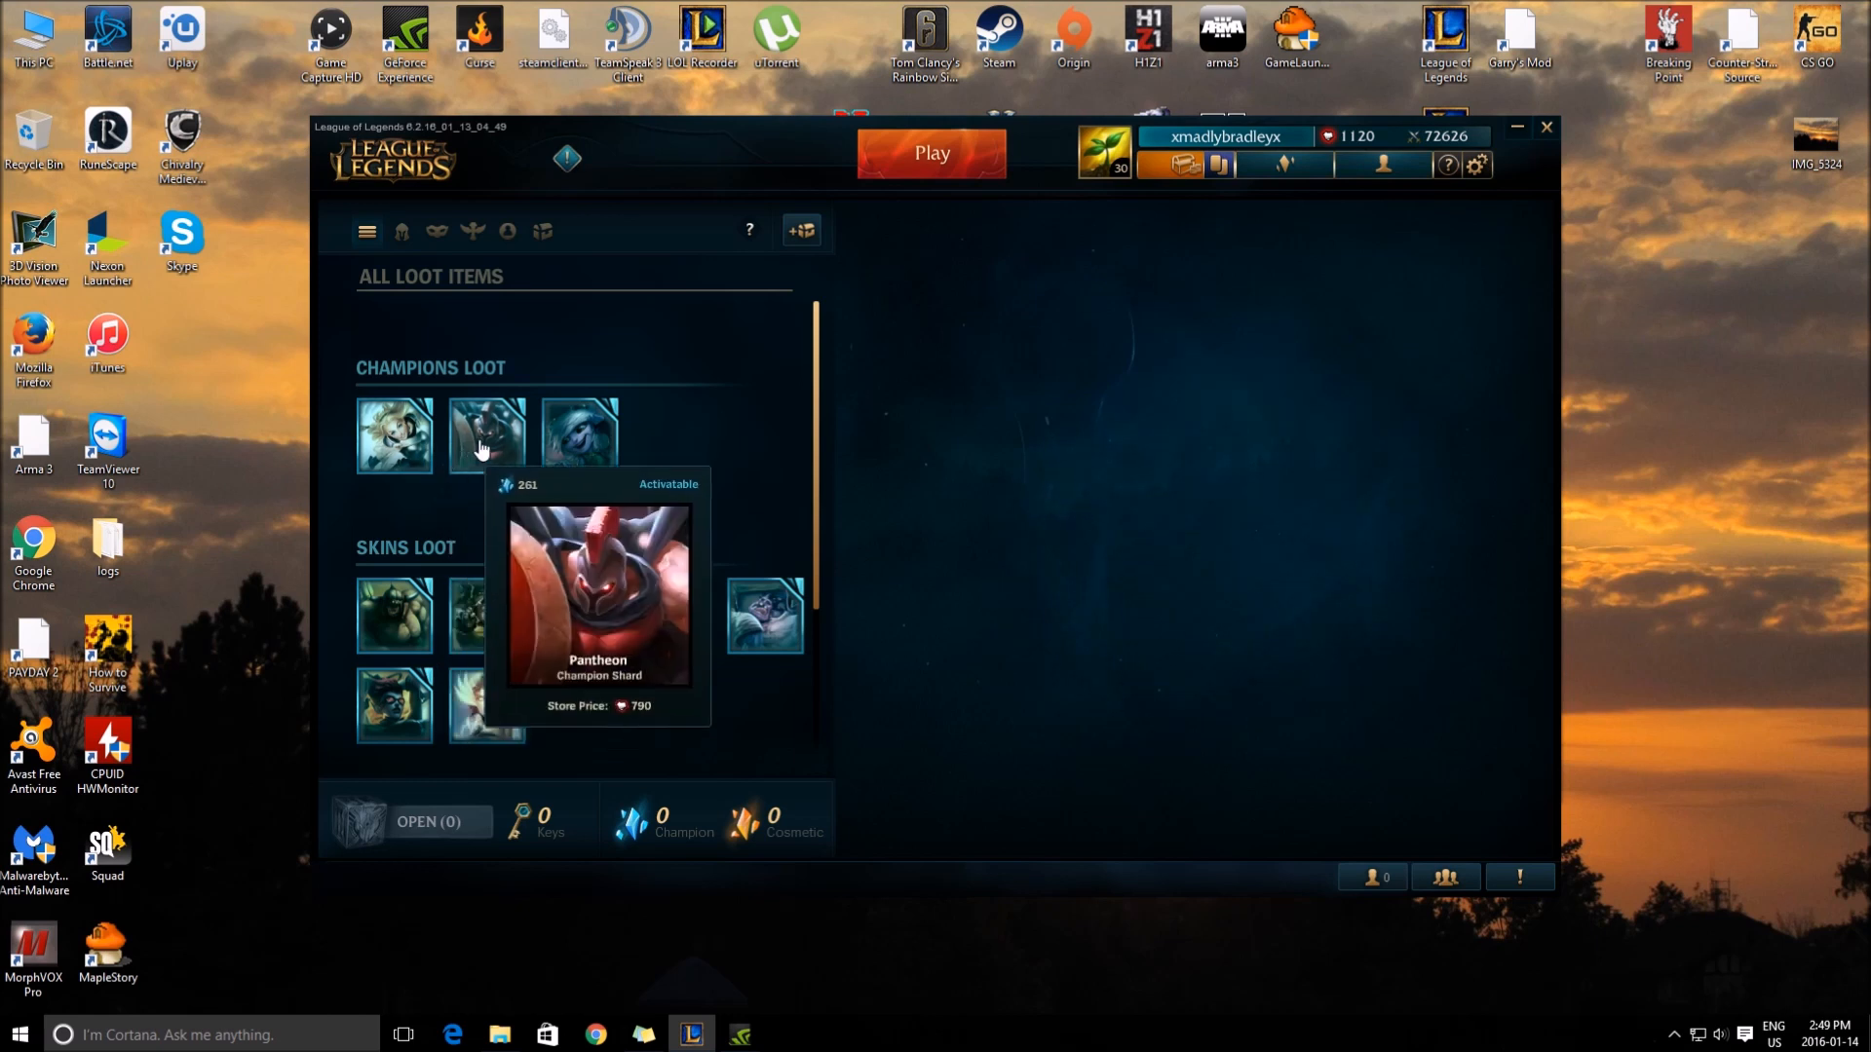
mouse_move(393, 442)
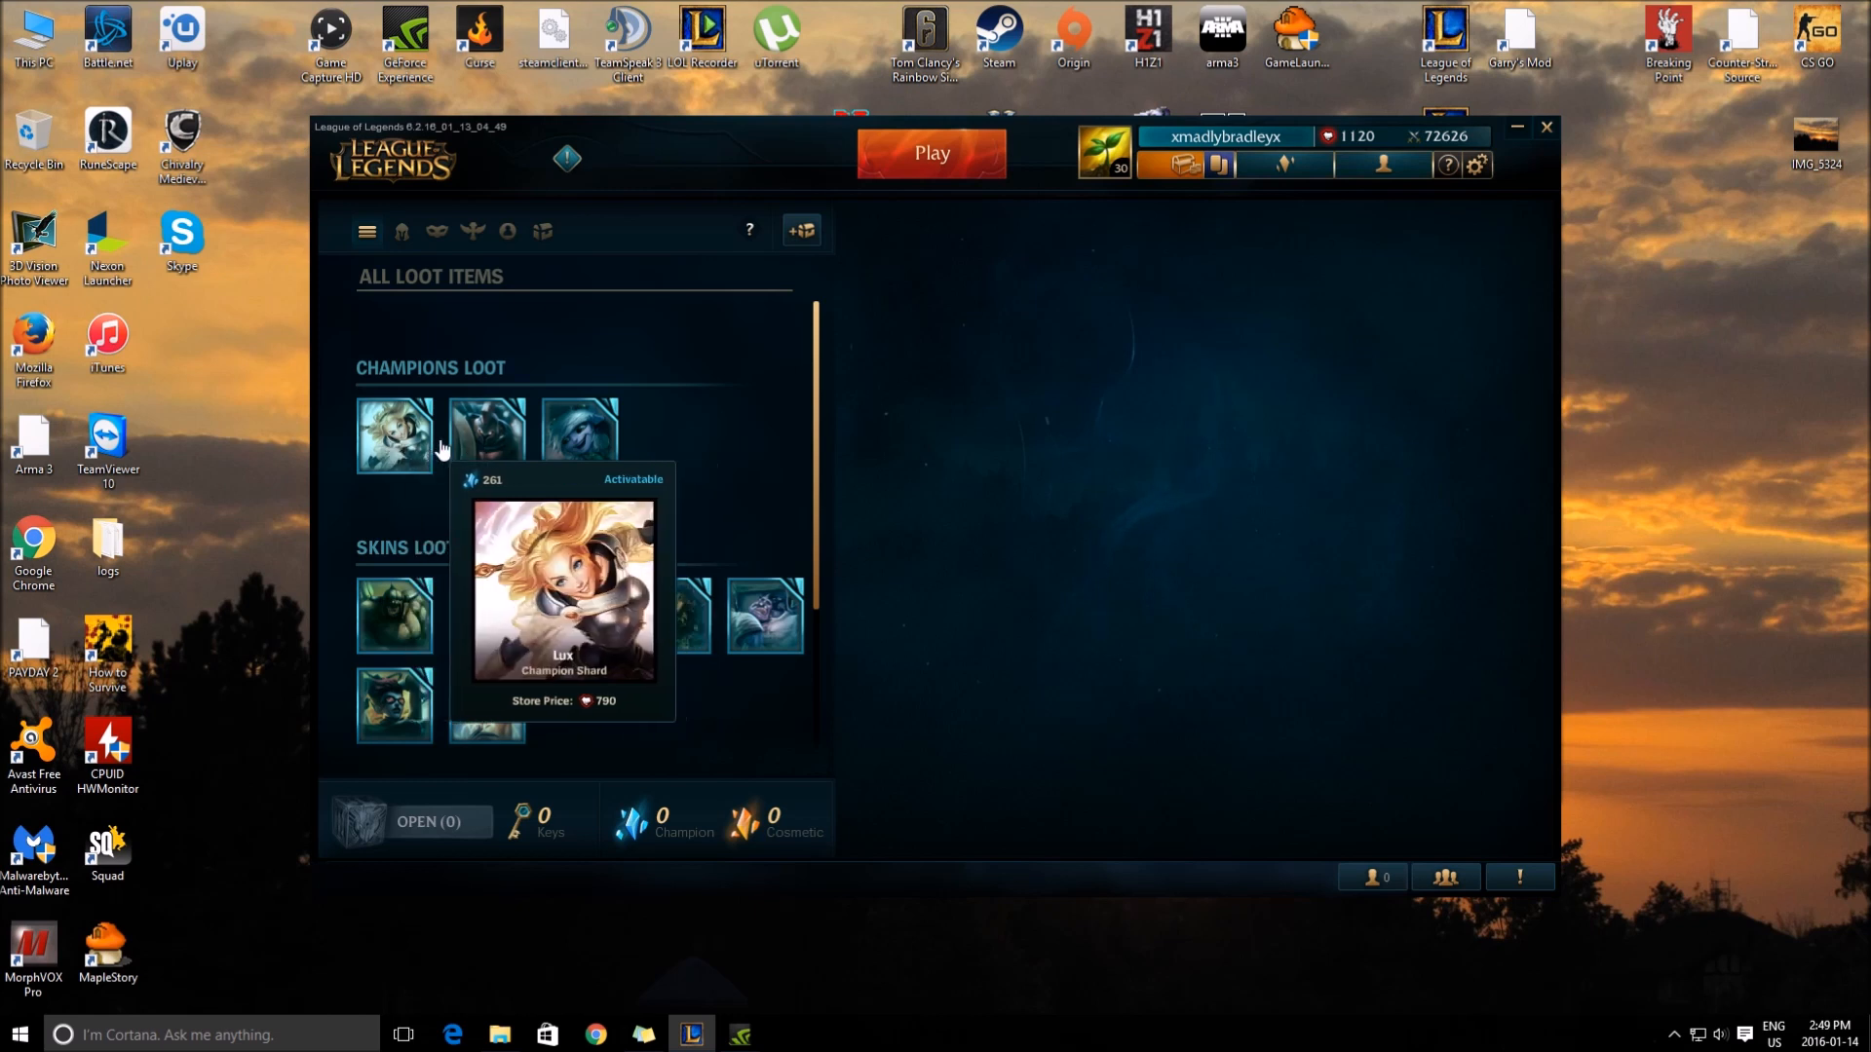
mouse_move(488, 704)
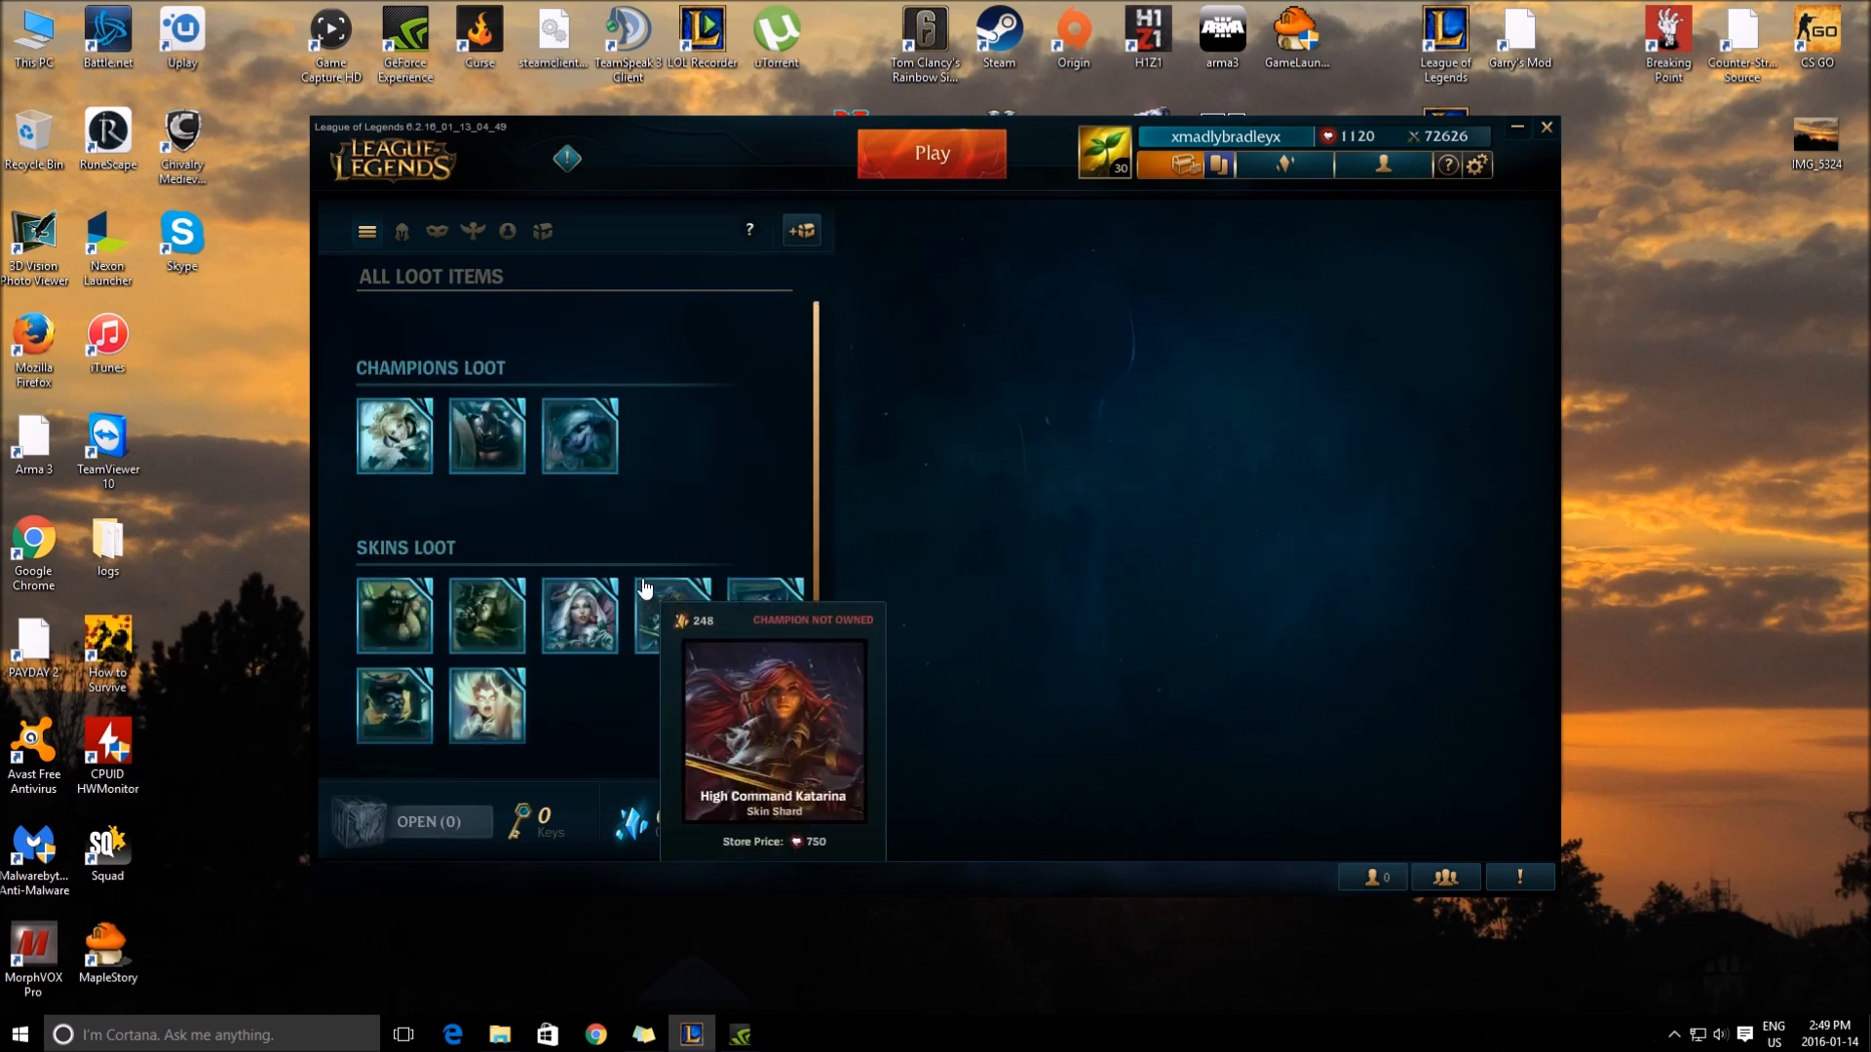
Step: Return to the store's featured page after reviewing the collected champion and skin shards
left_click(1184, 165)
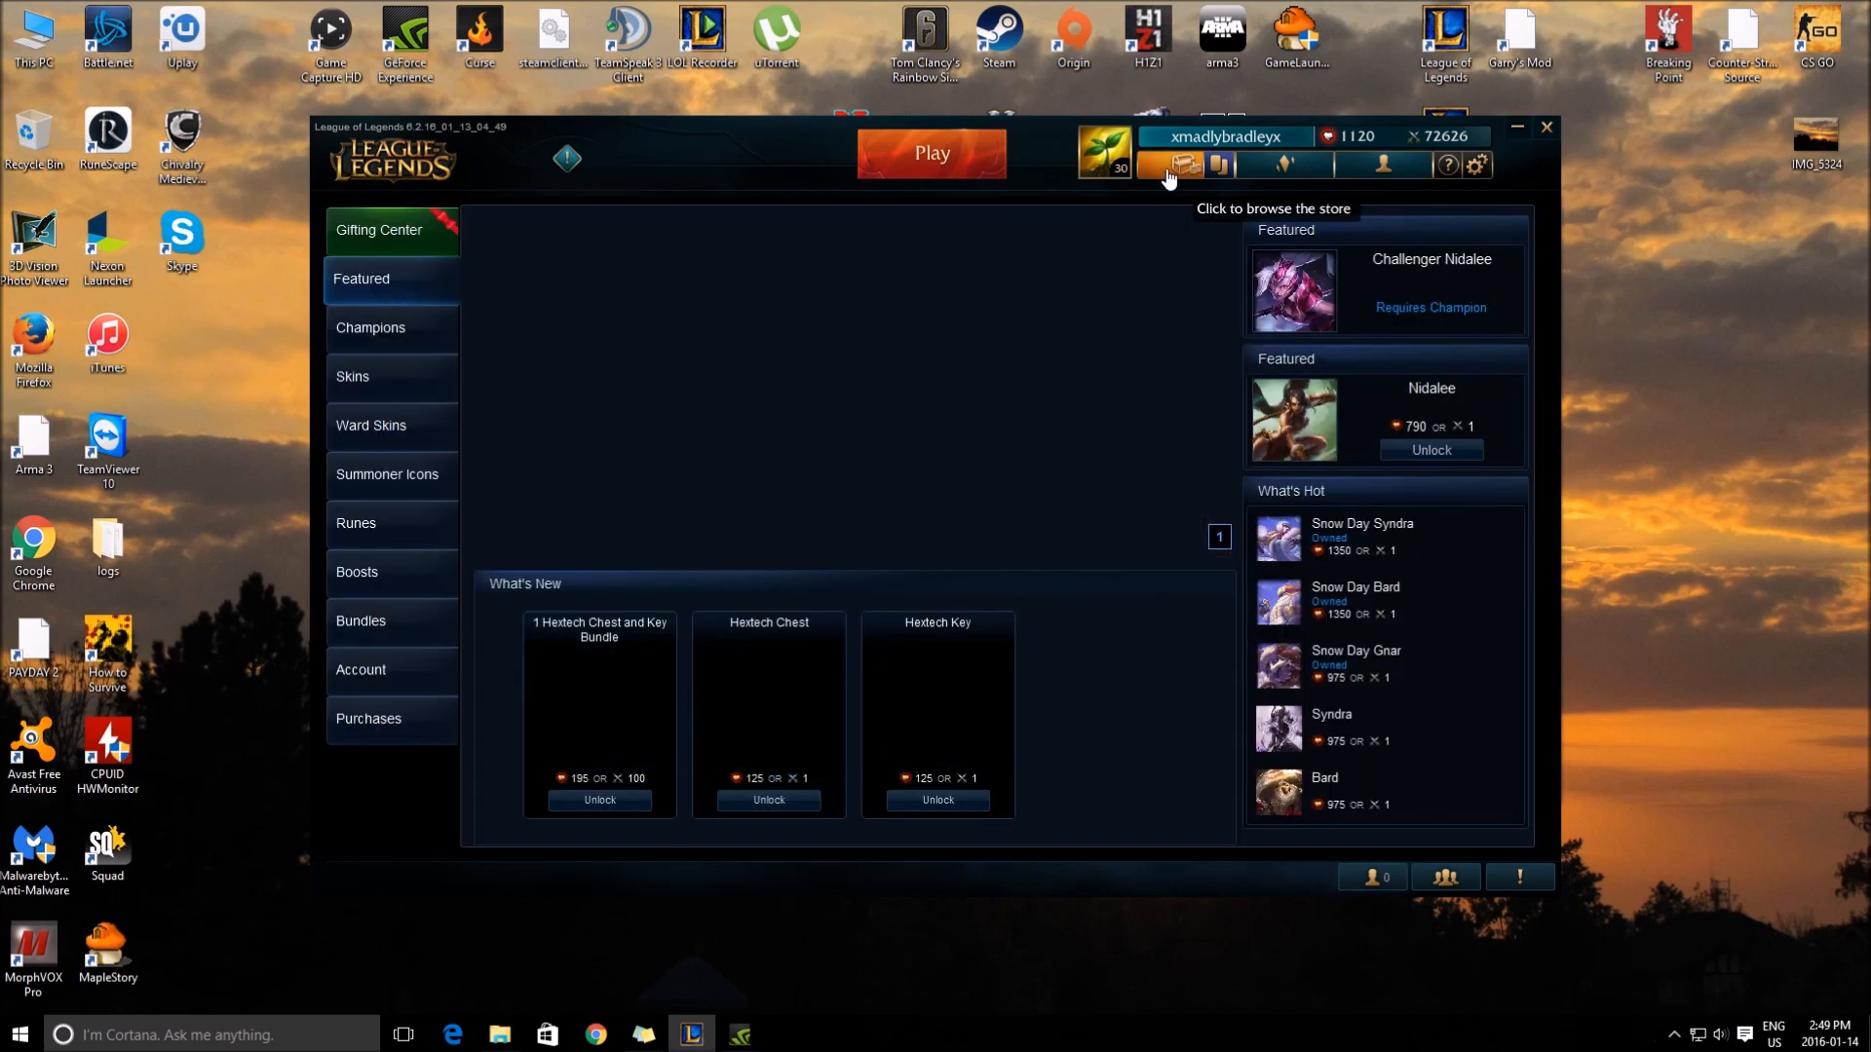